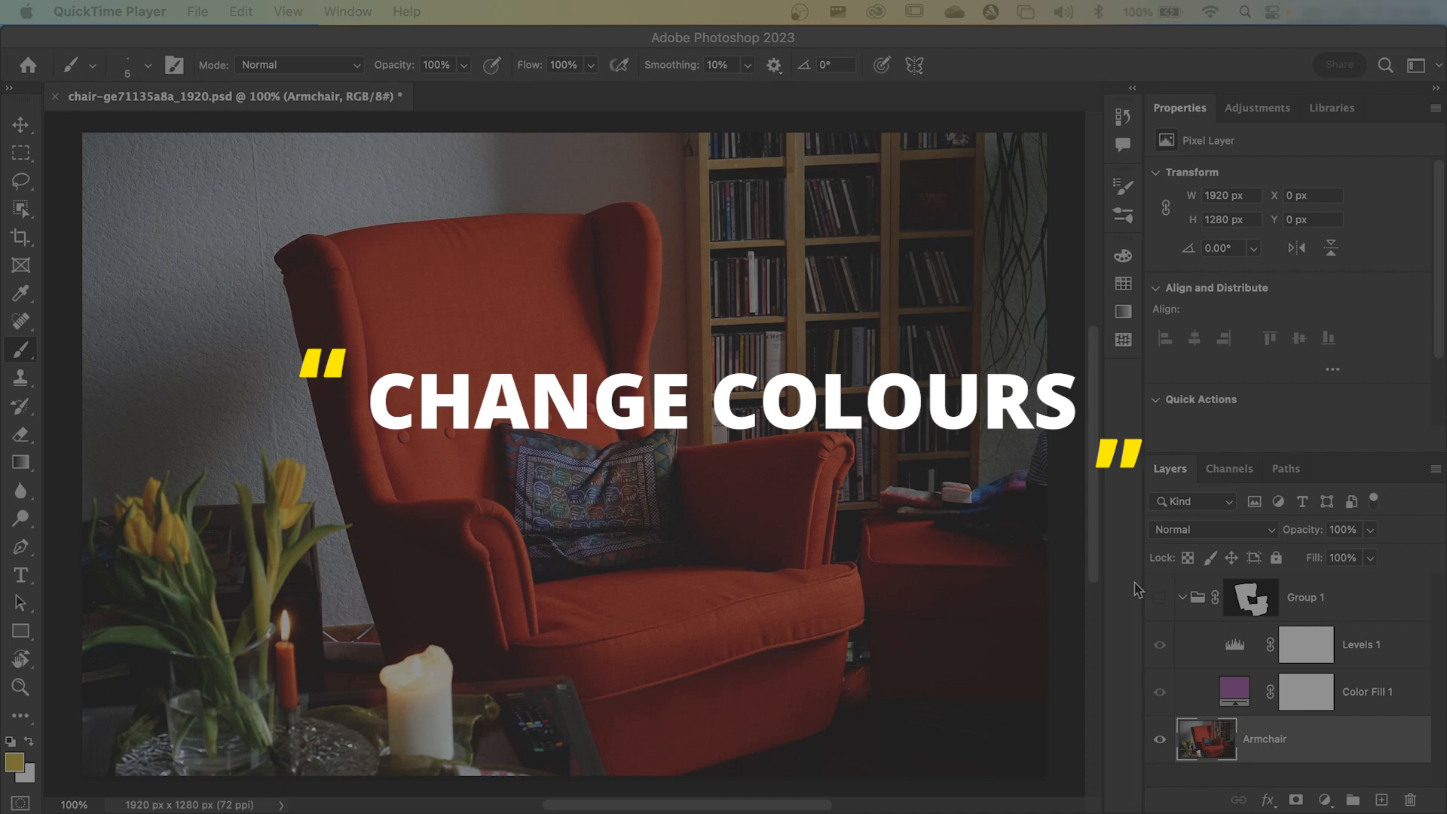
Step: Toggle the recolouring group's visibility to compare against the original red armchair
click(1159, 597)
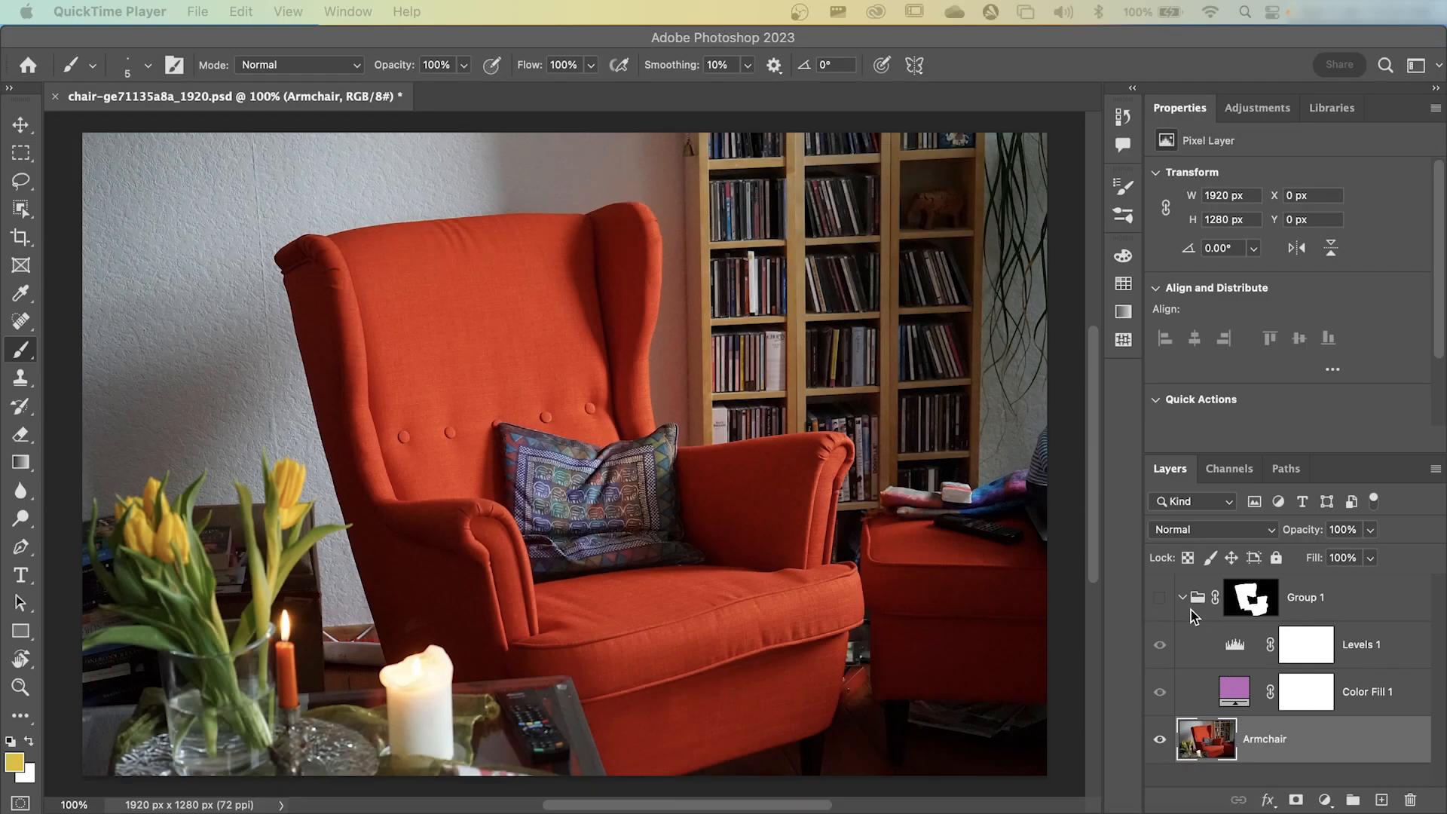
click(1159, 597)
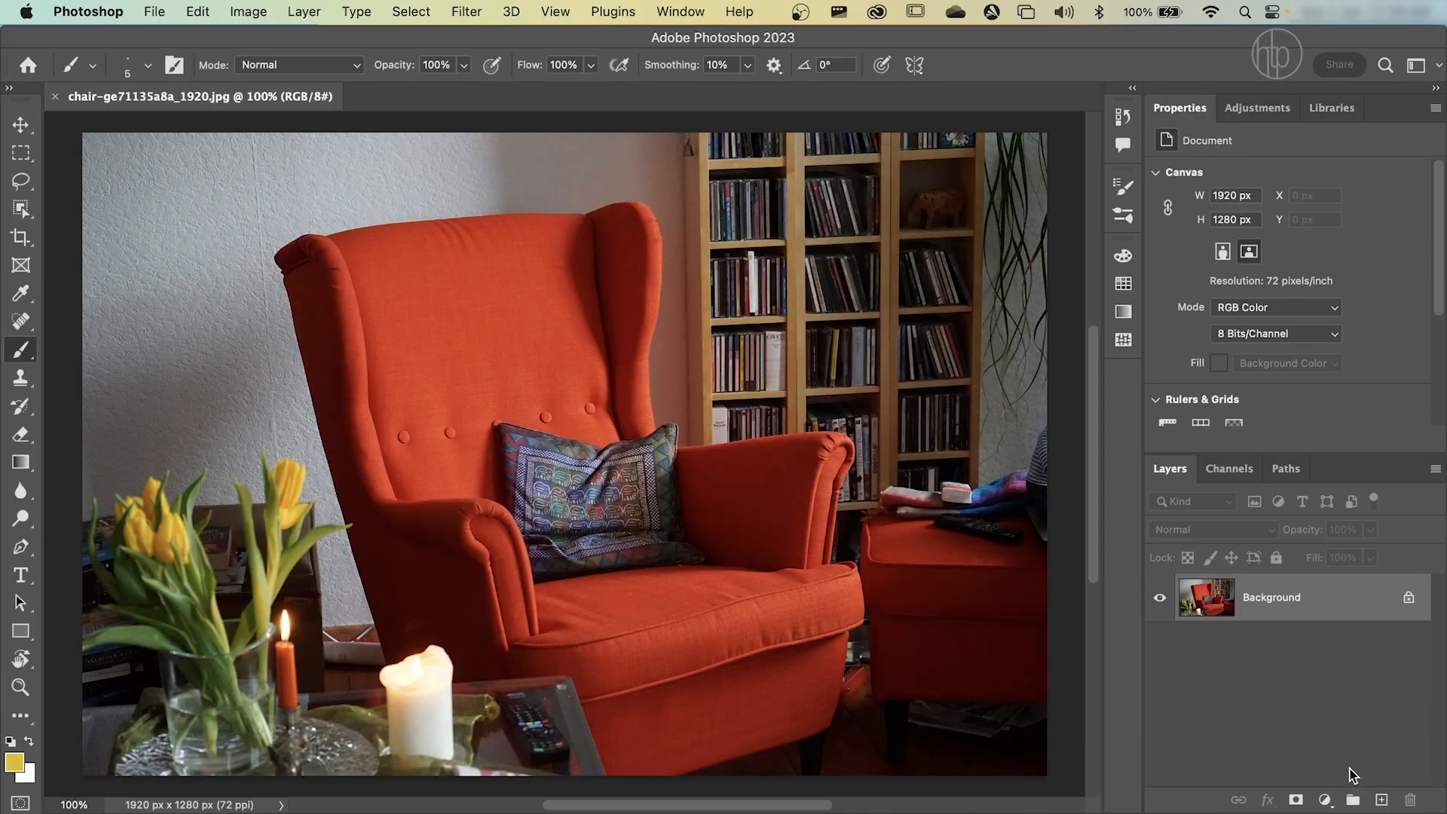
mouse_move(1337, 763)
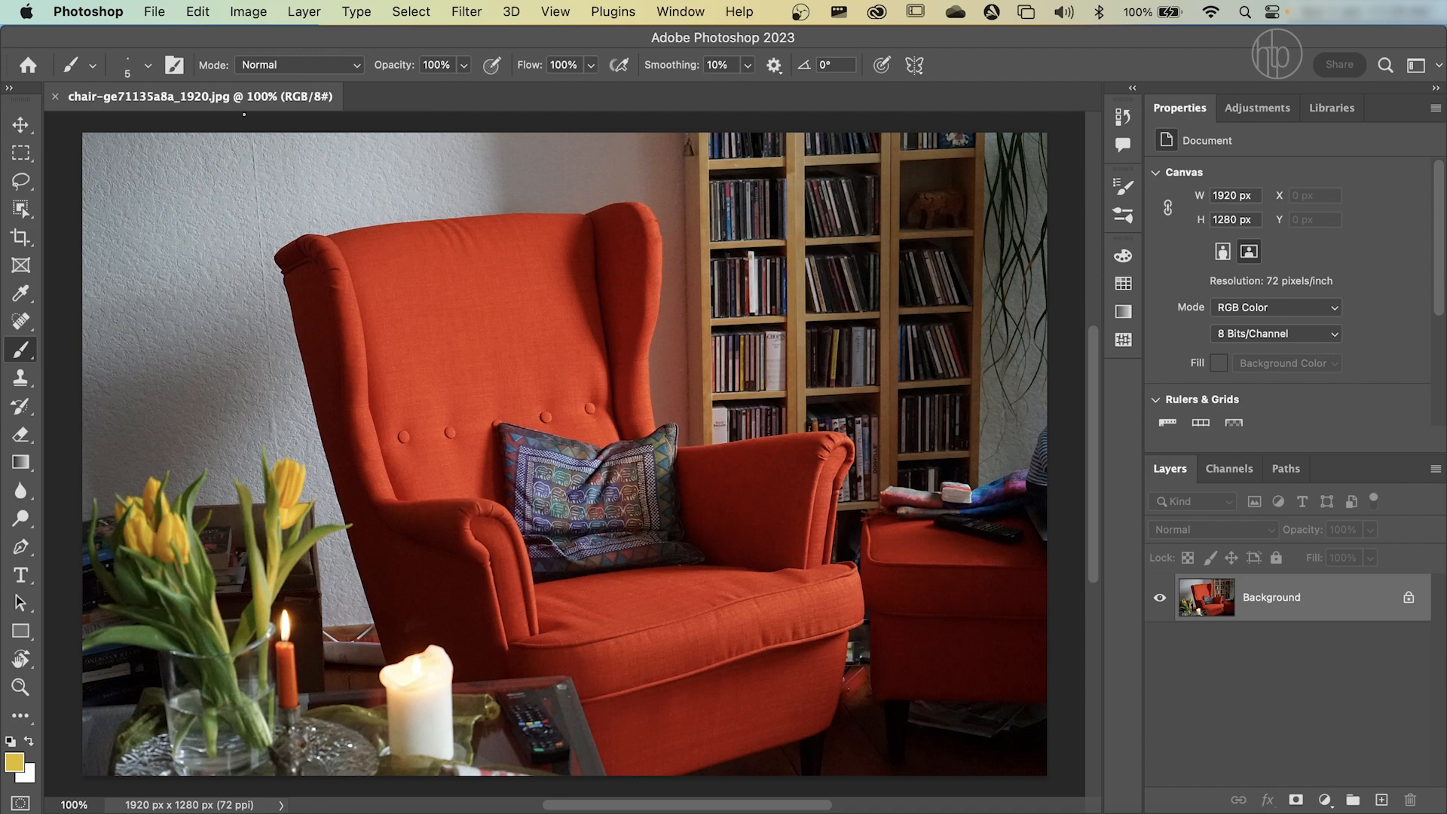
click(154, 12)
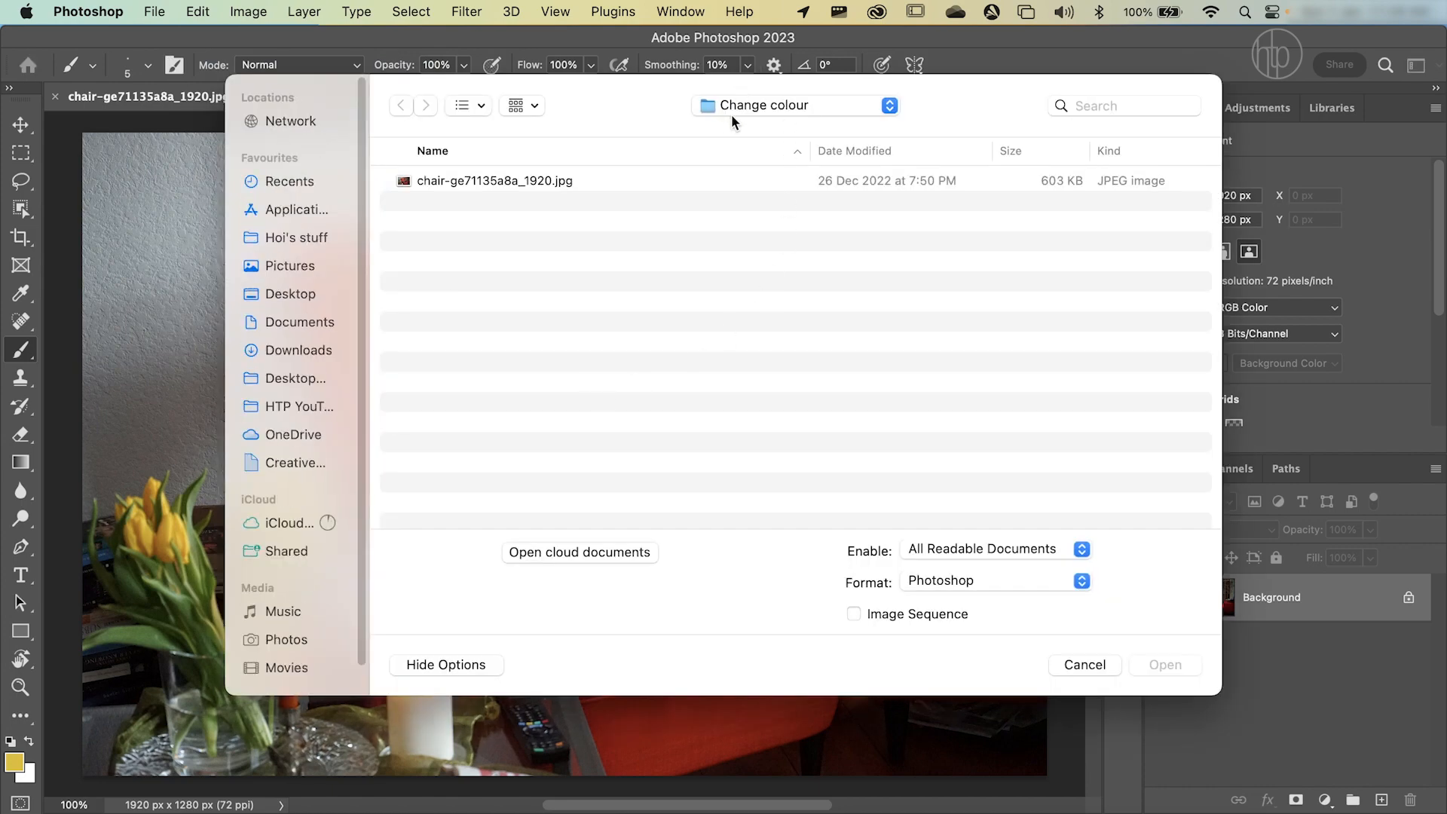
mouse_move(612, 143)
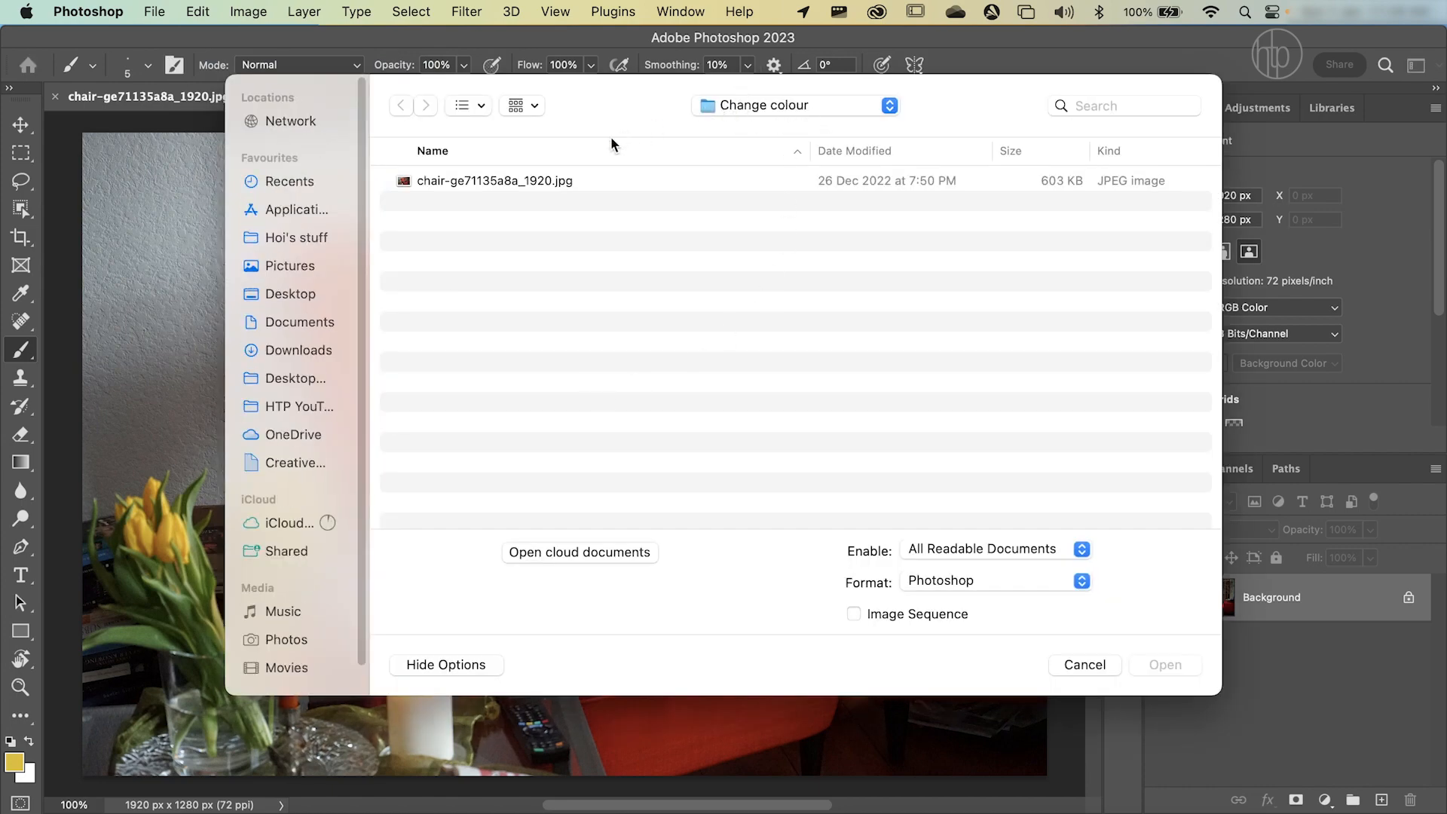
click(494, 181)
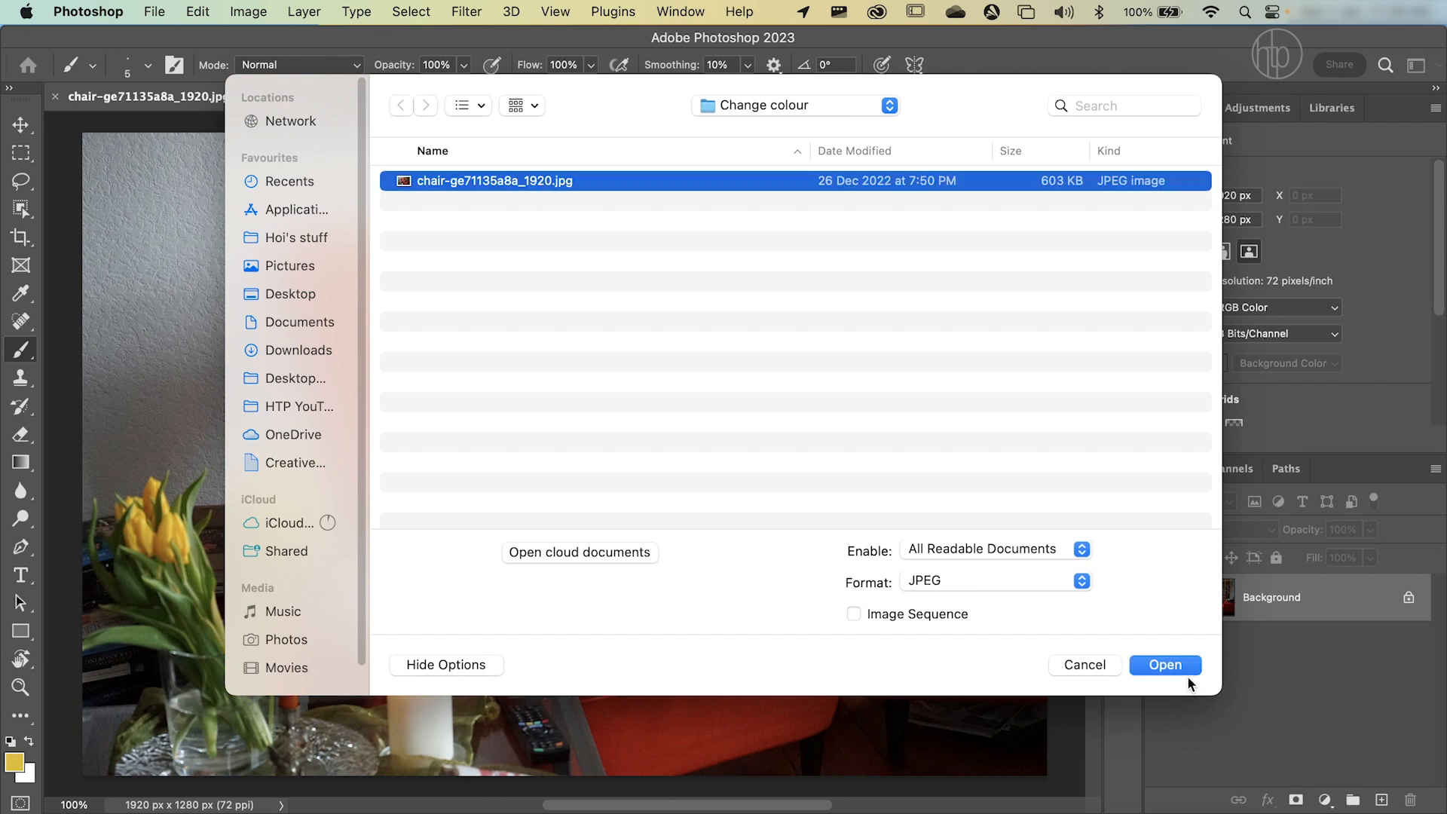
mouse_move(1157, 642)
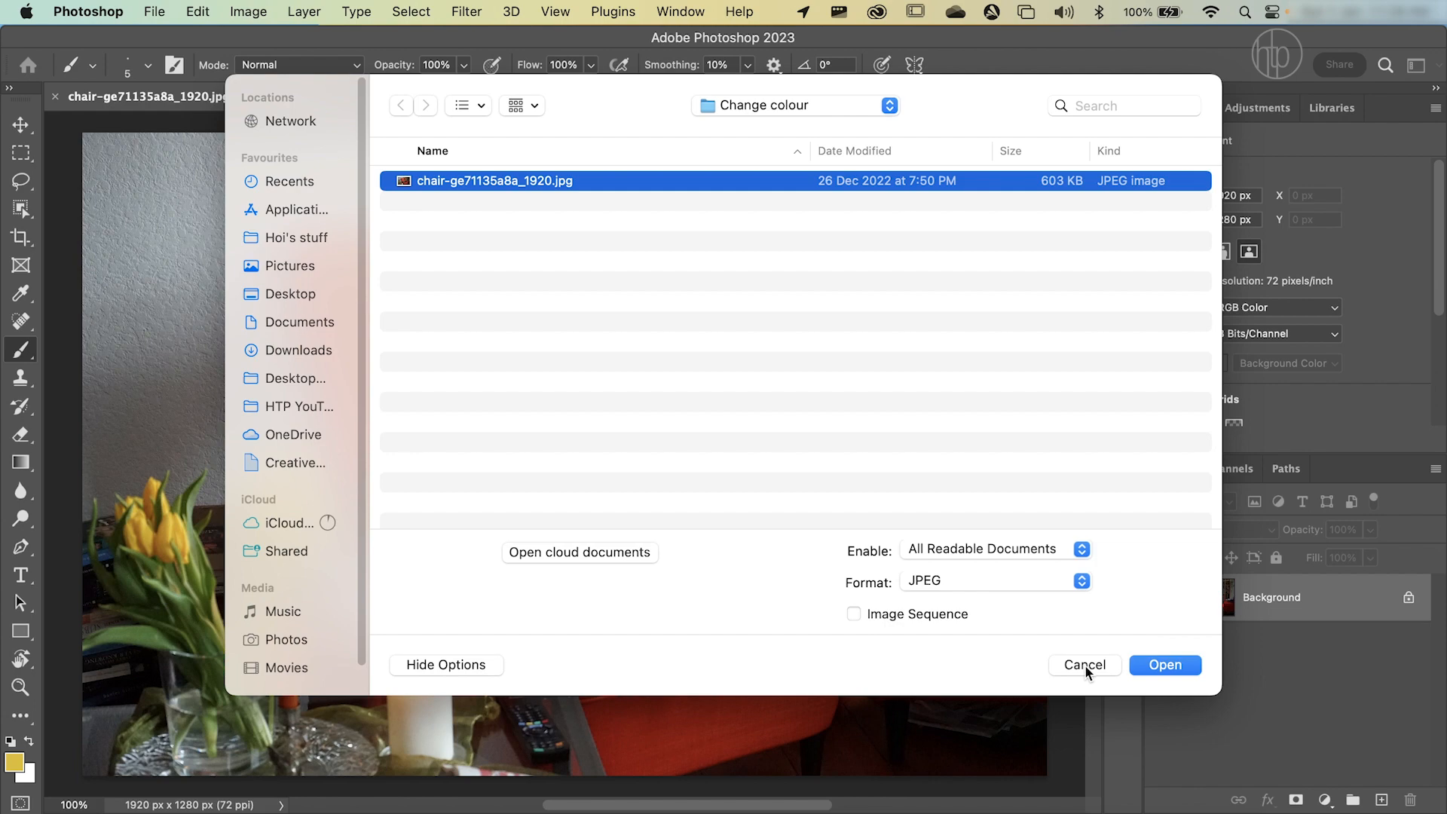
click(1165, 665)
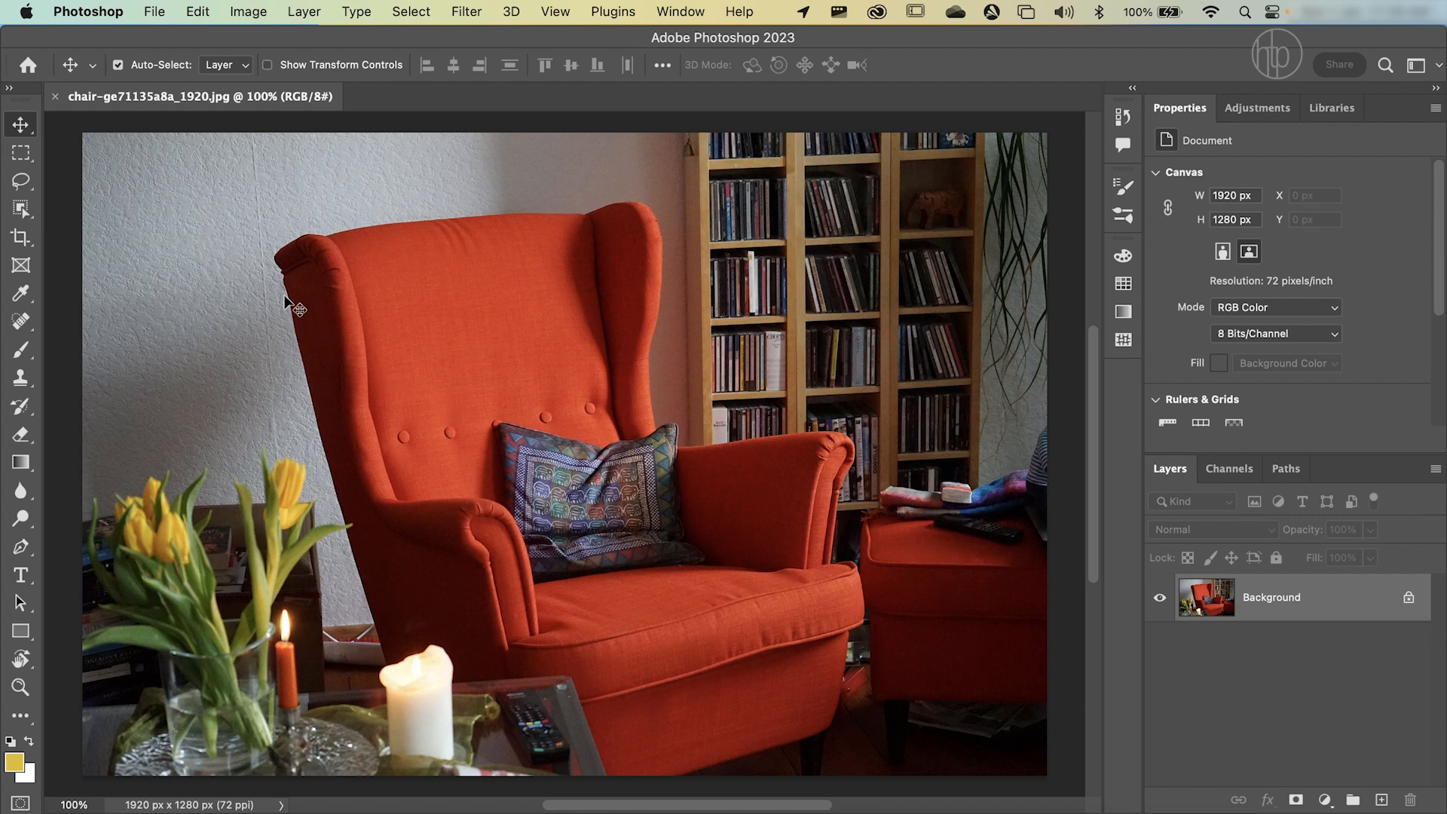
mouse_move(593, 253)
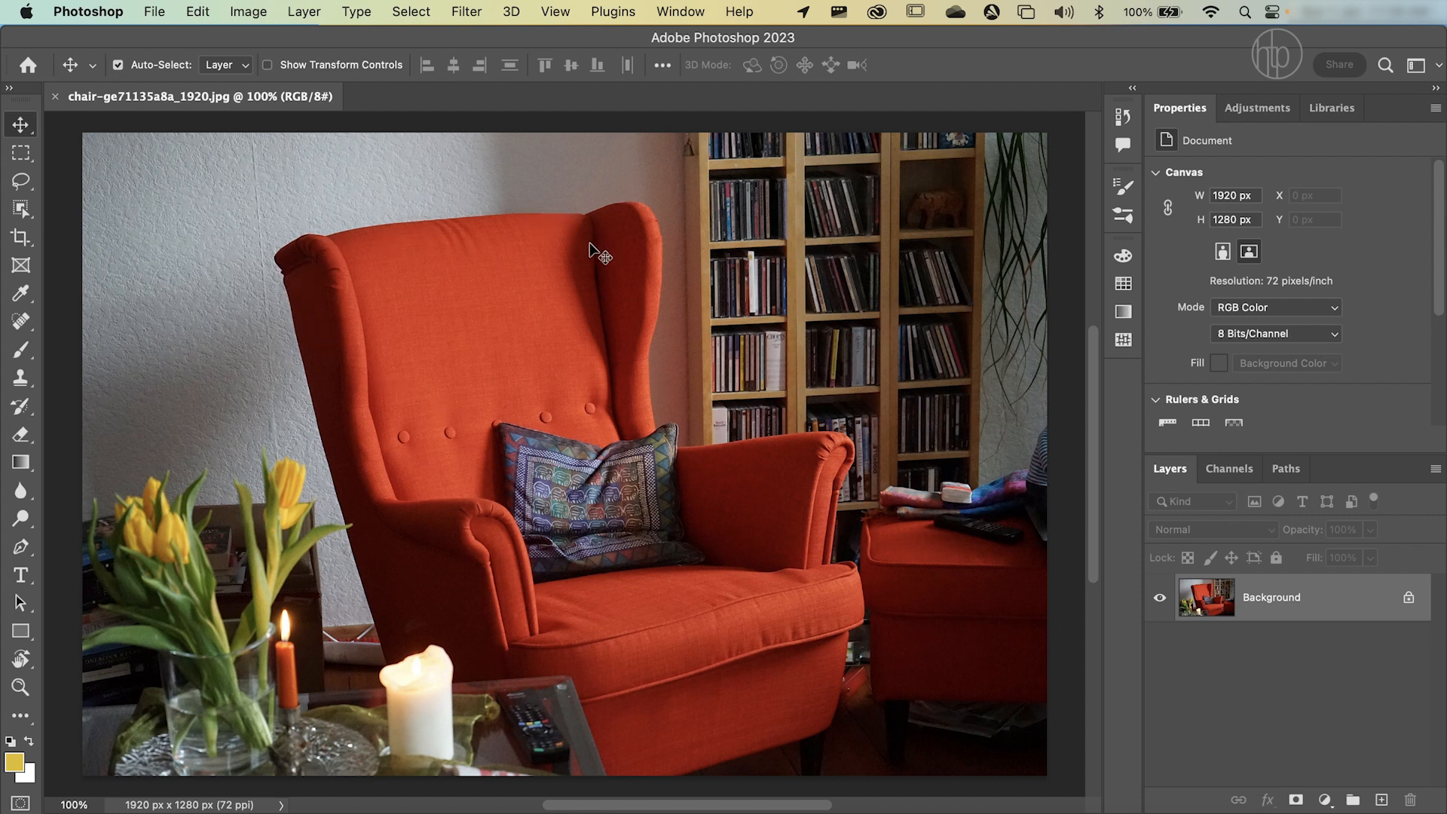
mouse_move(109, 226)
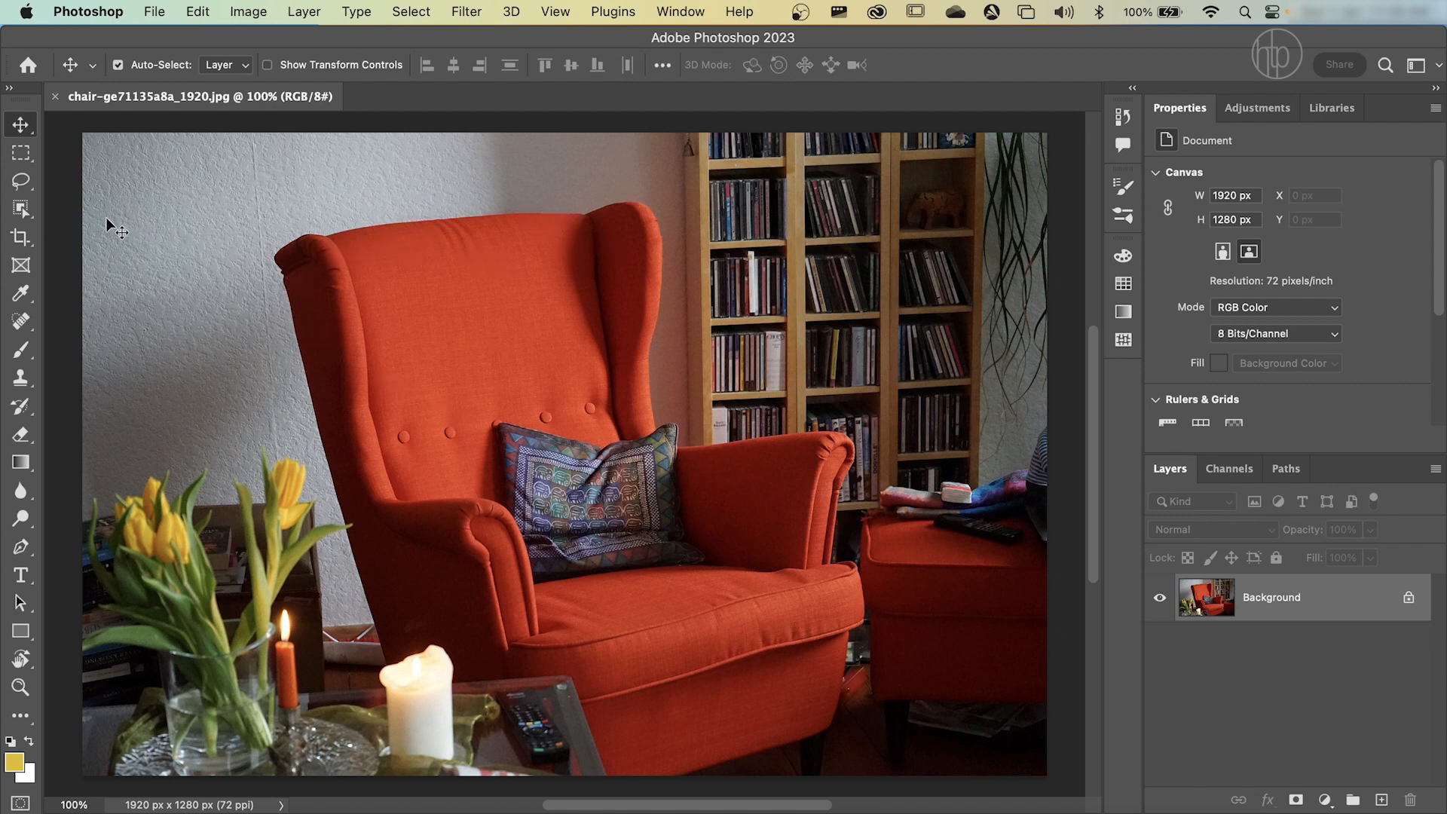
mouse_move(21, 208)
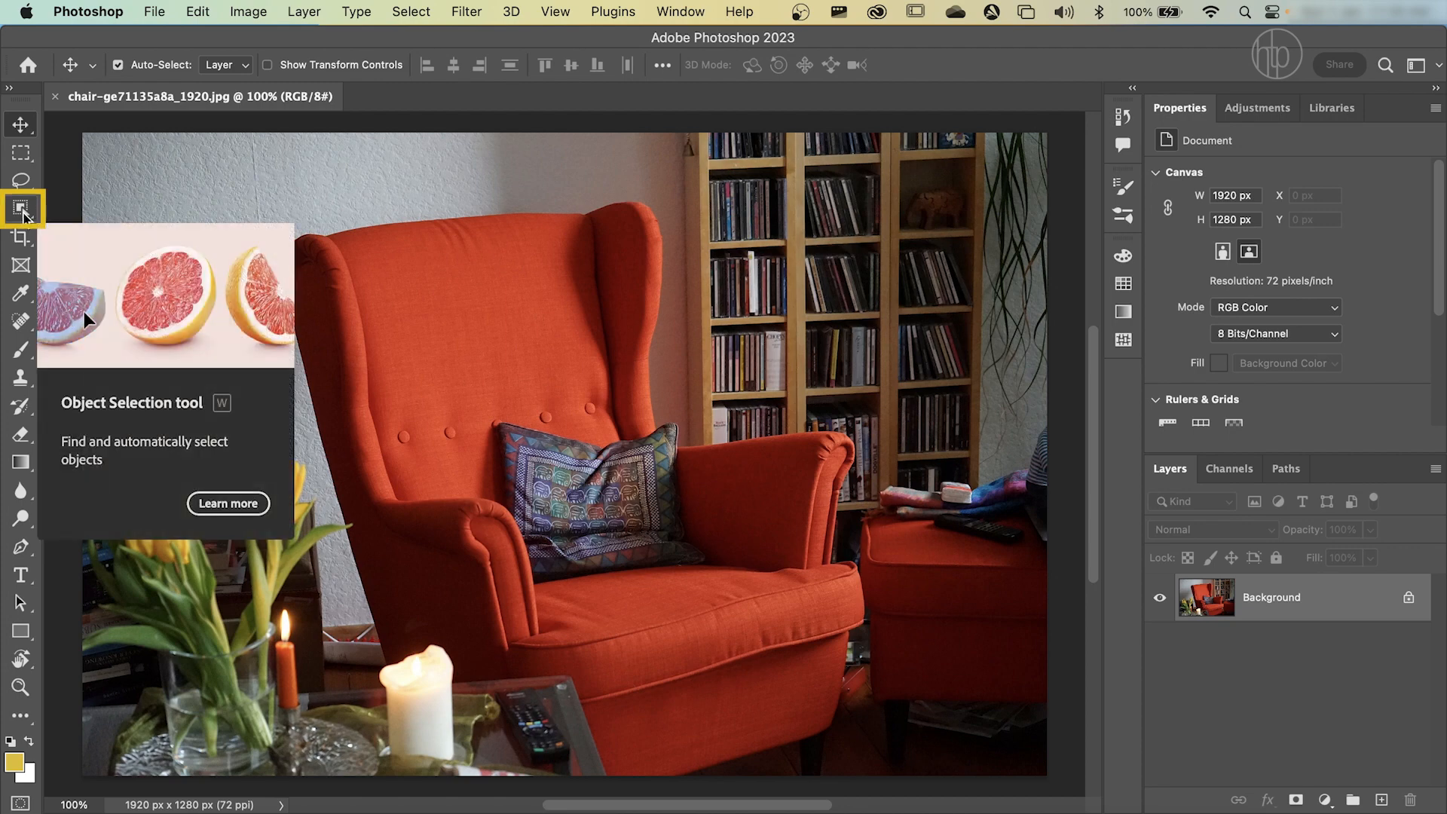
Step: Activate Object Selection with Cloud (Detailed results) subject detection and refresh the detection
click(21, 205)
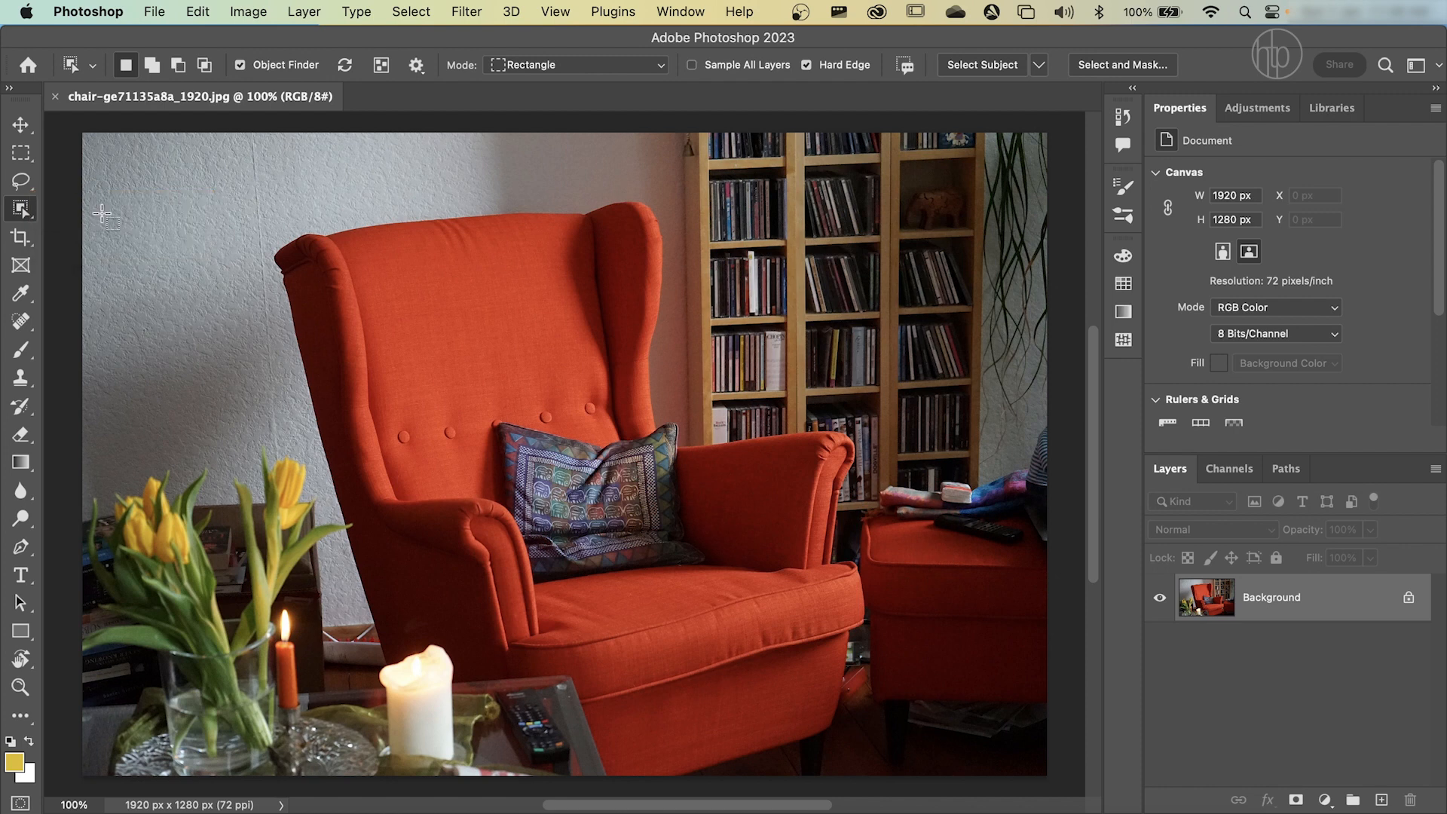
click(130, 65)
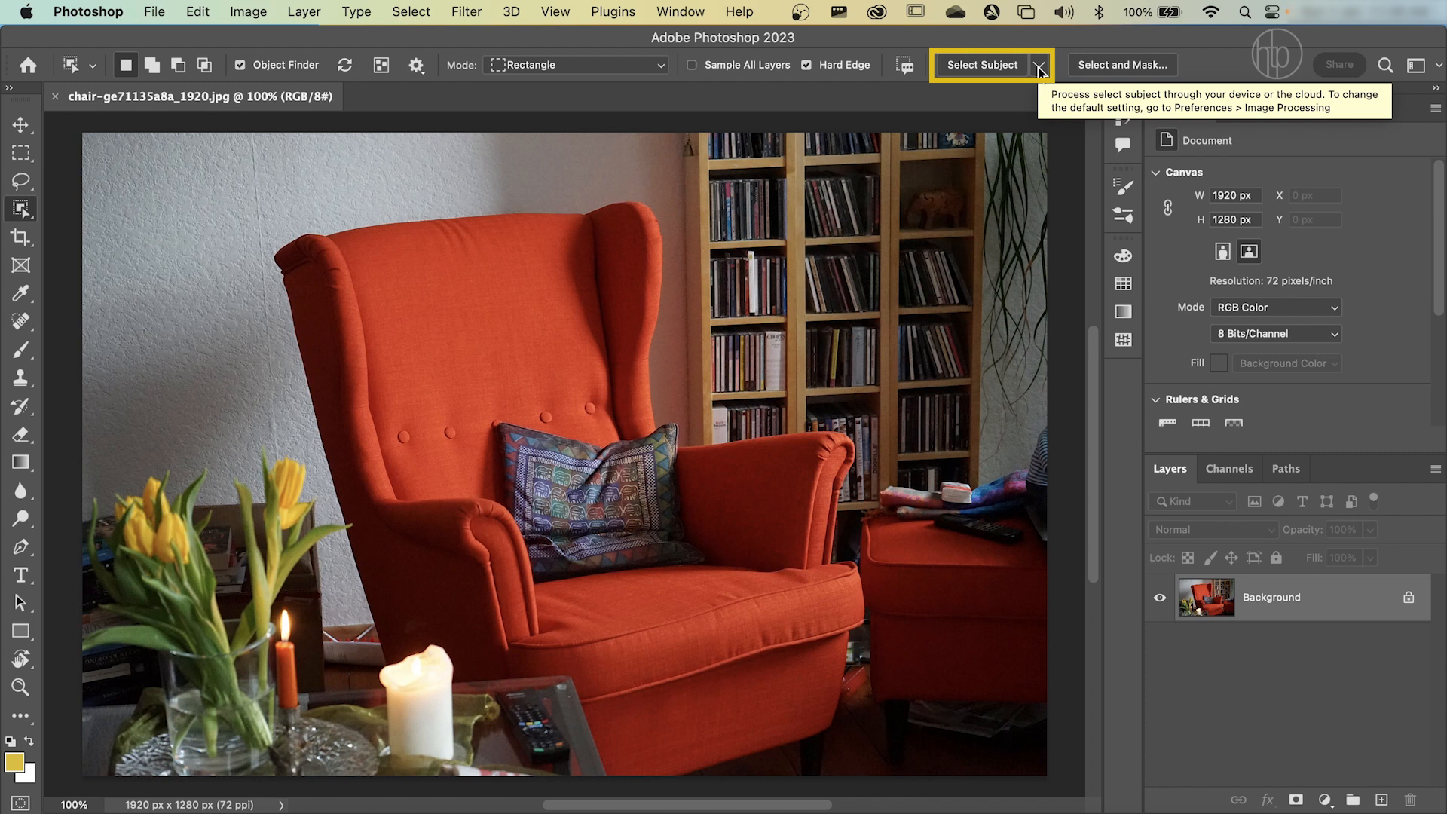
click(1028, 65)
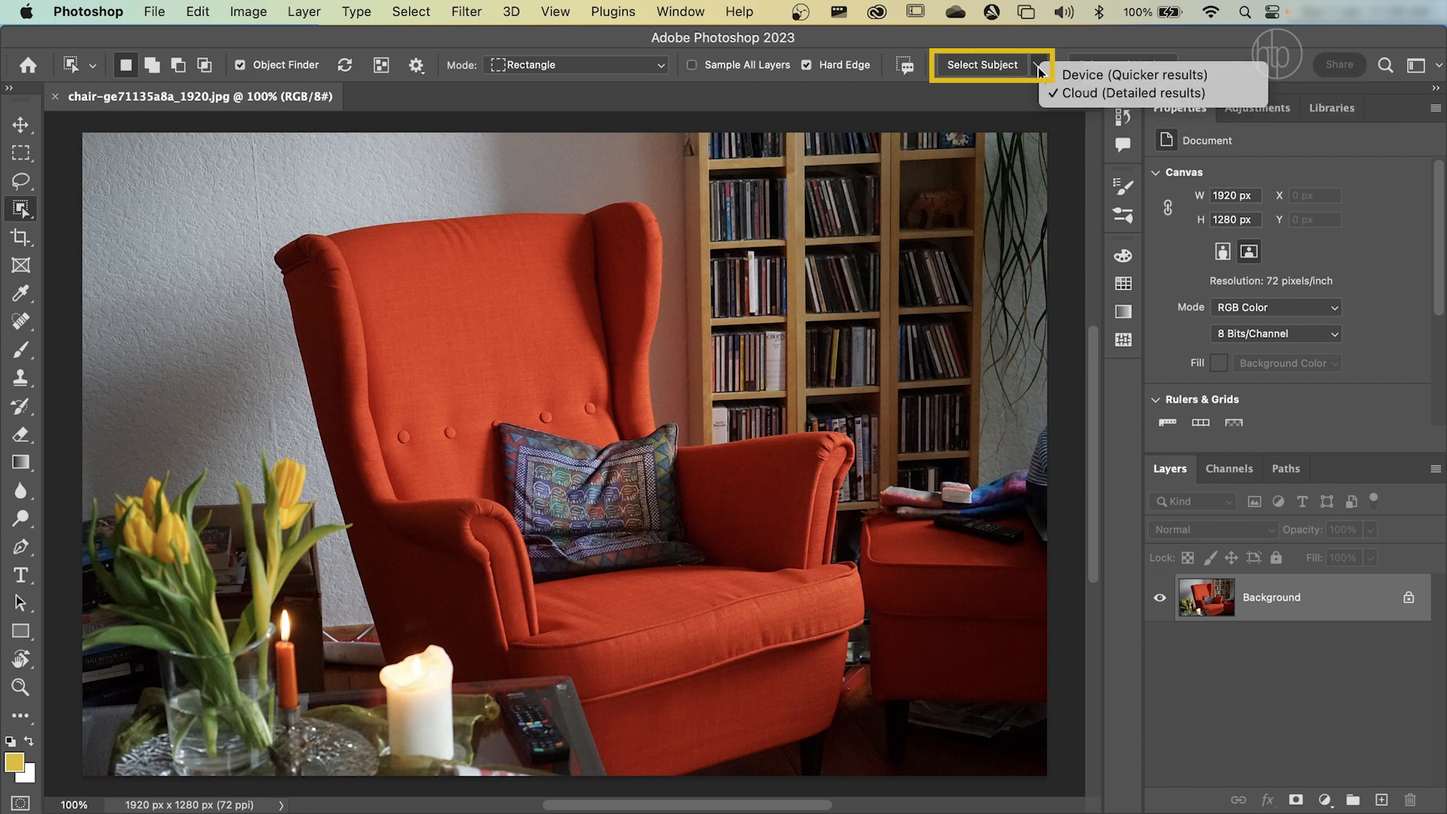
mouse_move(1130, 76)
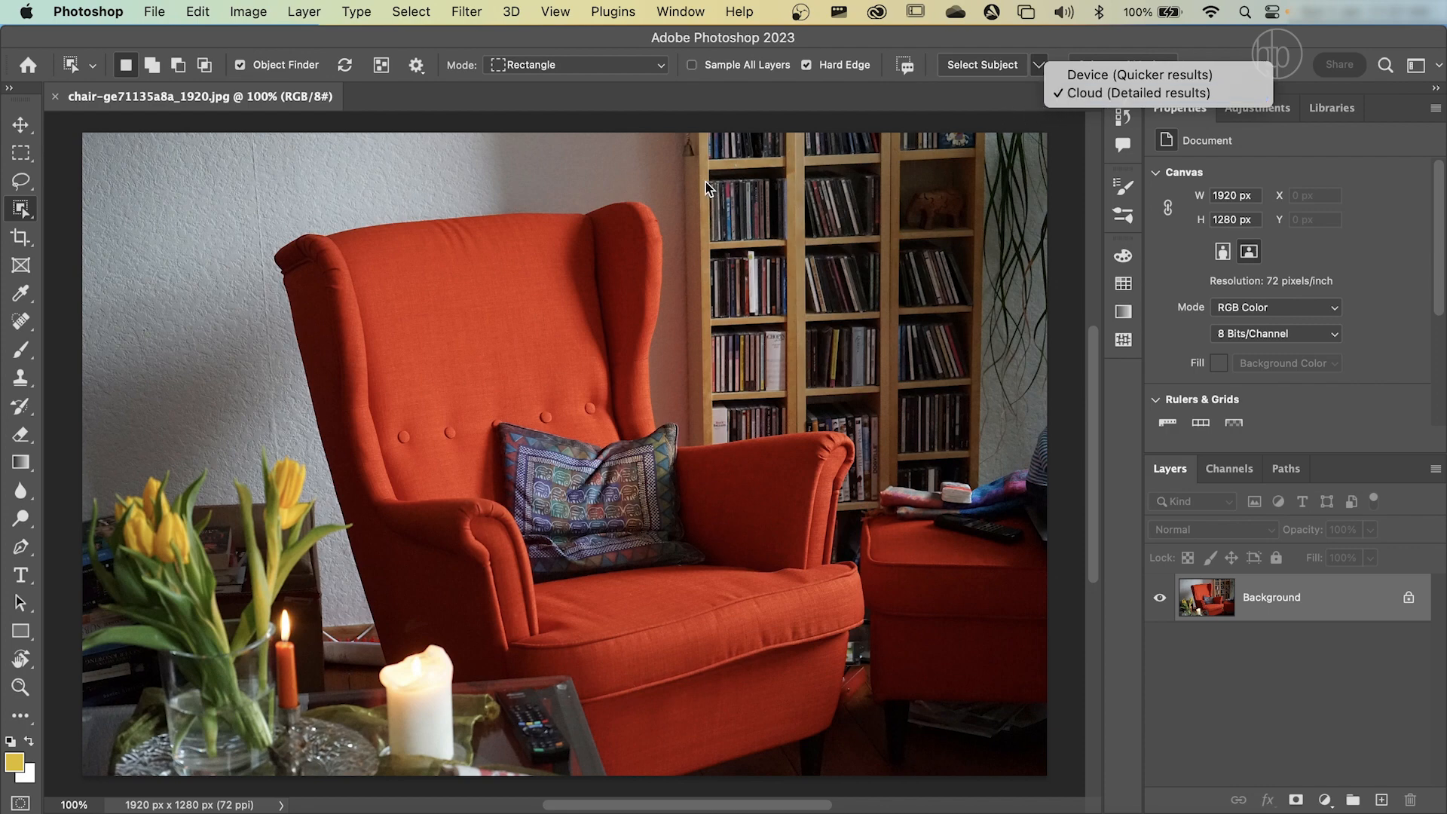
click(983, 63)
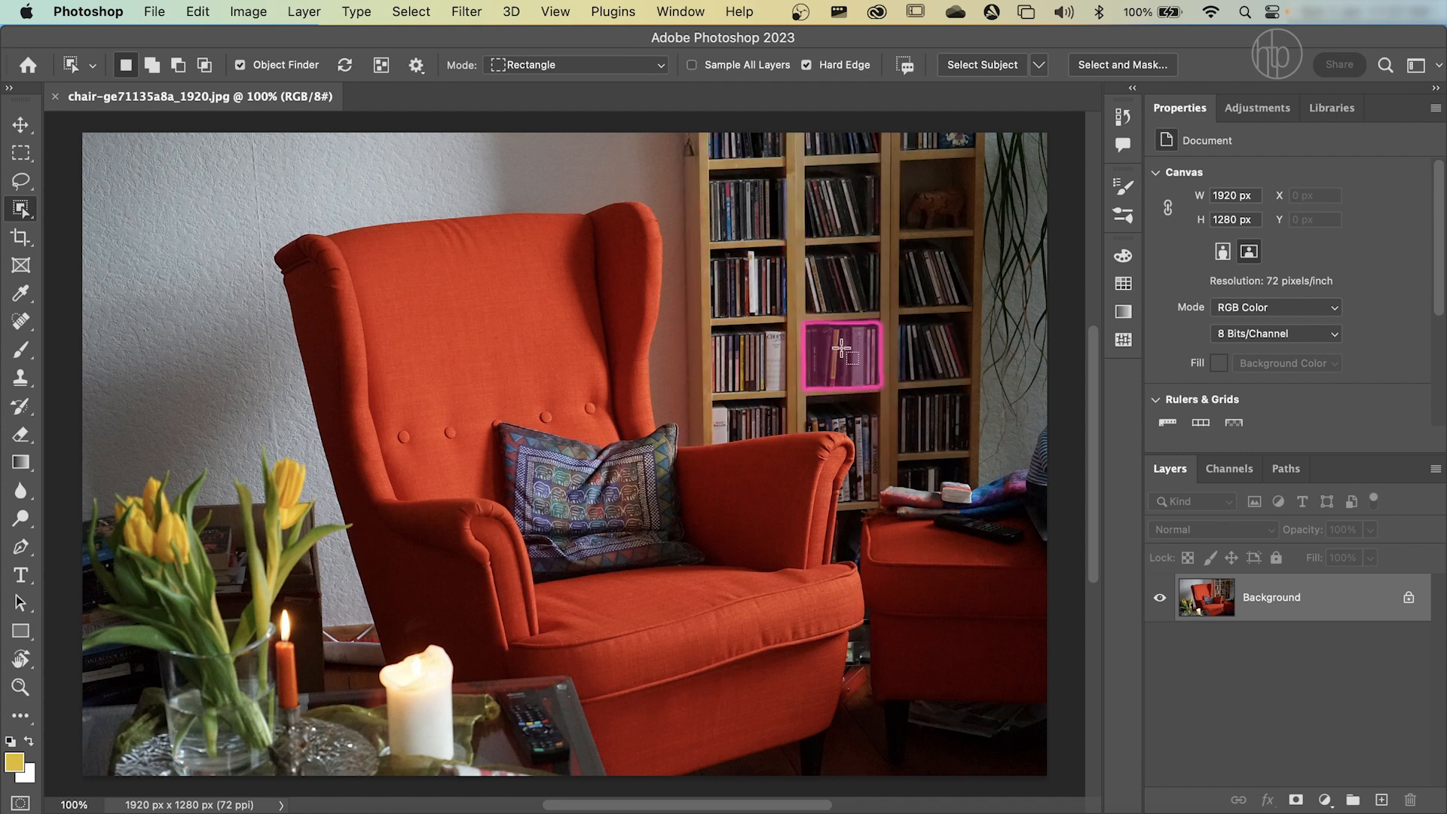
click(350, 65)
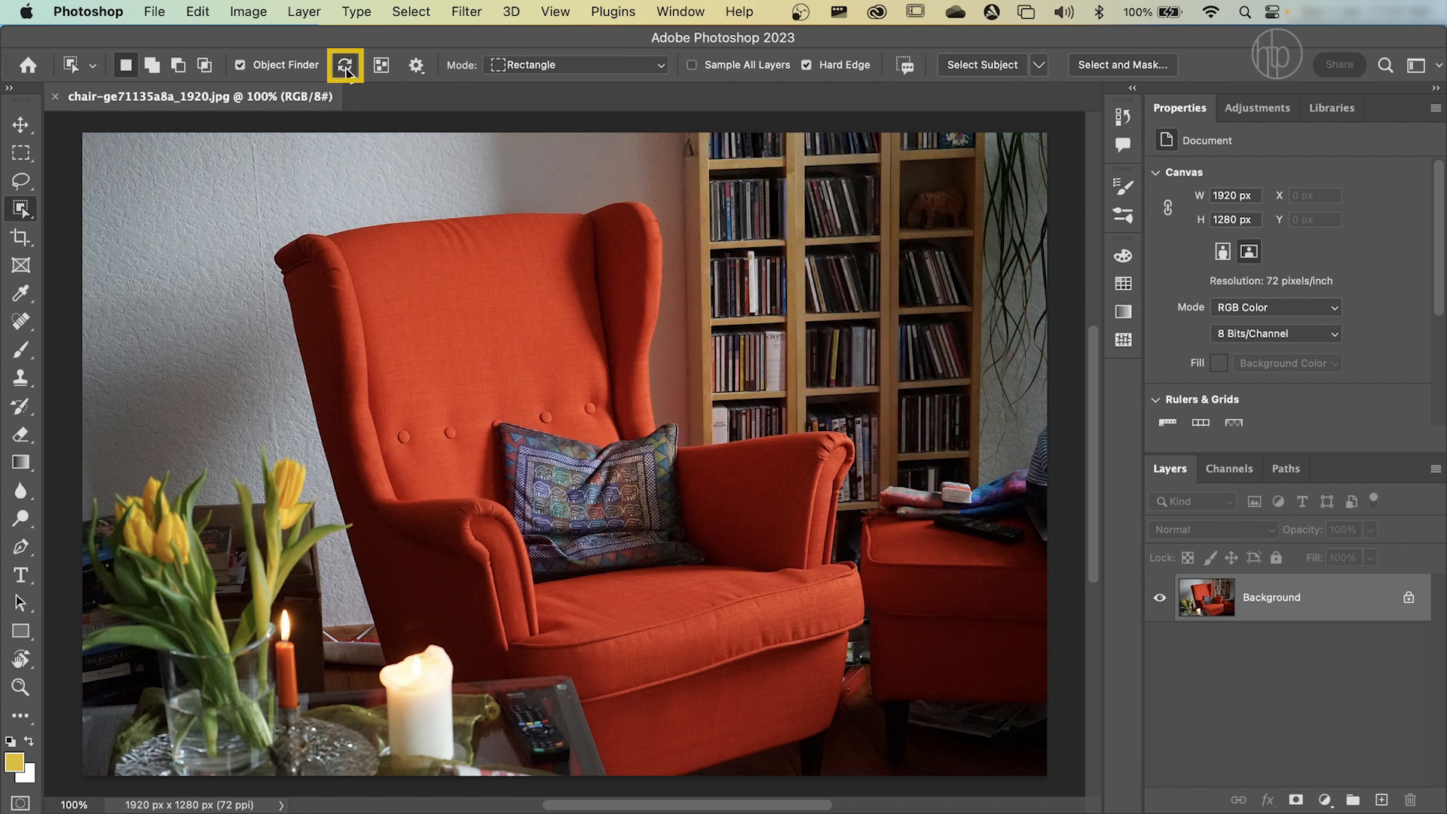
mouse_move(344, 65)
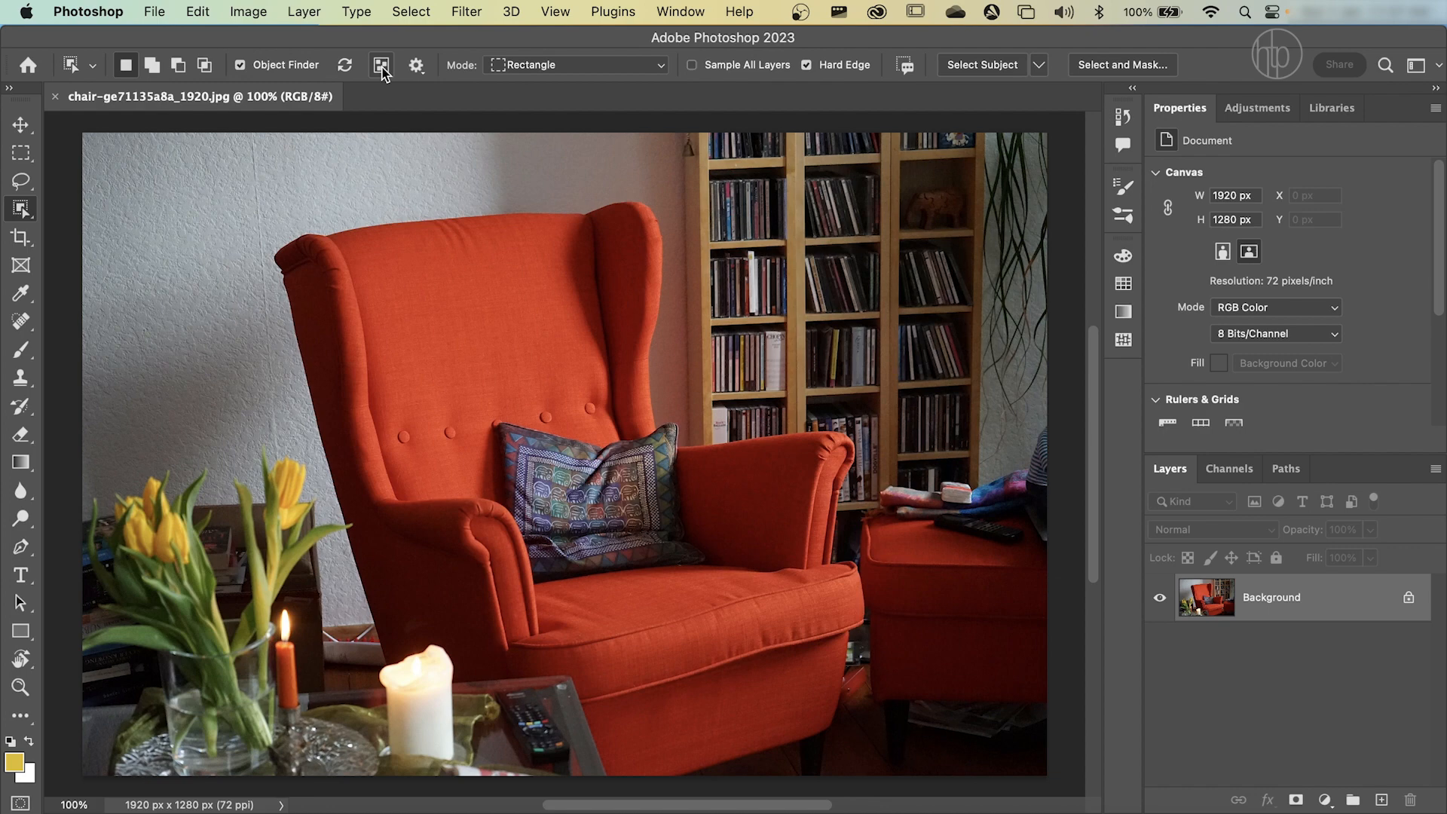
Step: Show all detected objects and select the armchair with the cushion subtracted
click(382, 65)
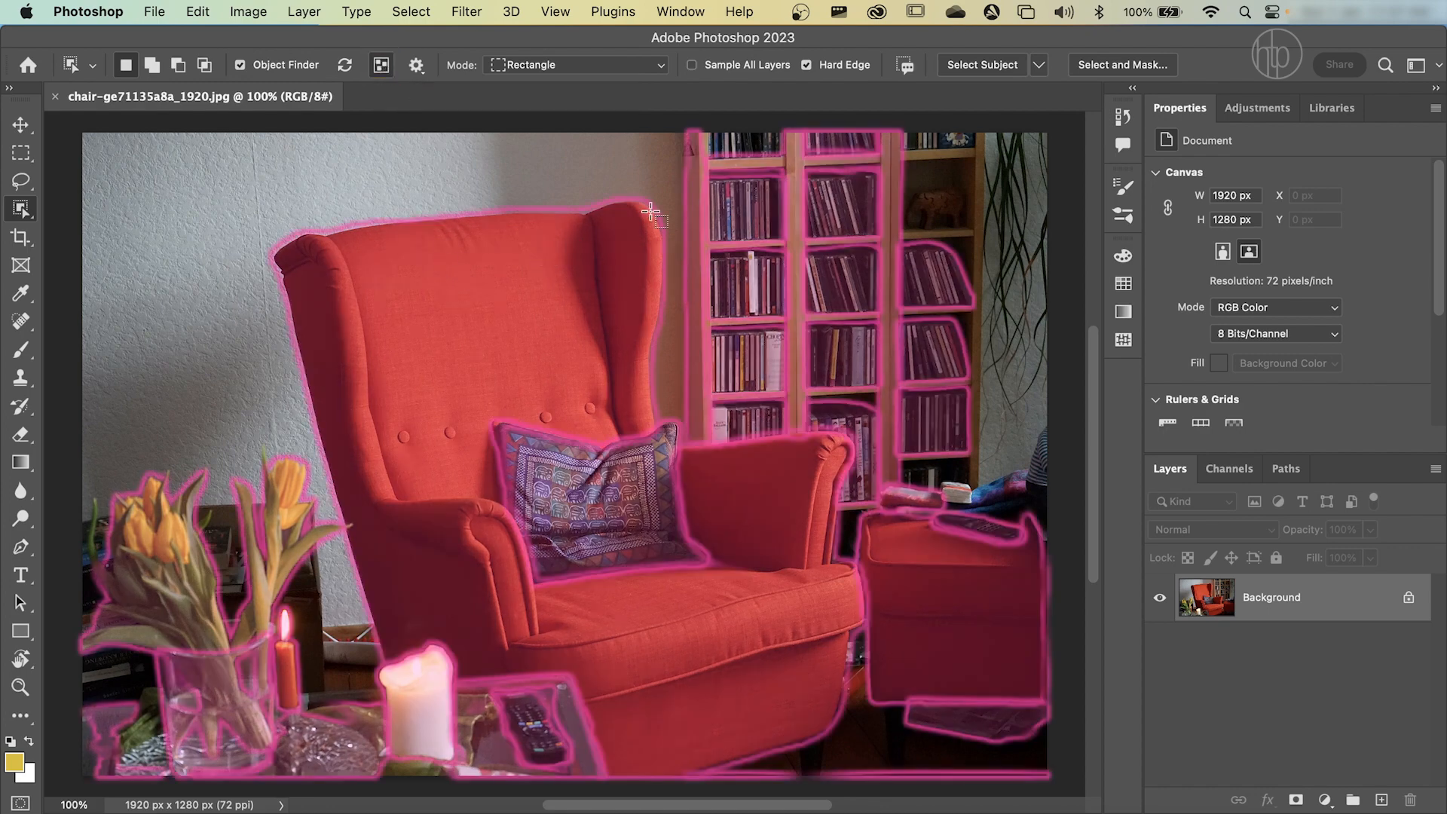
mouse_move(856, 380)
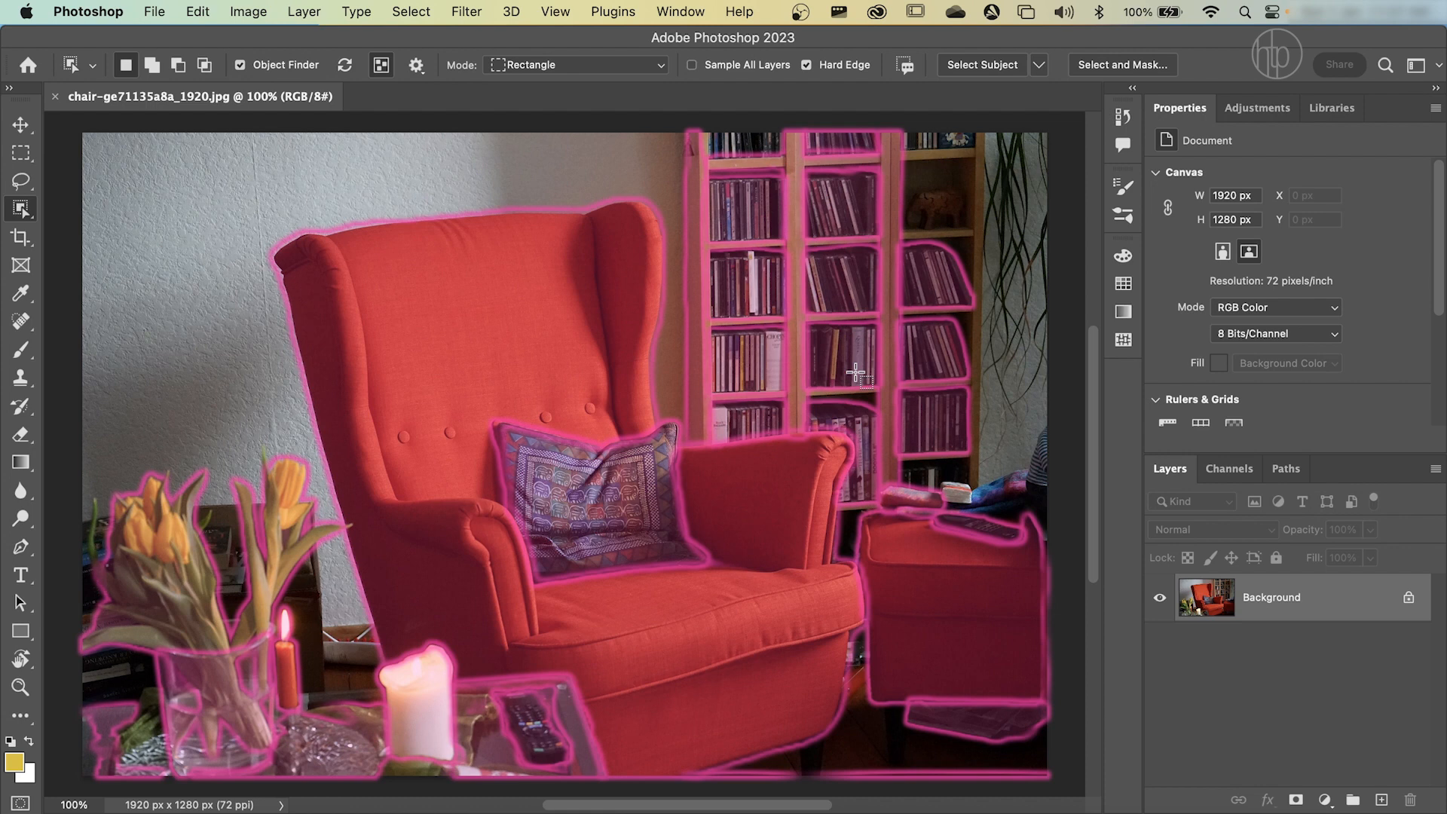
mouse_move(687, 330)
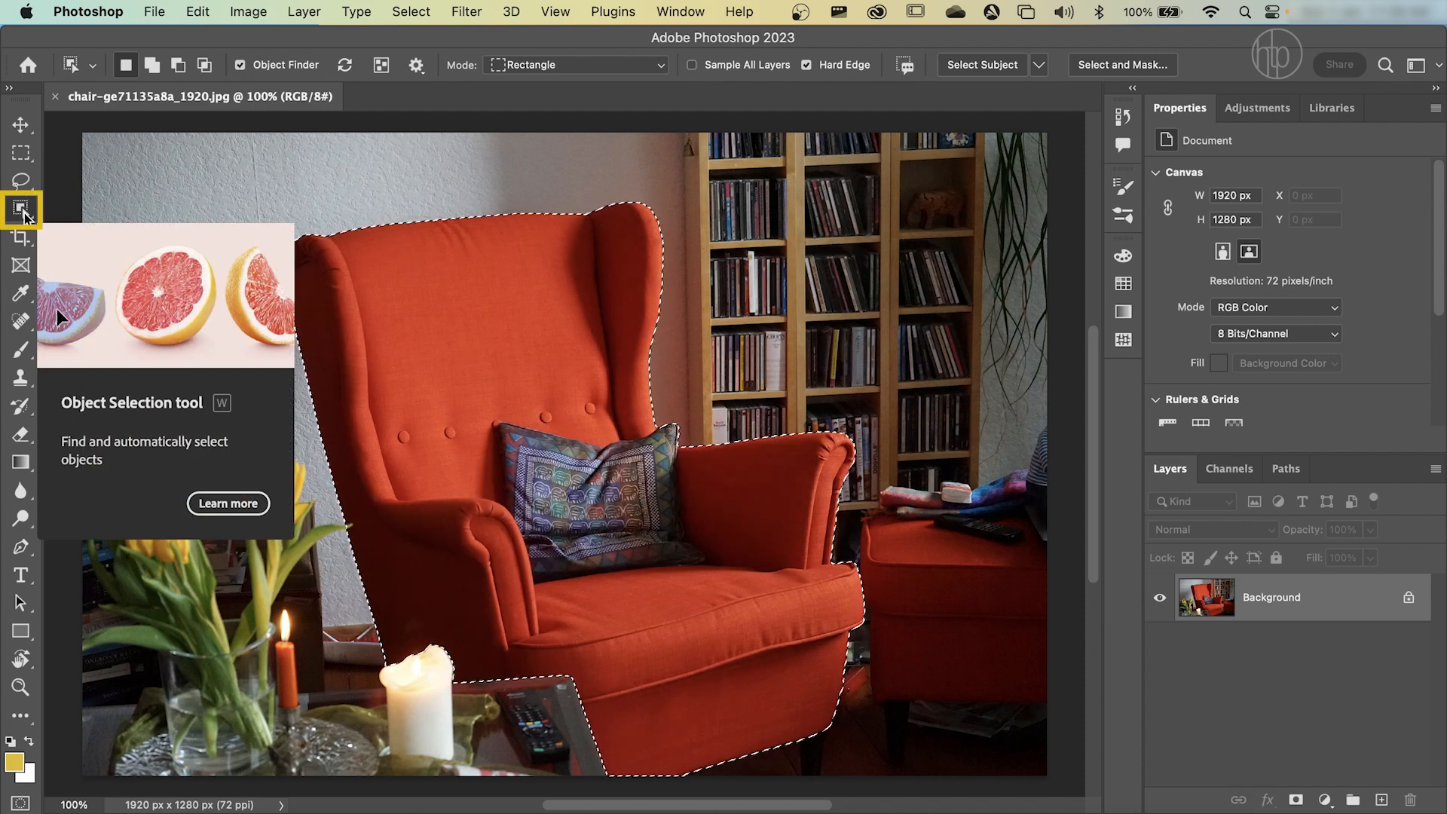
click(176, 65)
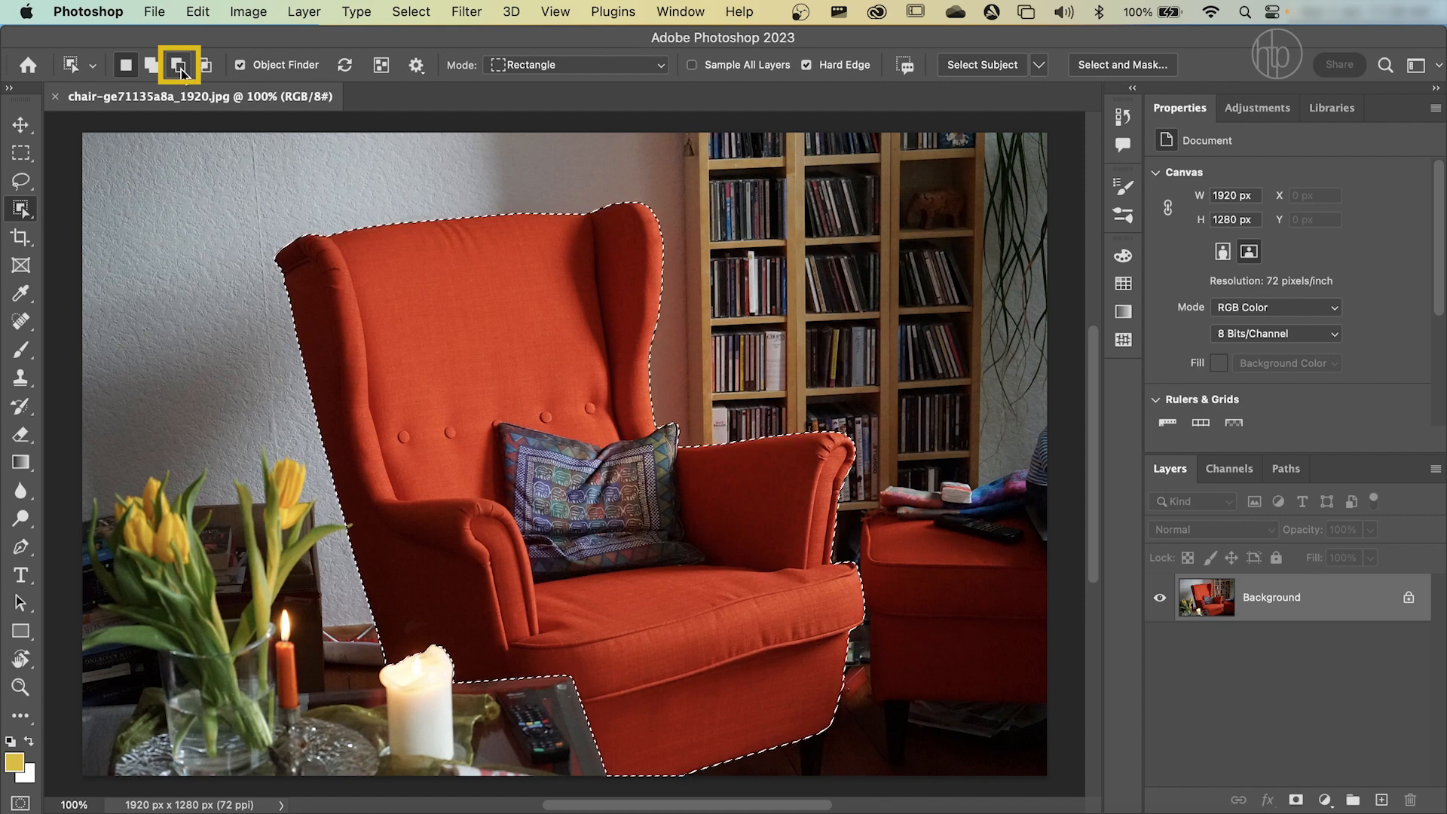
mouse_move(178, 71)
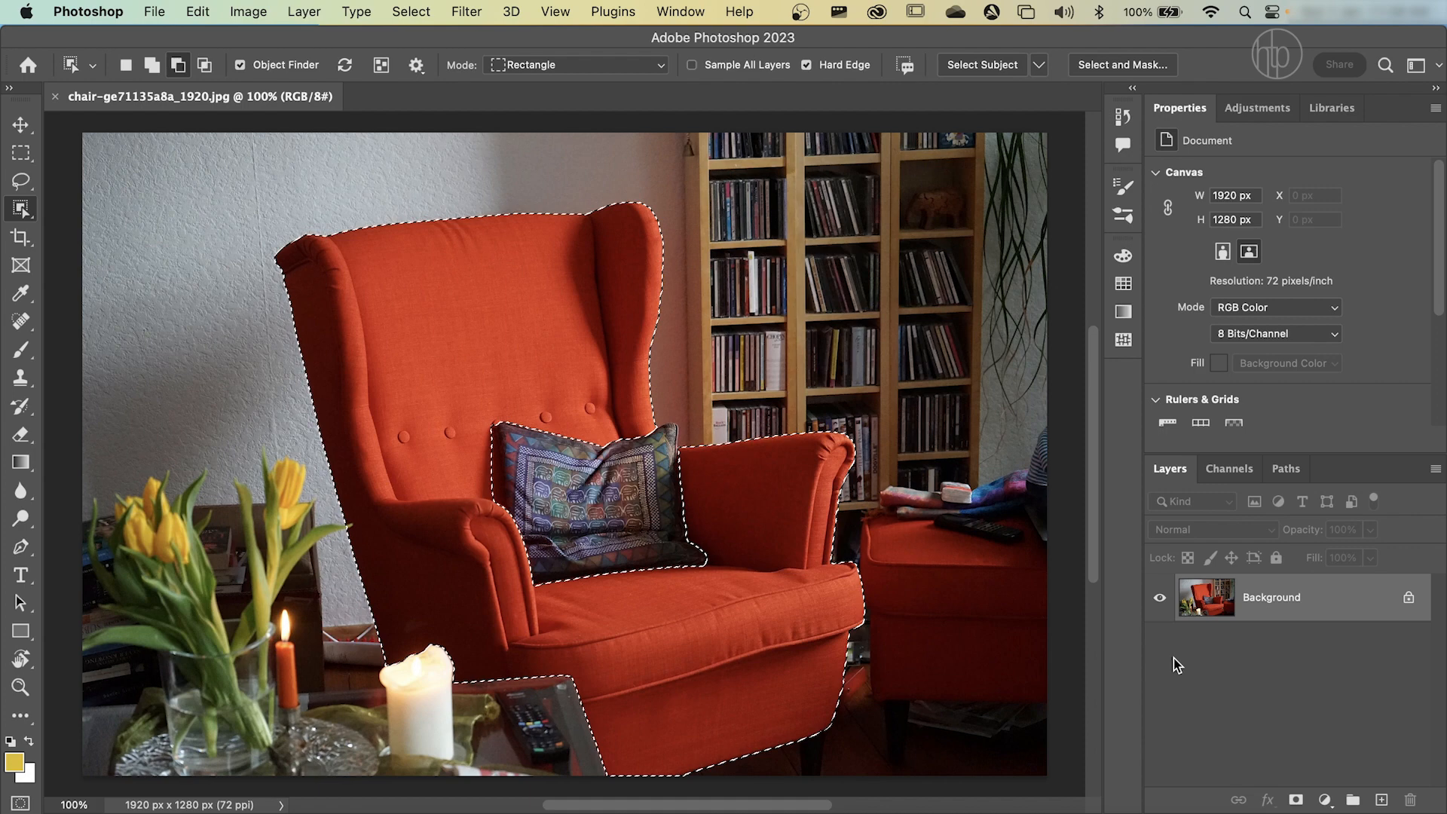
click(1353, 797)
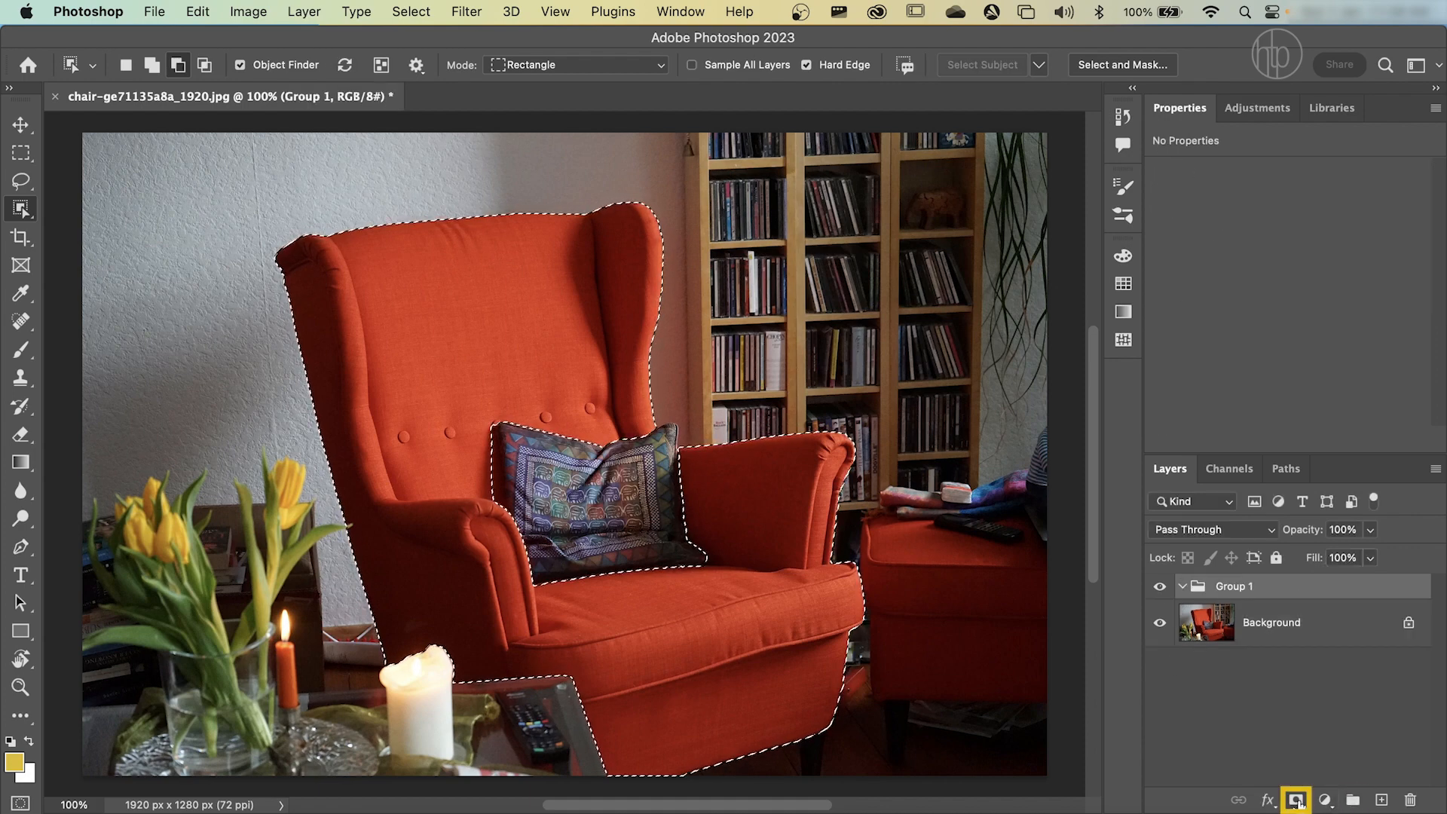
click(1296, 799)
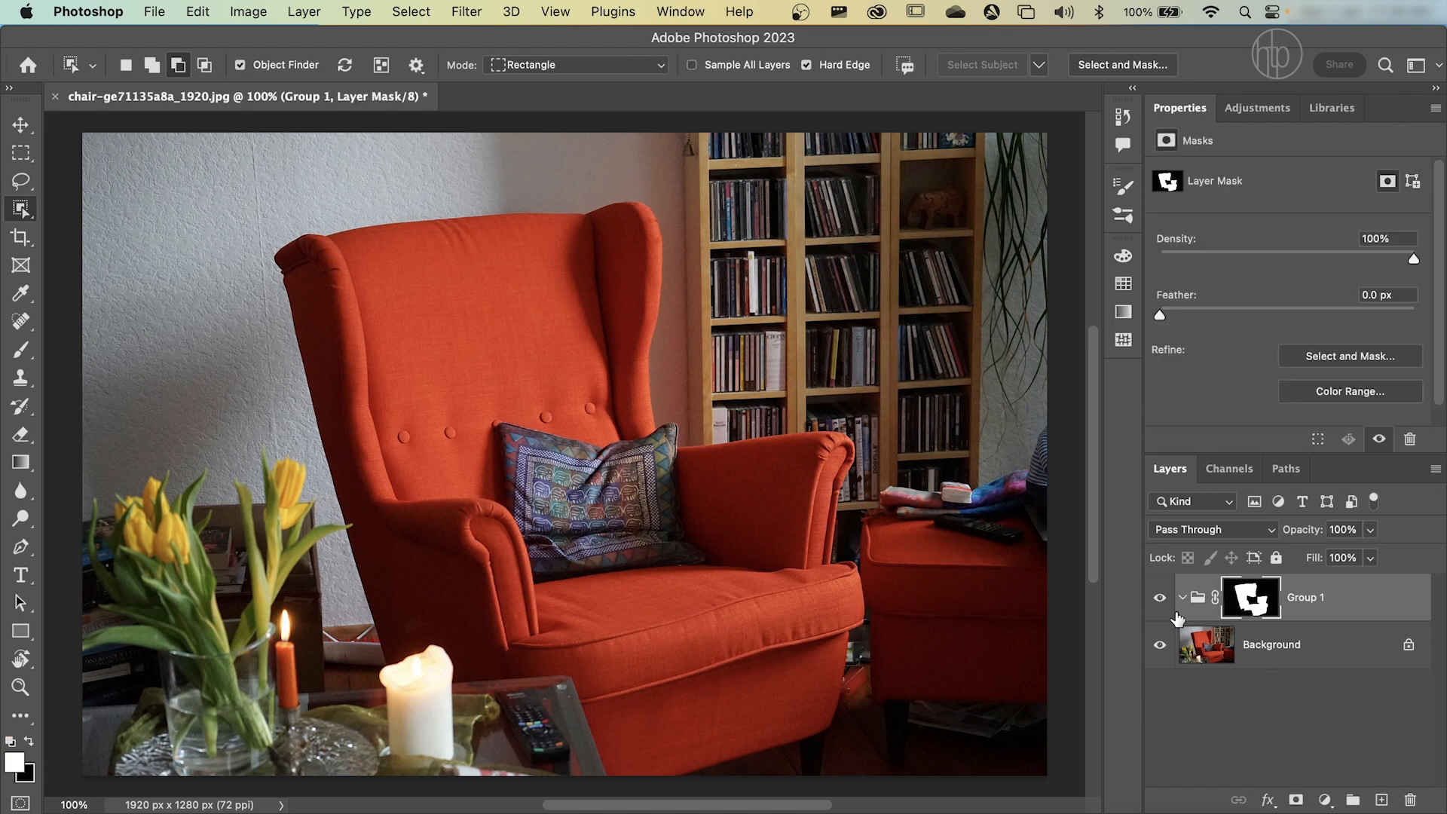
mouse_move(1198, 592)
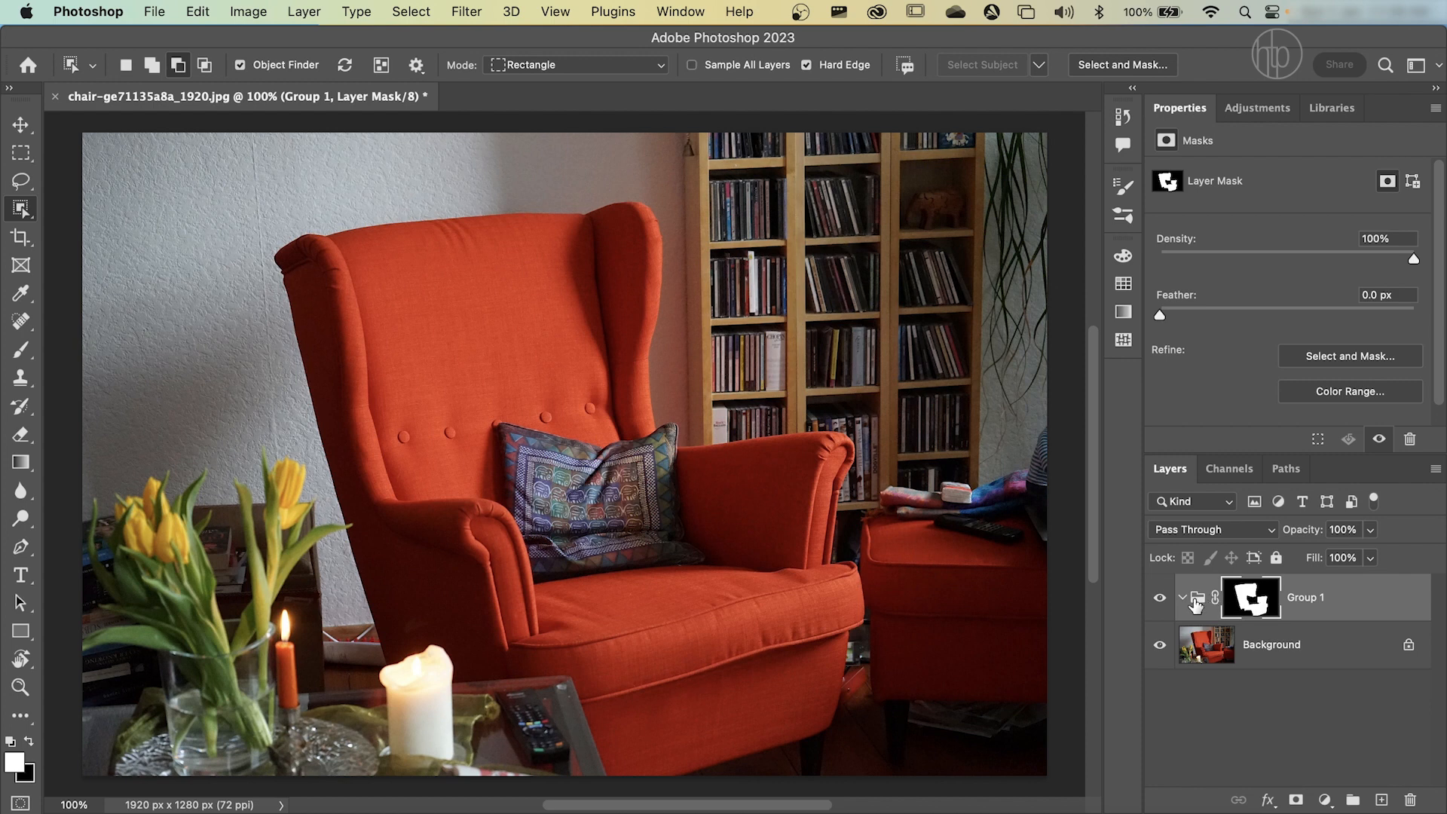
mouse_move(1197, 606)
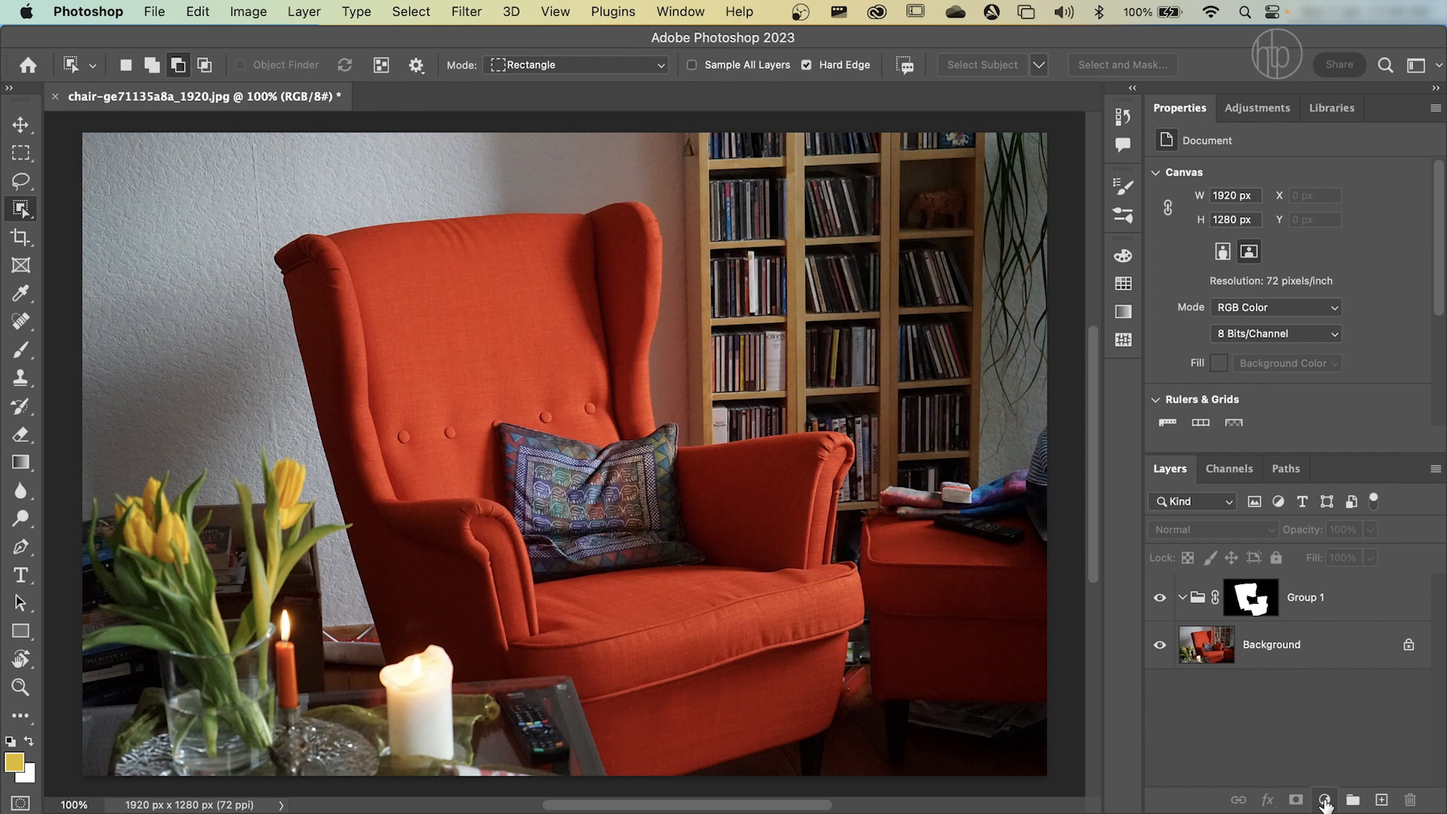
Step: Add a Solid Color fill layer in the chair group and set its colour to bright purple
click(1333, 796)
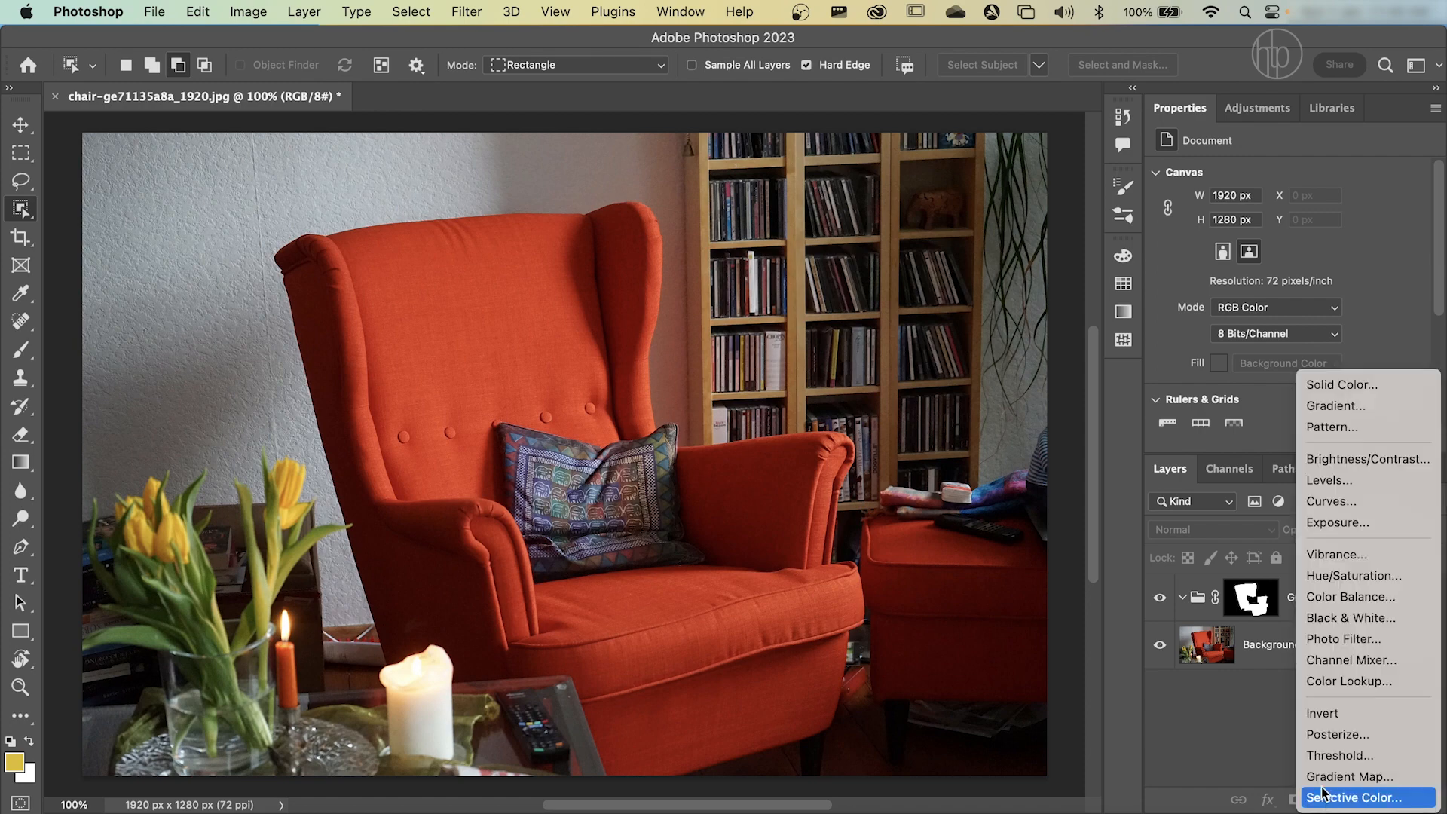
mouse_move(1341, 385)
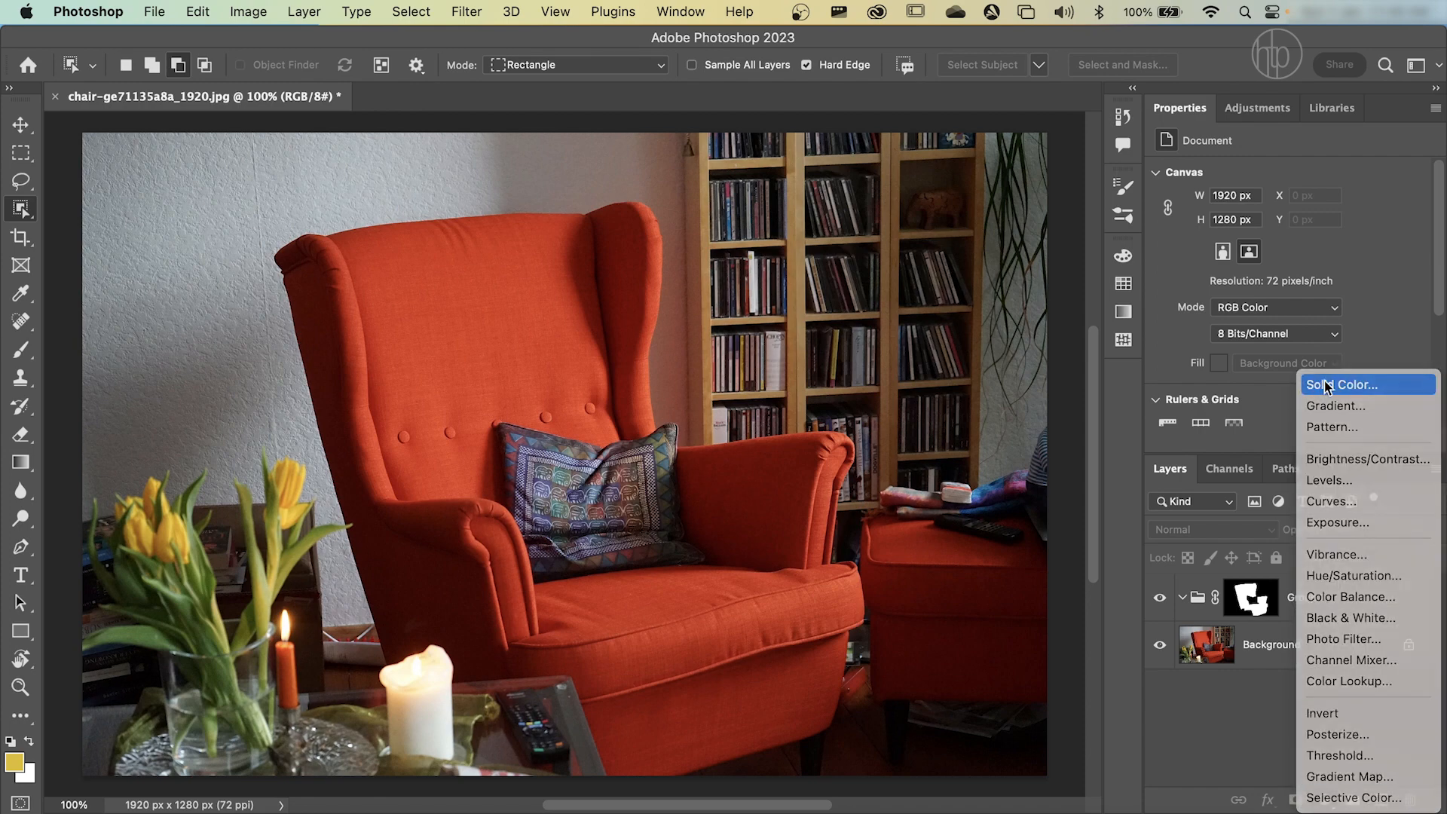
click(1338, 384)
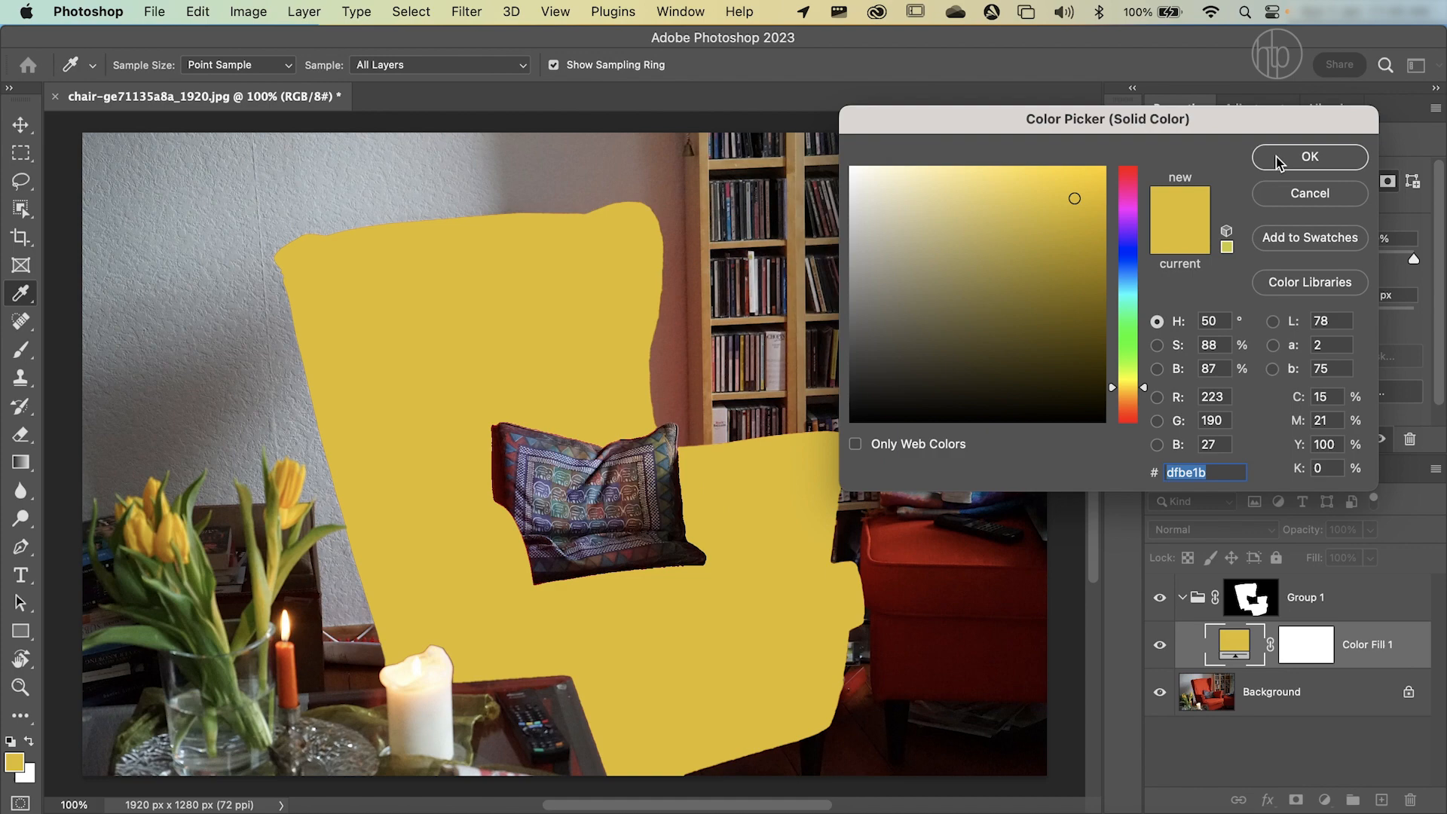
click(1127, 264)
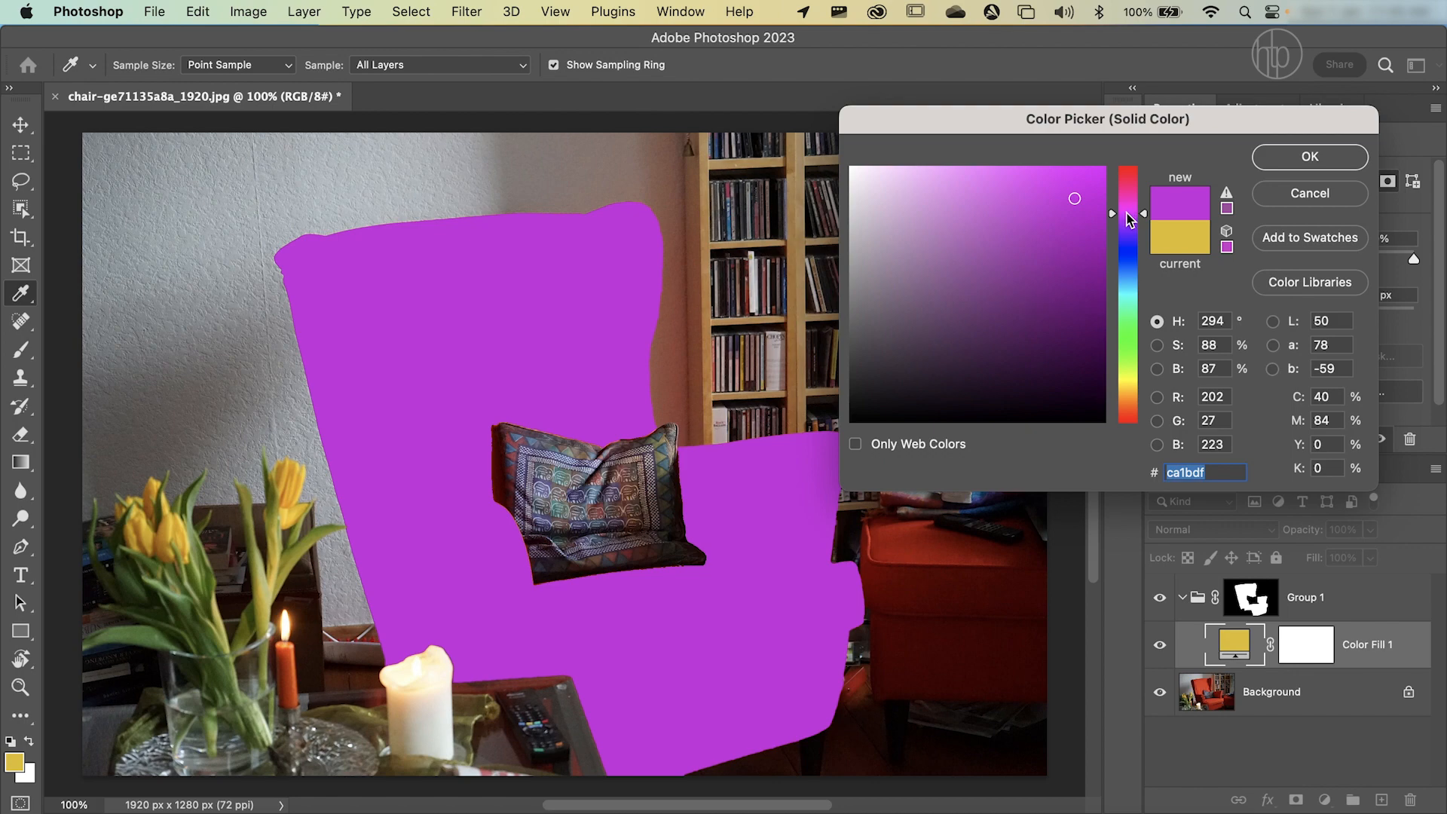
click(1309, 156)
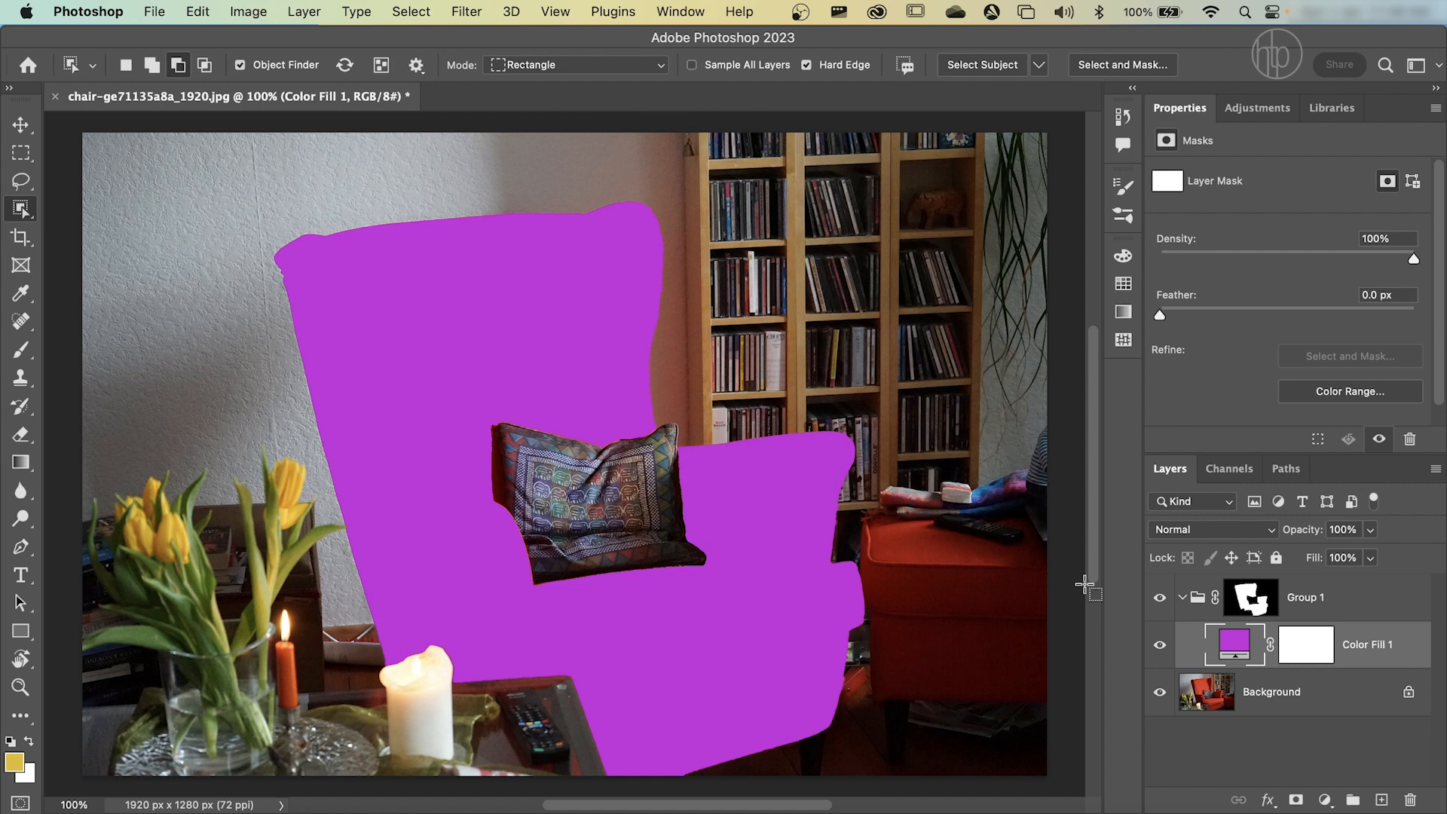
mouse_move(1103, 574)
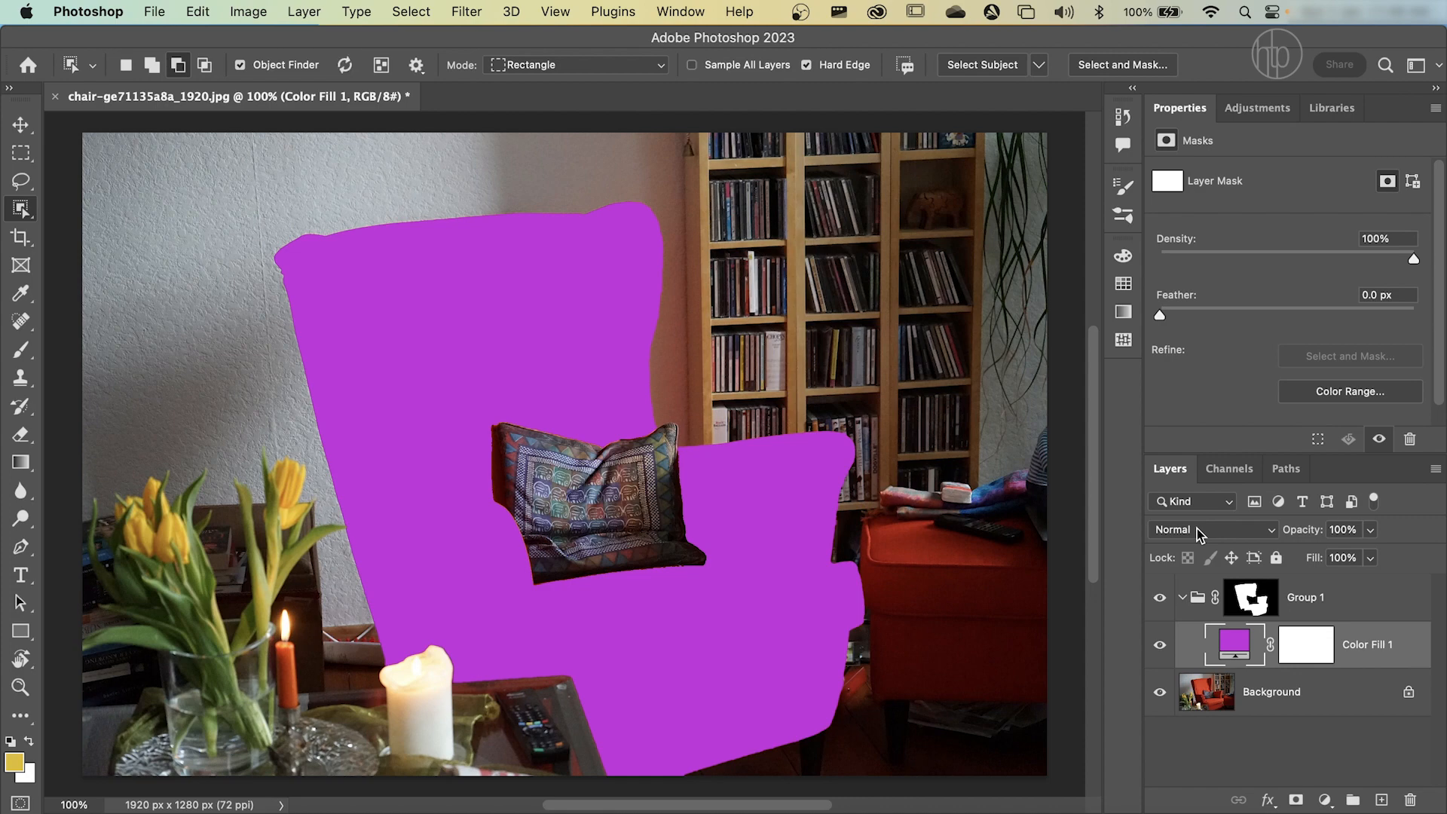
Step: Set Color Fill 1's blend mode to Color so the fabric's shading shows through the purple
click(1212, 531)
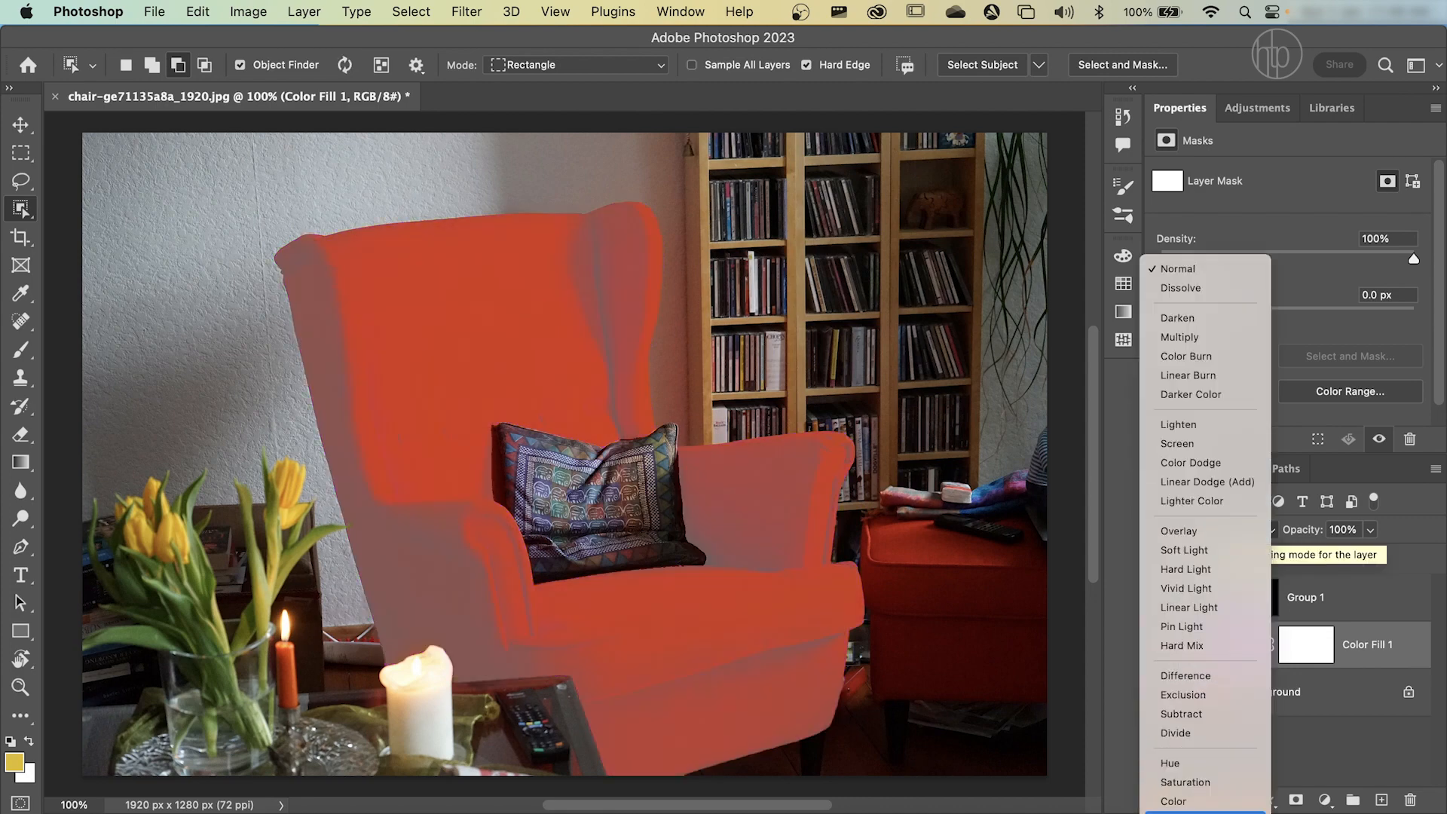
click(1172, 802)
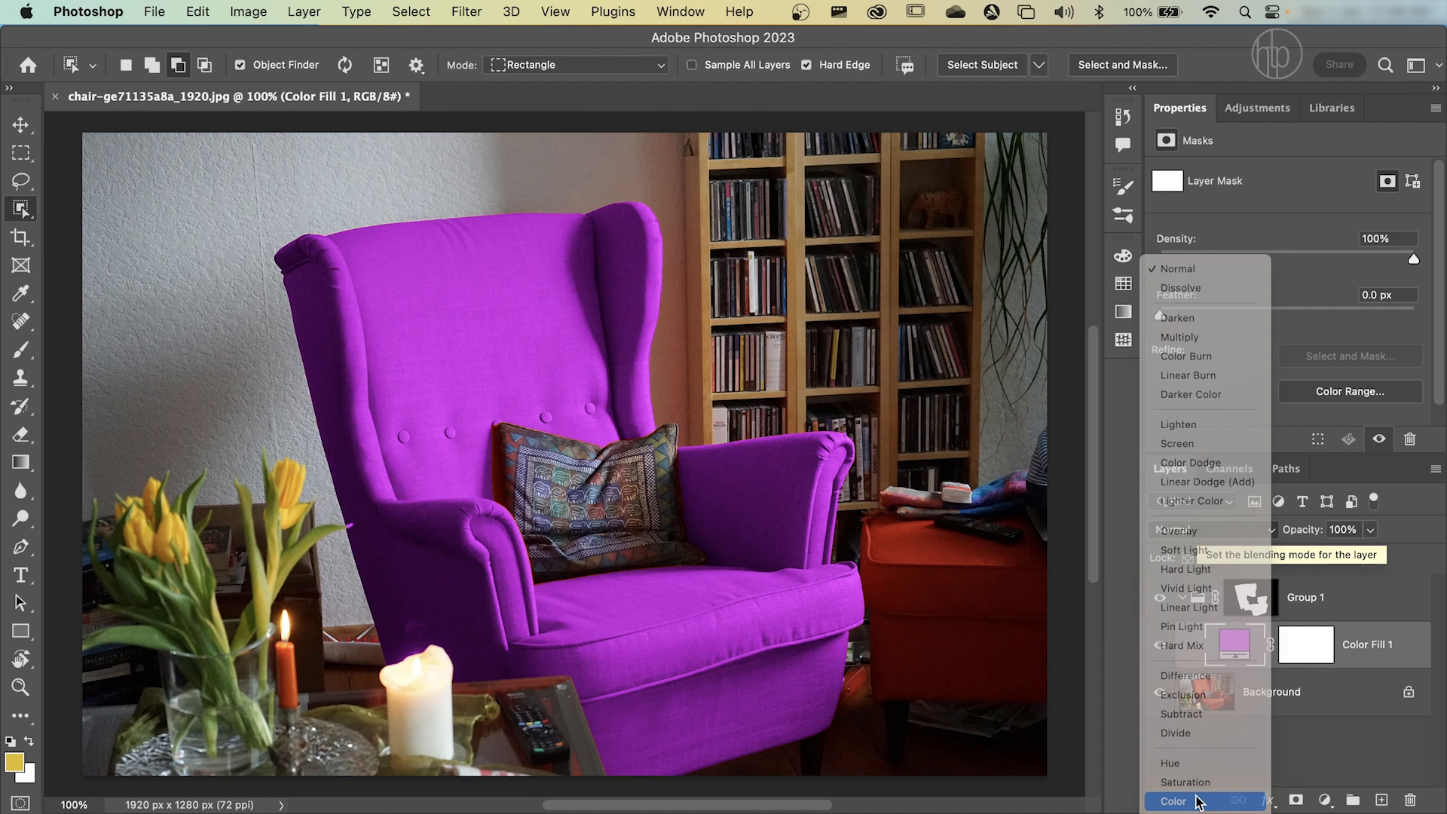
click(1174, 800)
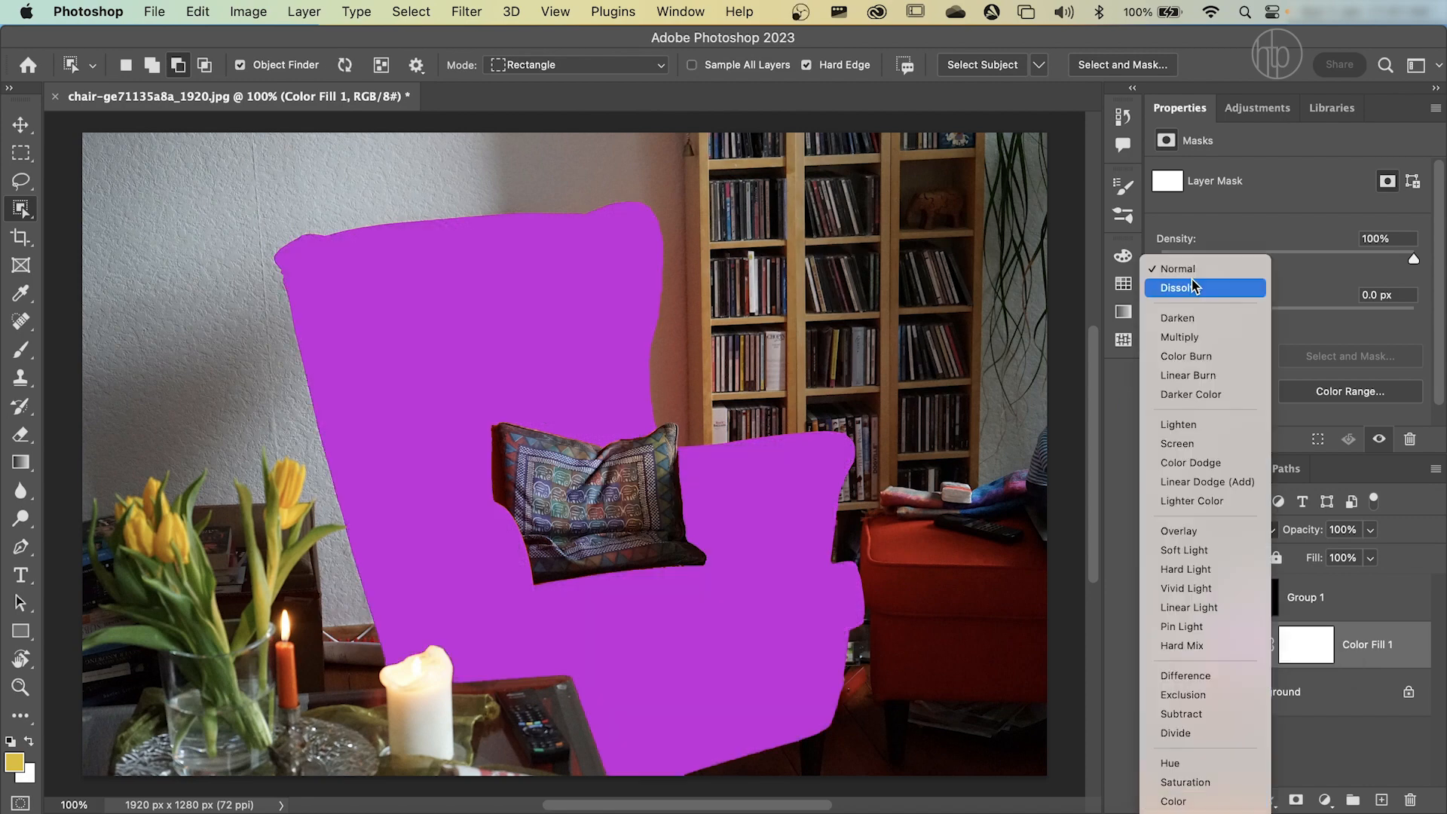
mouse_move(1190, 268)
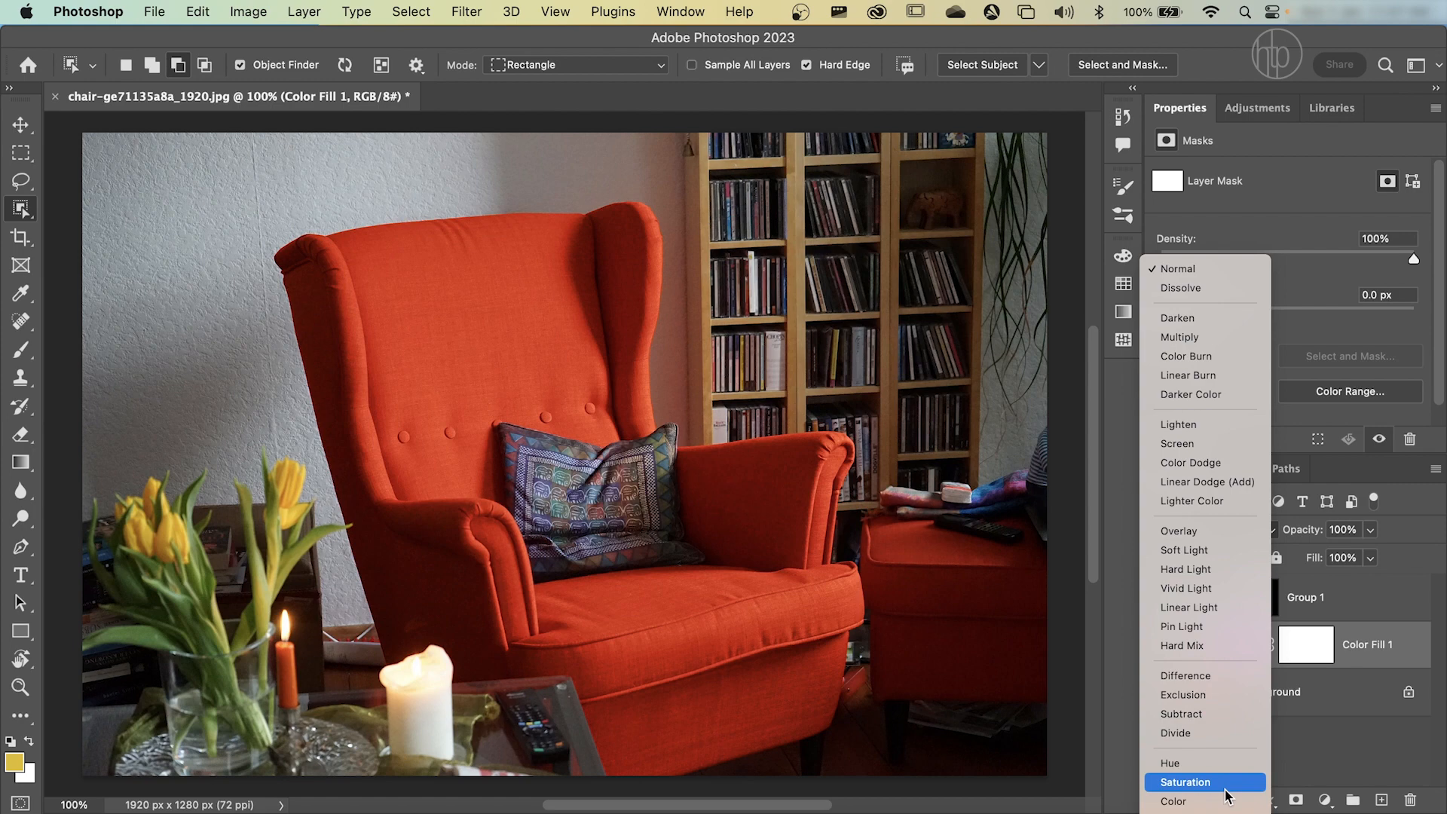
click(1172, 802)
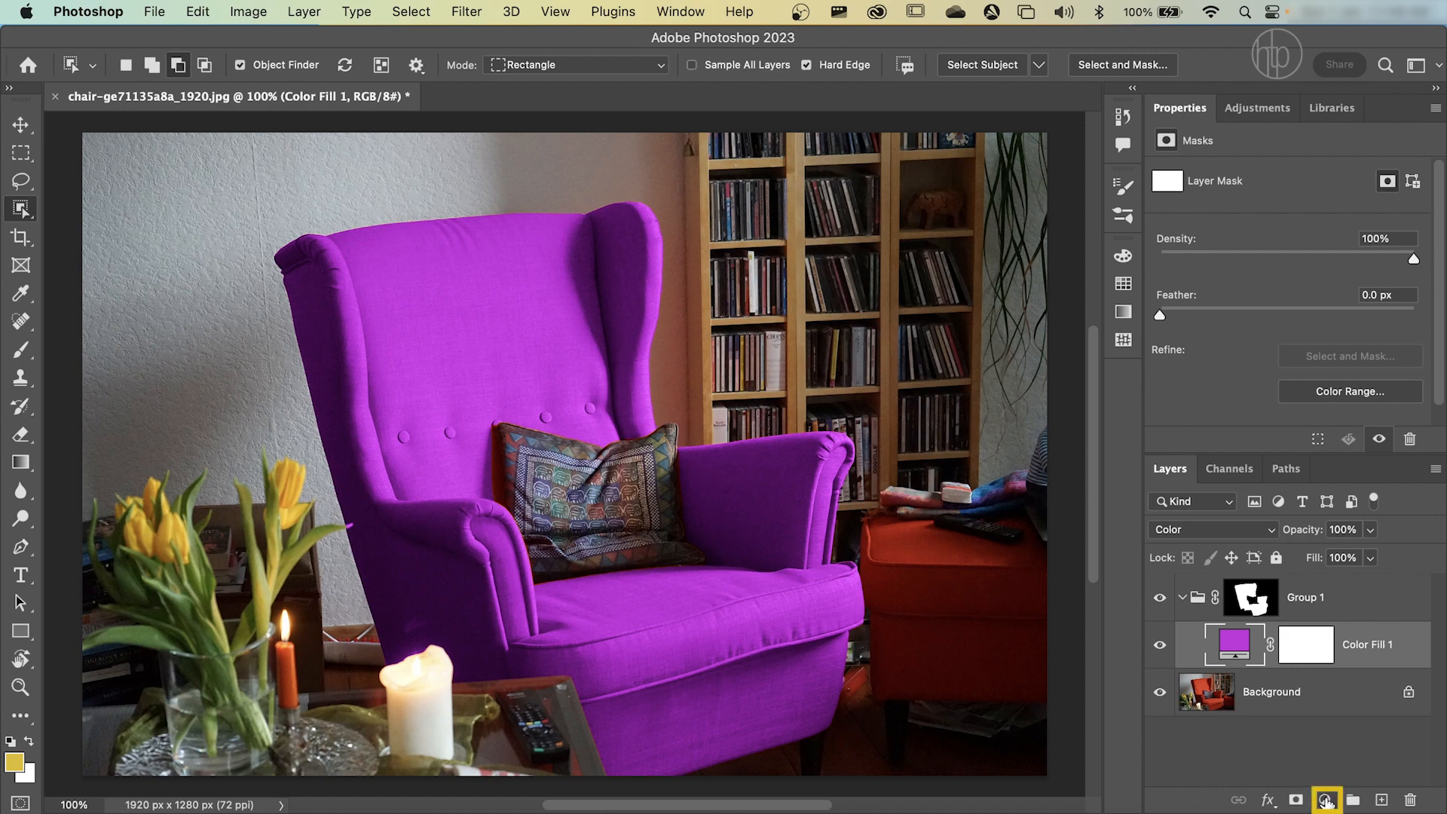
Step: Add a Levels adjustment layer above the purple fill inside the chair group
click(1323, 800)
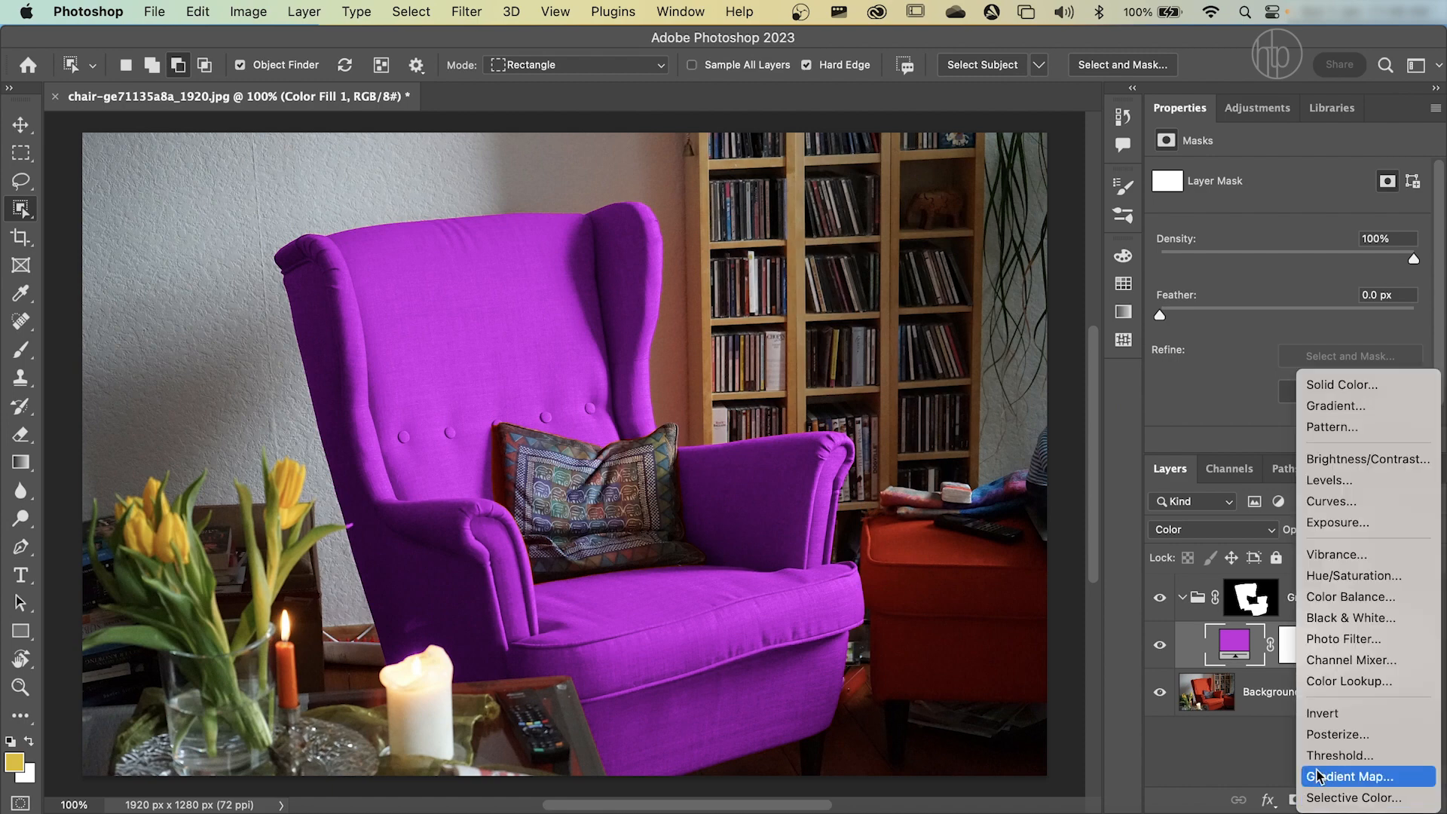
mouse_move(1329, 481)
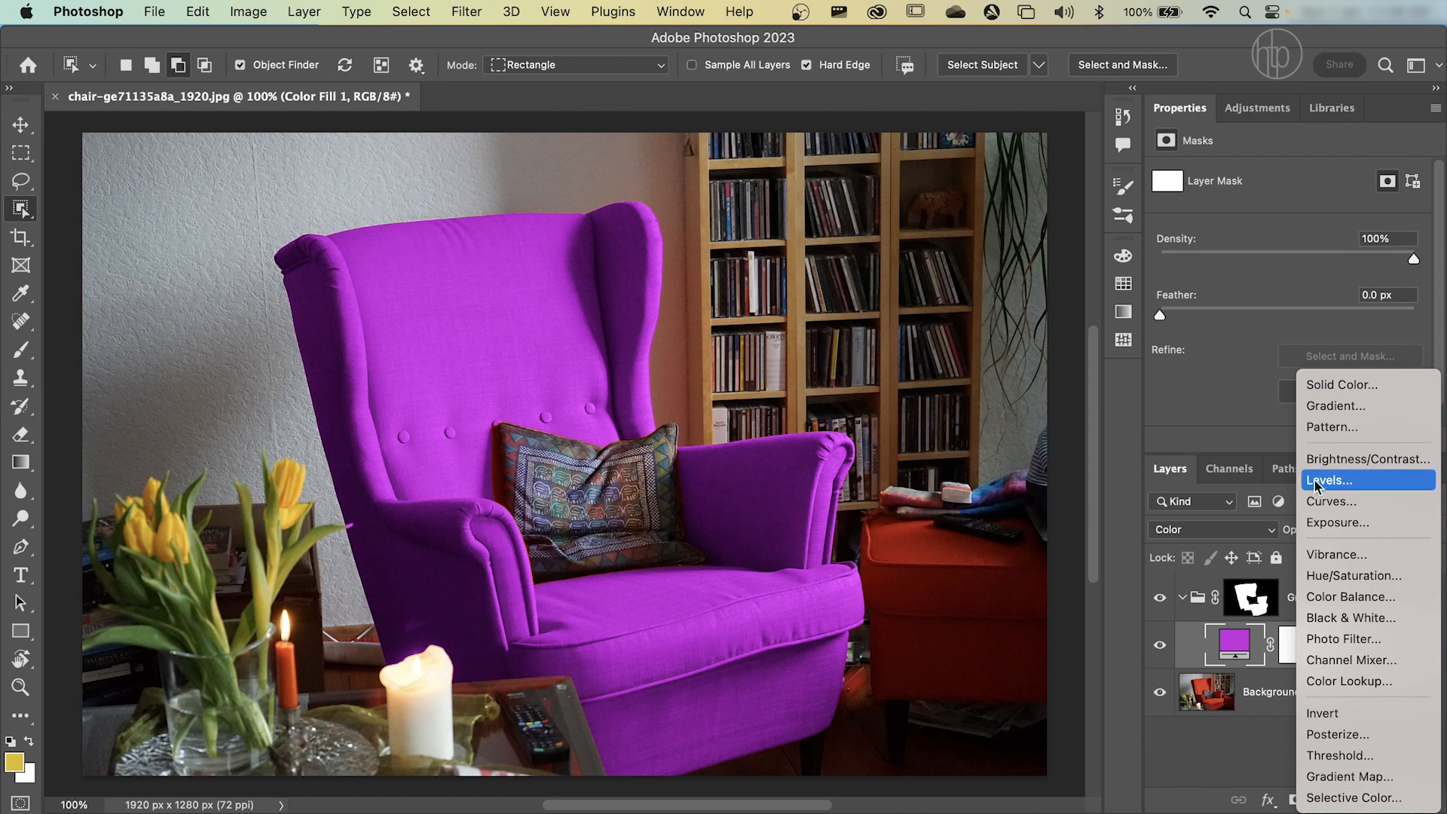
click(1329, 481)
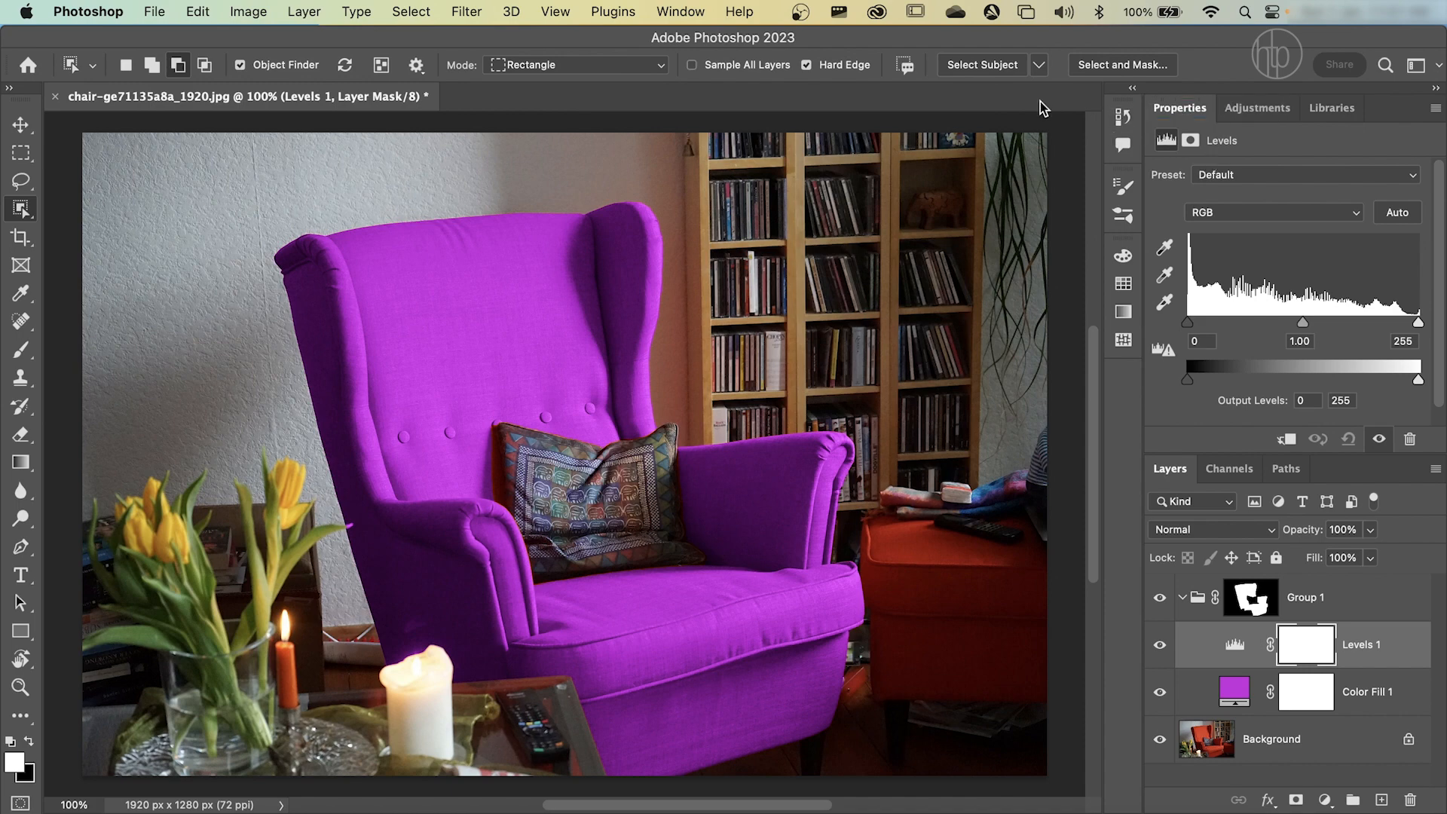
click(678, 12)
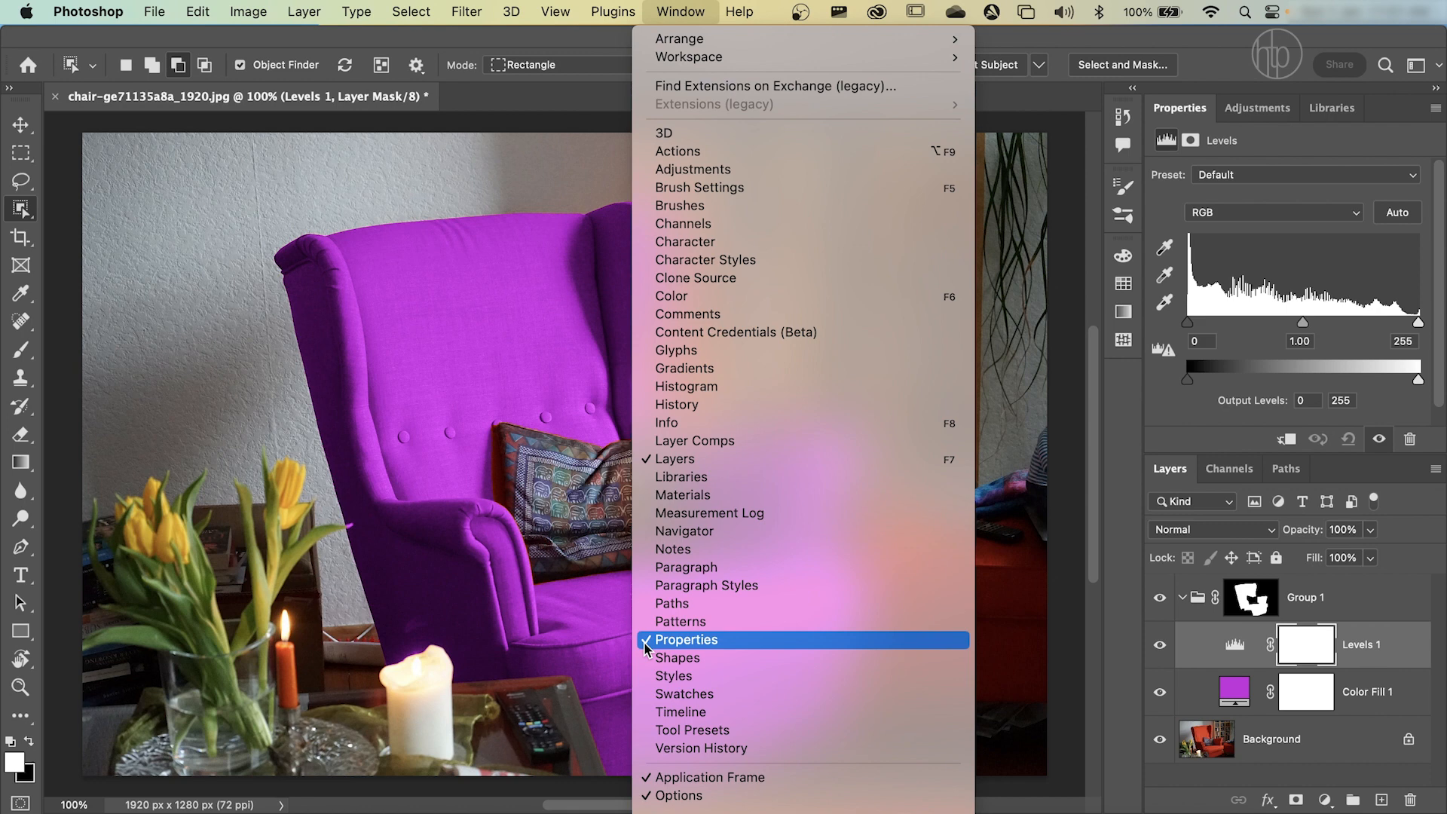
mouse_move(675, 229)
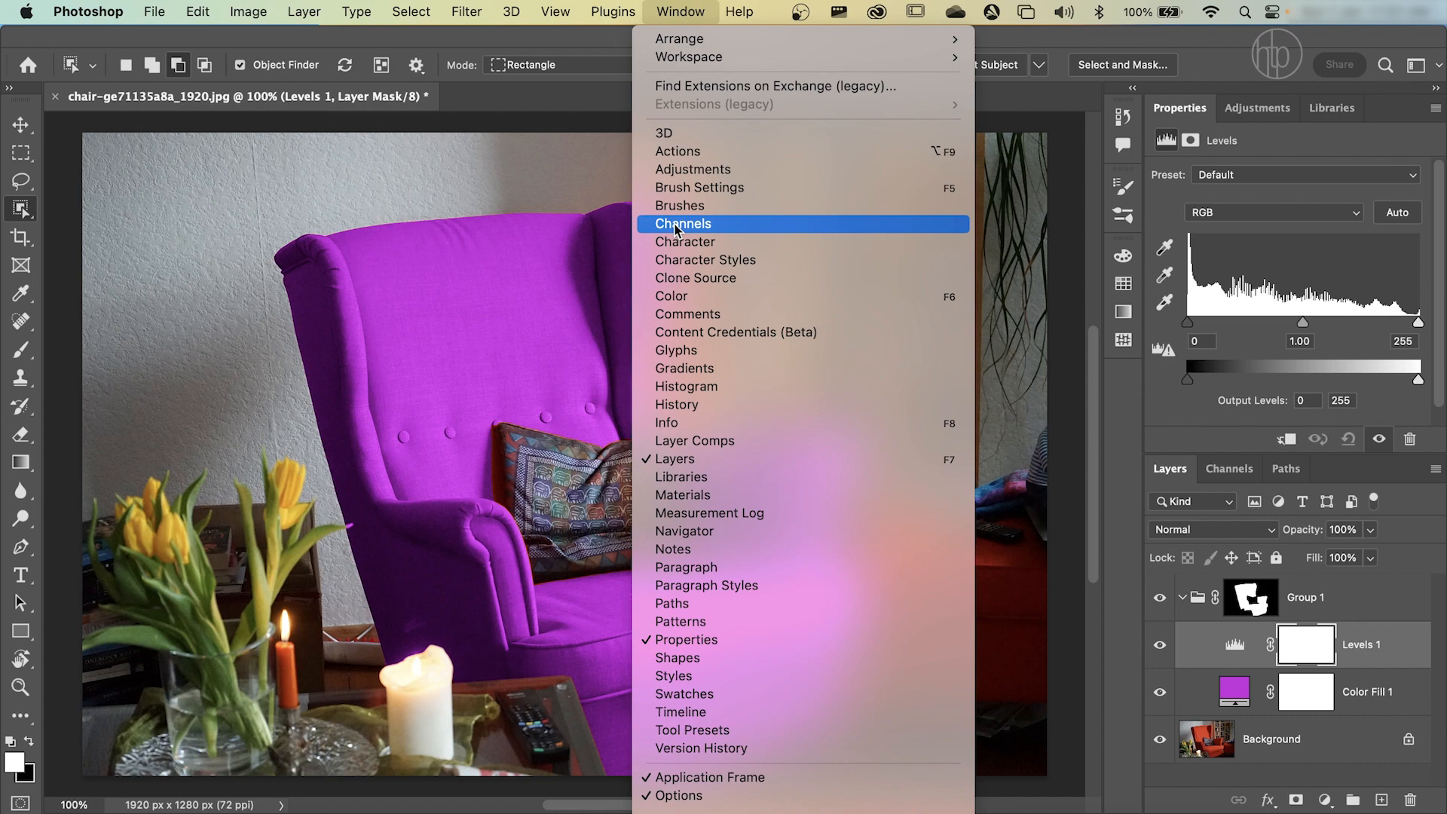
mouse_move(693, 458)
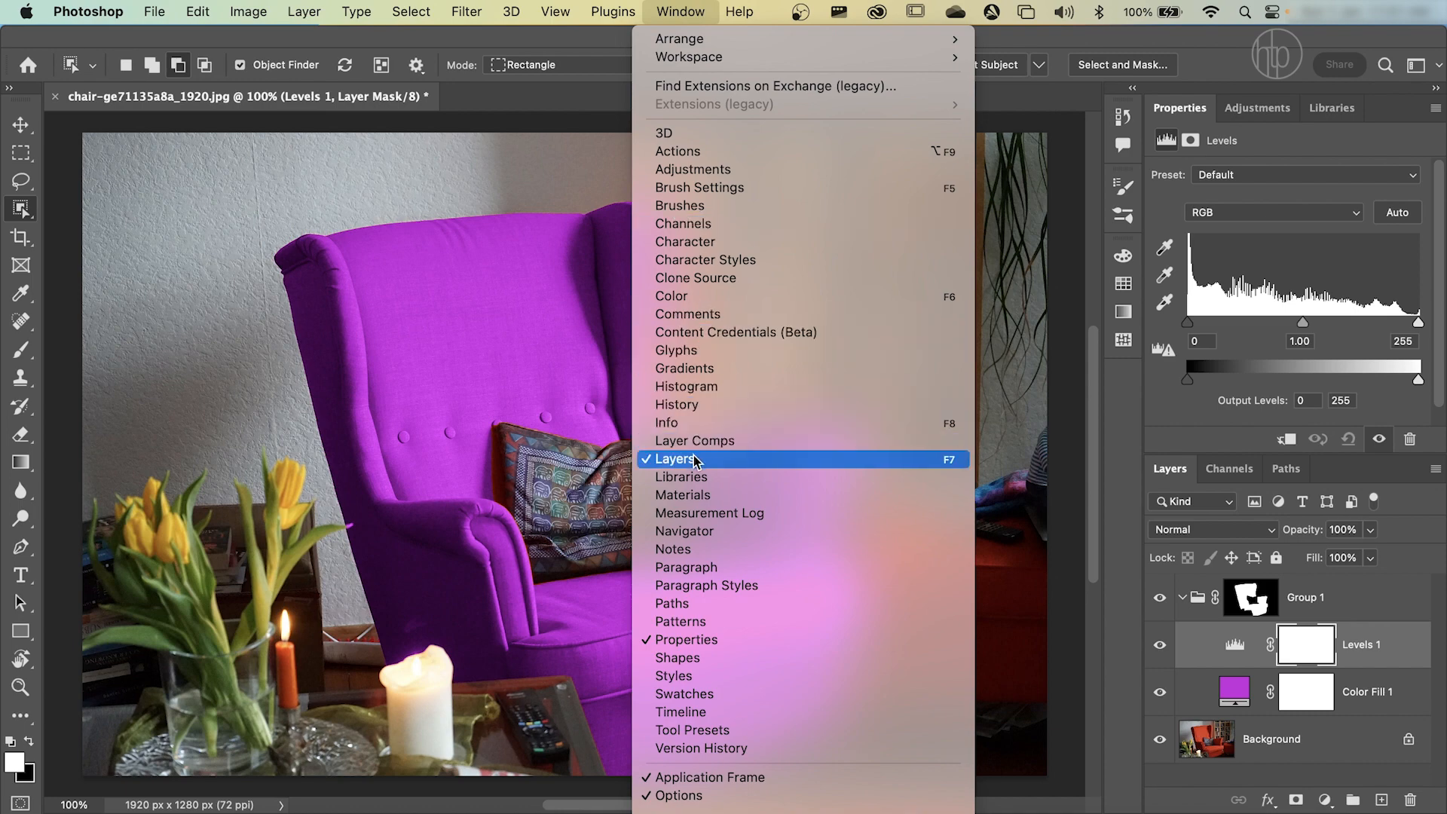
mouse_move(1052, 386)
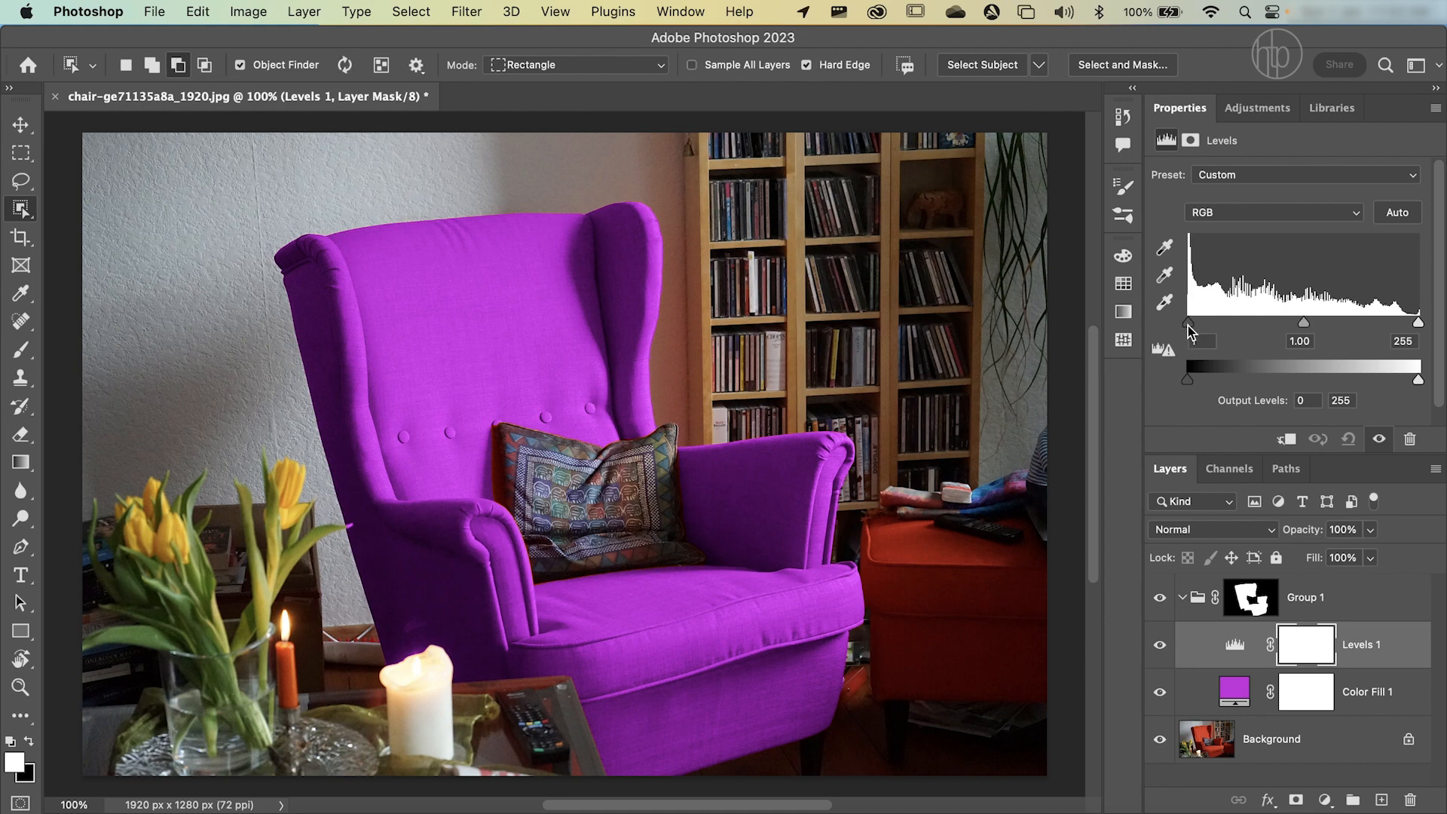
Step: Adjust the Levels black, midtone and white input sliders to deepen the purple chair's shading
drag(1189, 322, 1243, 322)
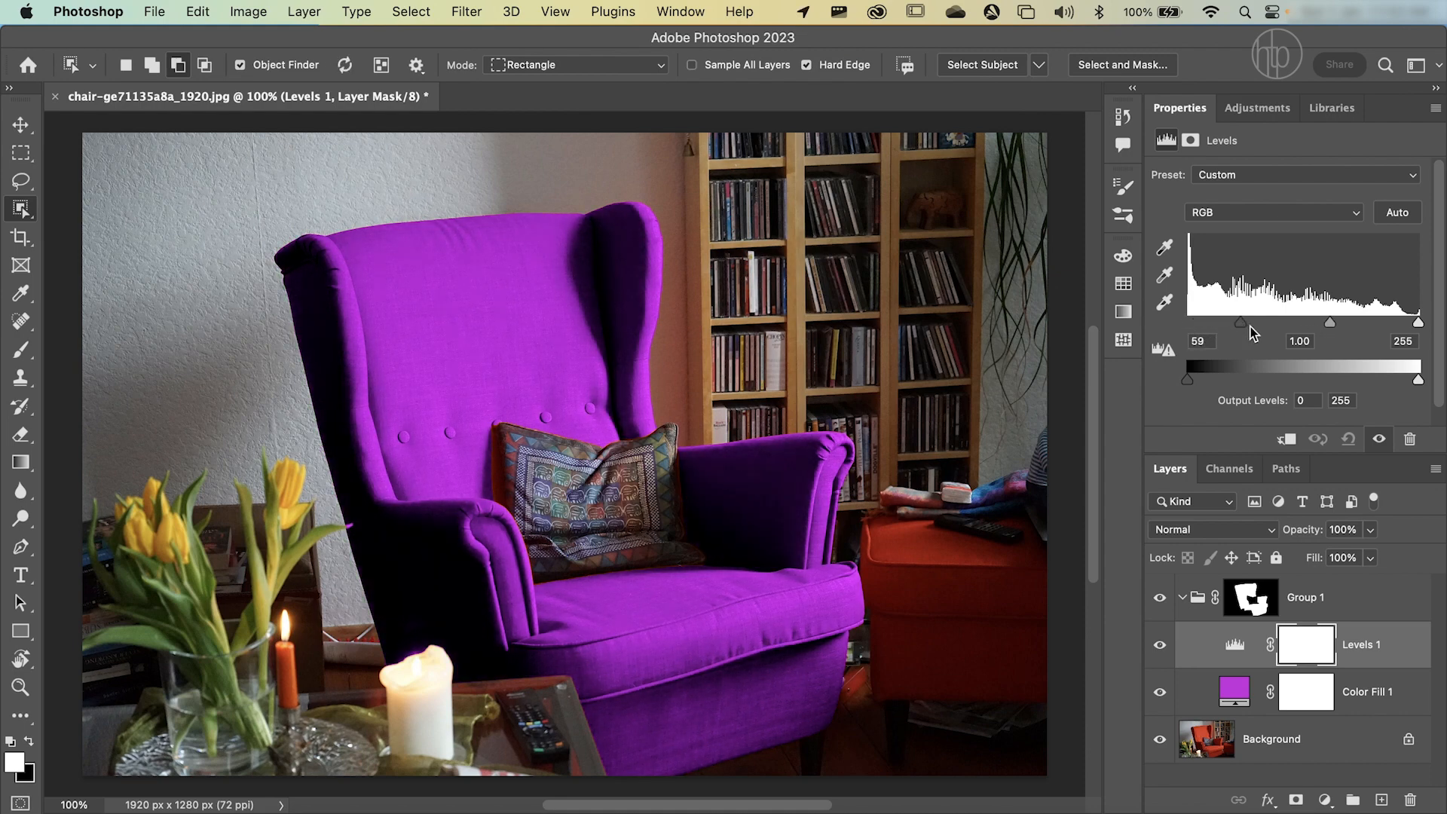
drag(1260, 321, 1200, 321)
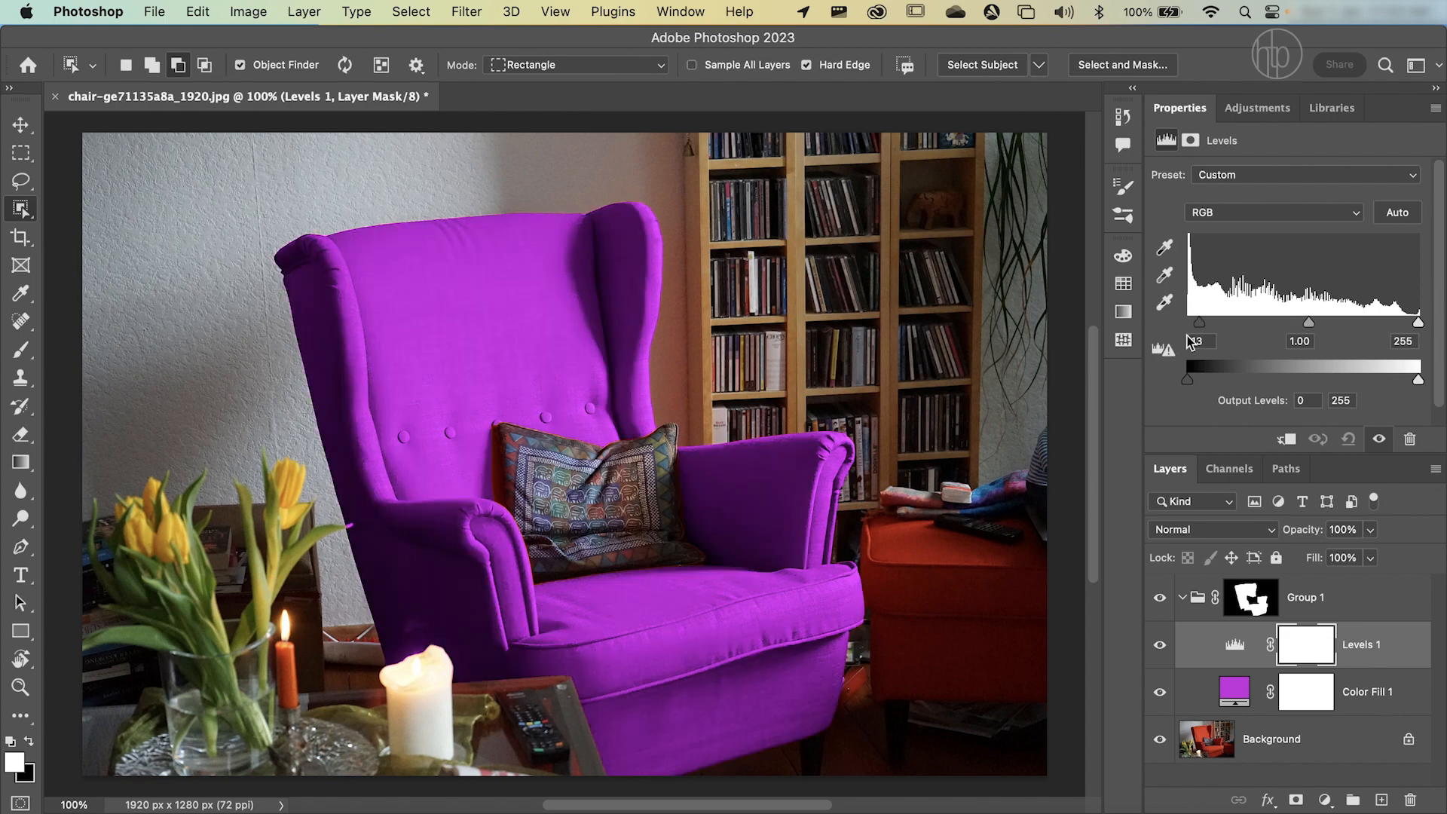
drag(1299, 322, 1269, 322)
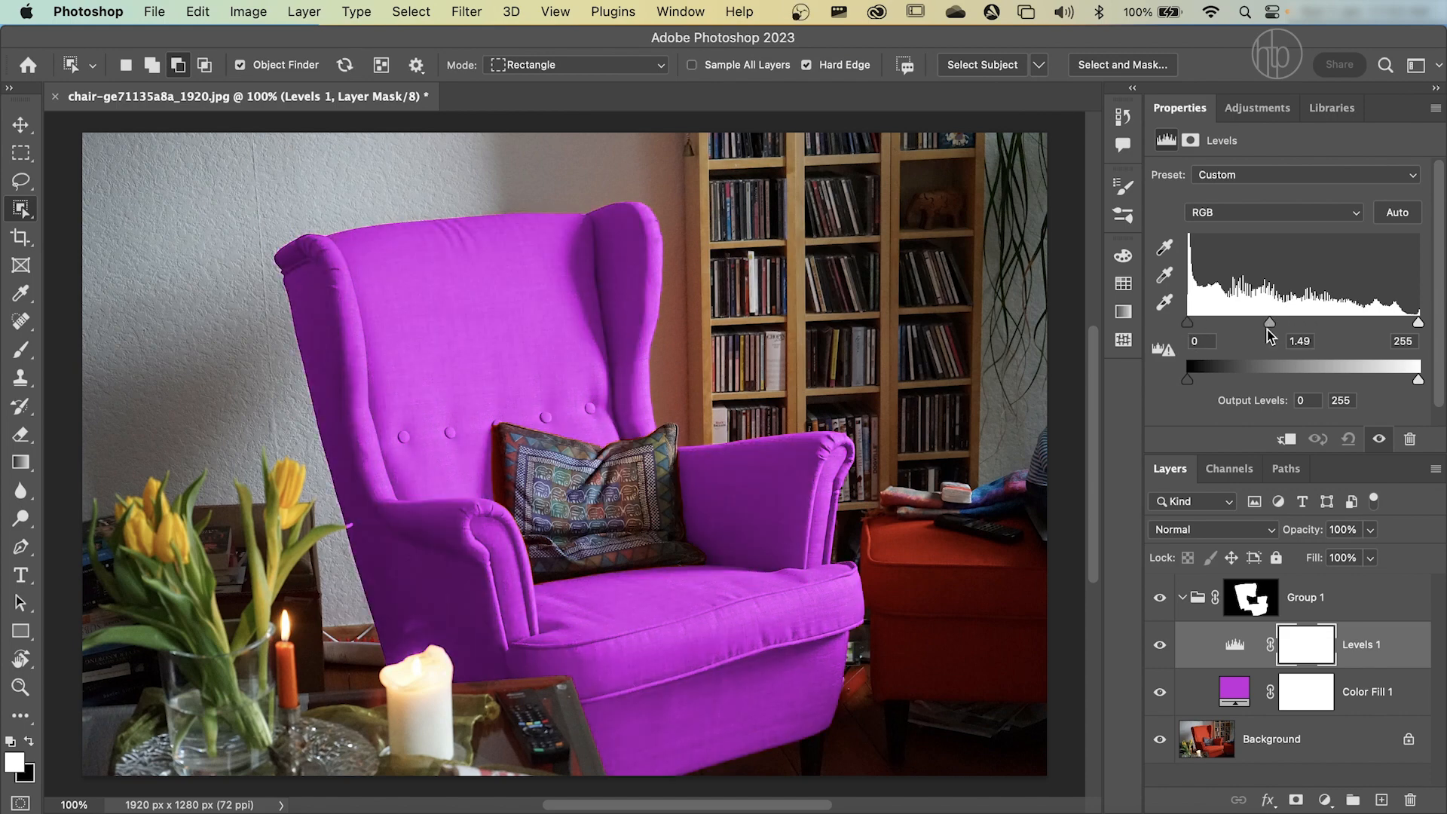
drag(1270, 323, 1262, 323)
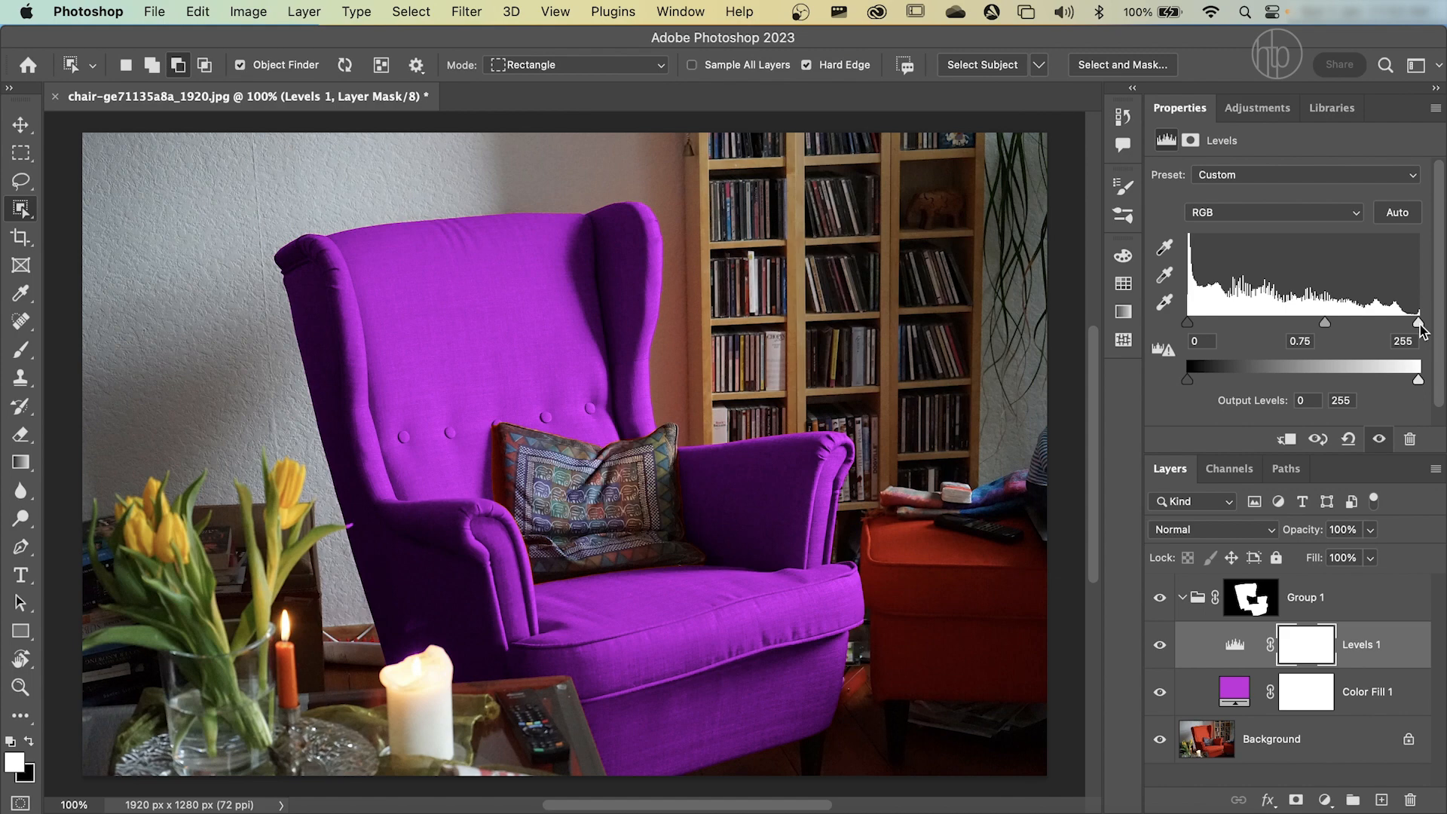
drag(1418, 322, 1405, 323)
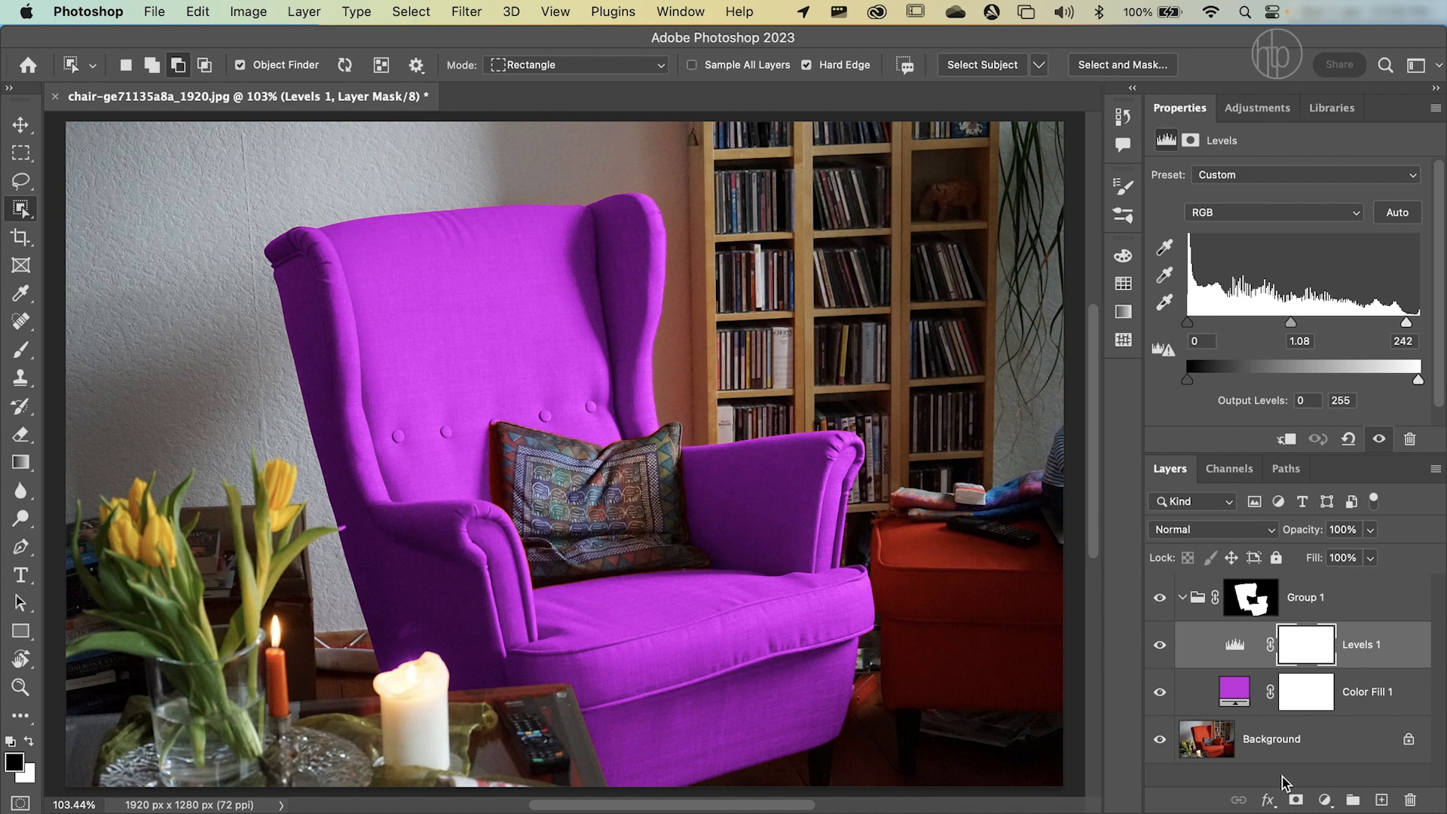
mouse_move(736, 569)
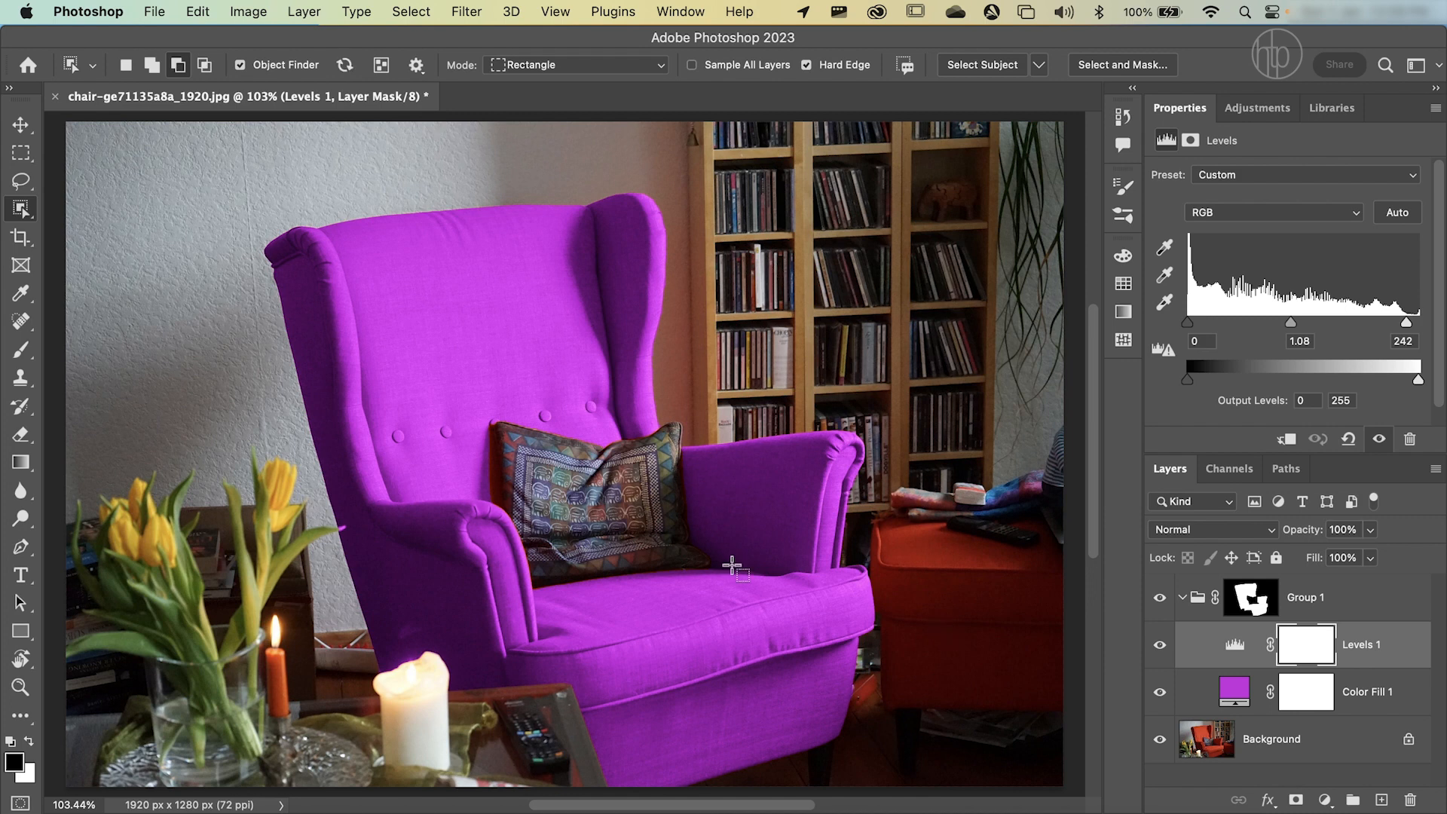
mouse_move(341, 558)
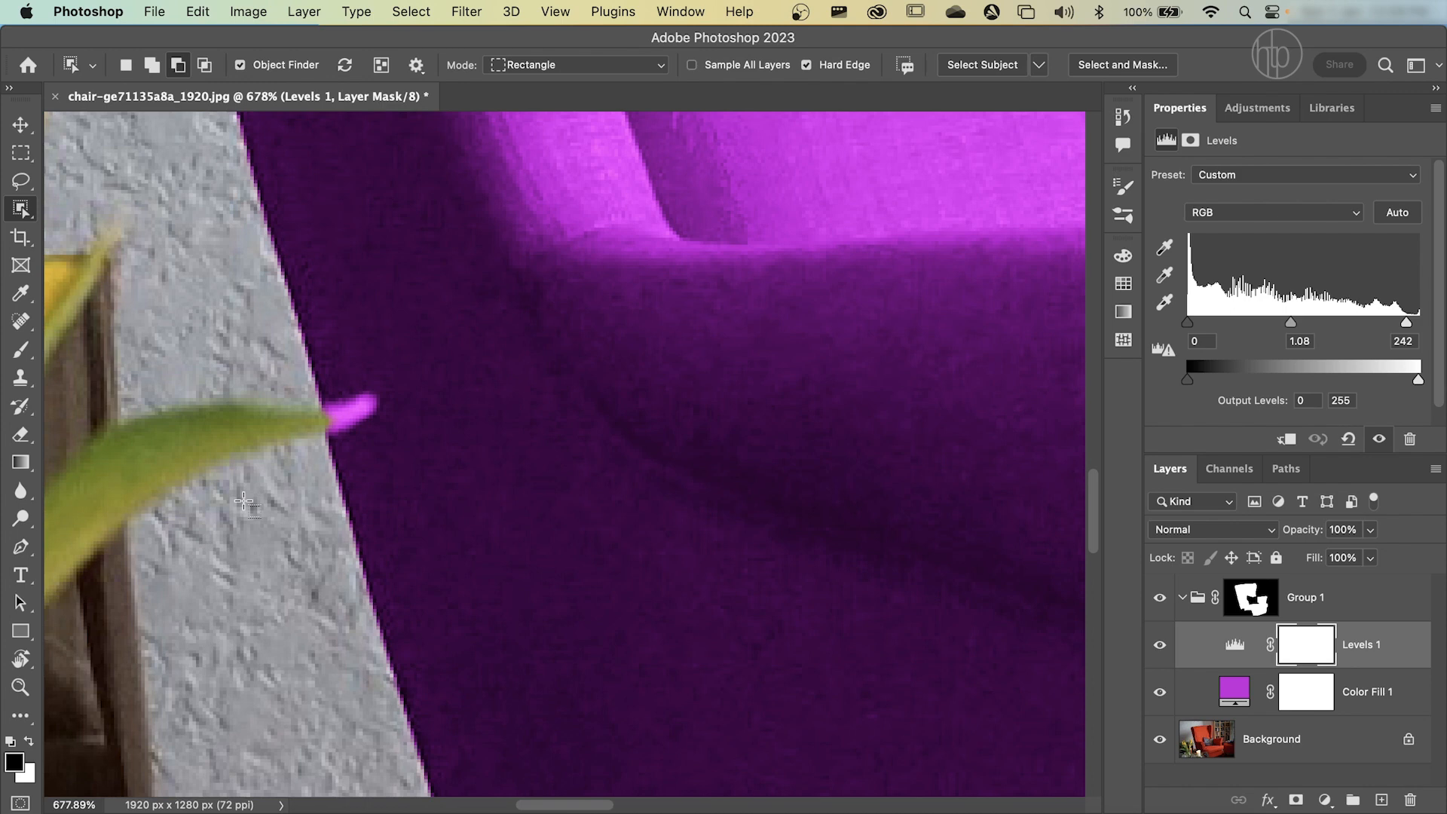
Step: Target the Group 1 layer mask near the armrest and leaf, with the Brush tool ready
click(1251, 597)
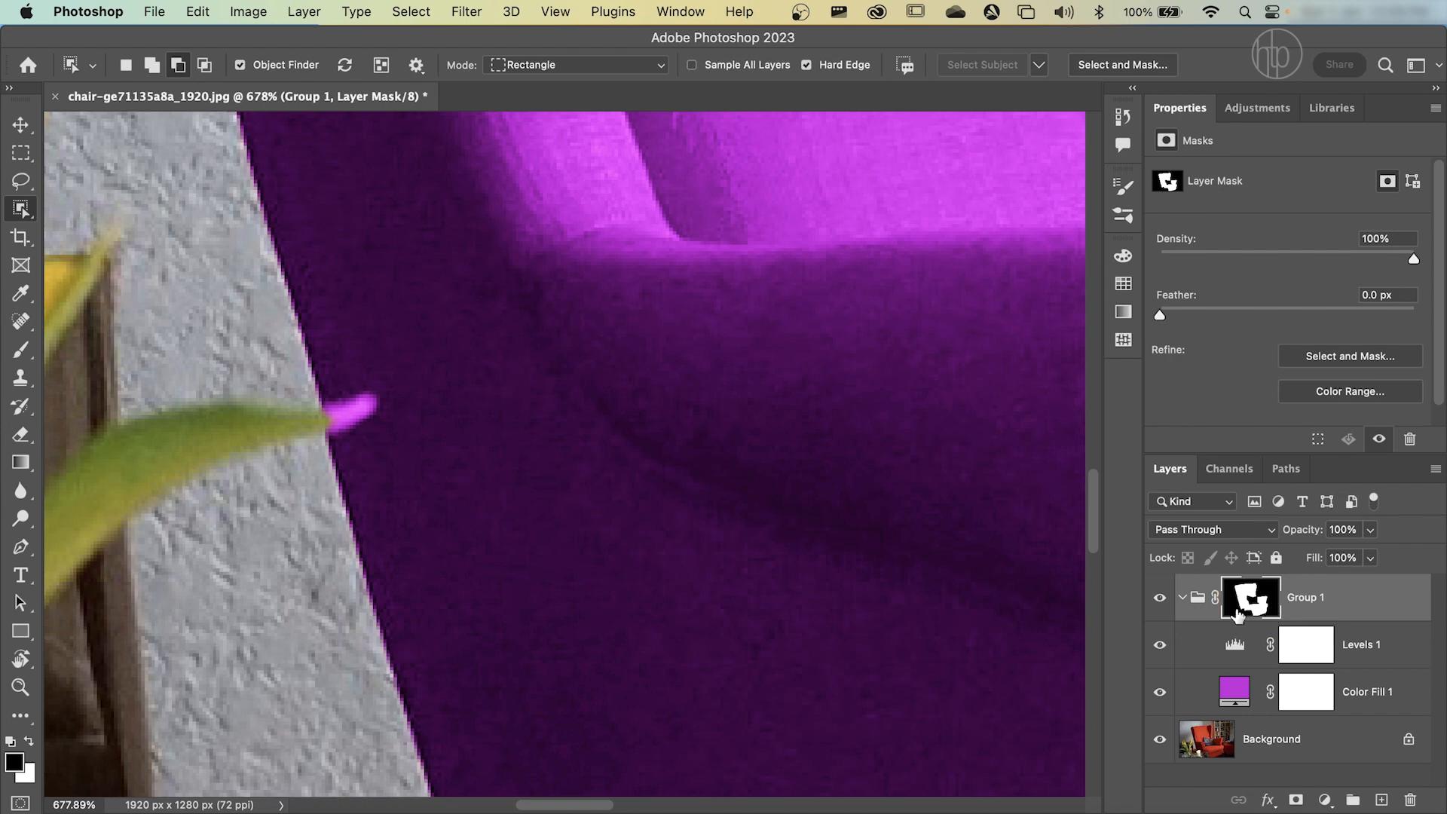
mouse_move(1248, 608)
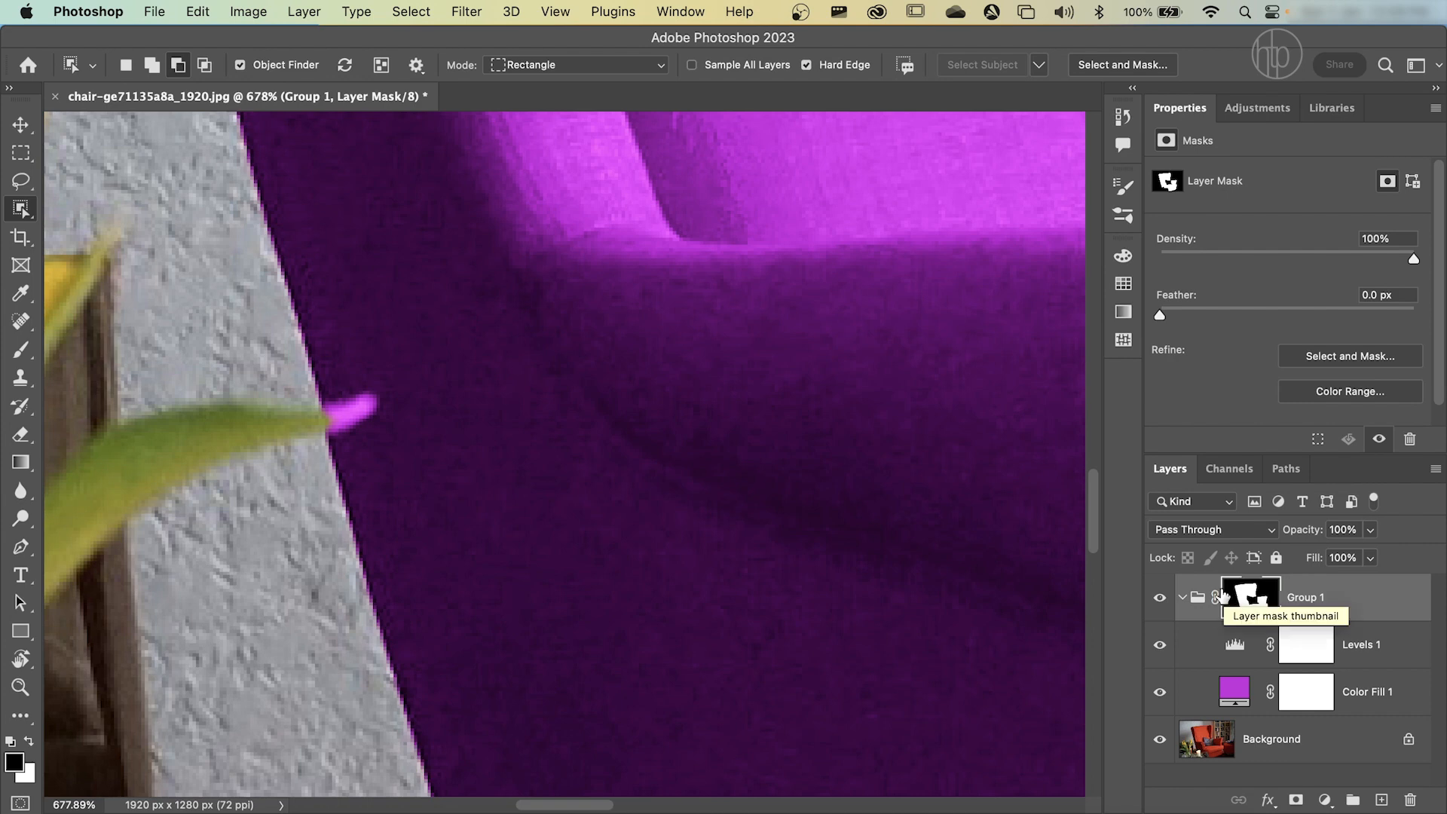
click(22, 350)
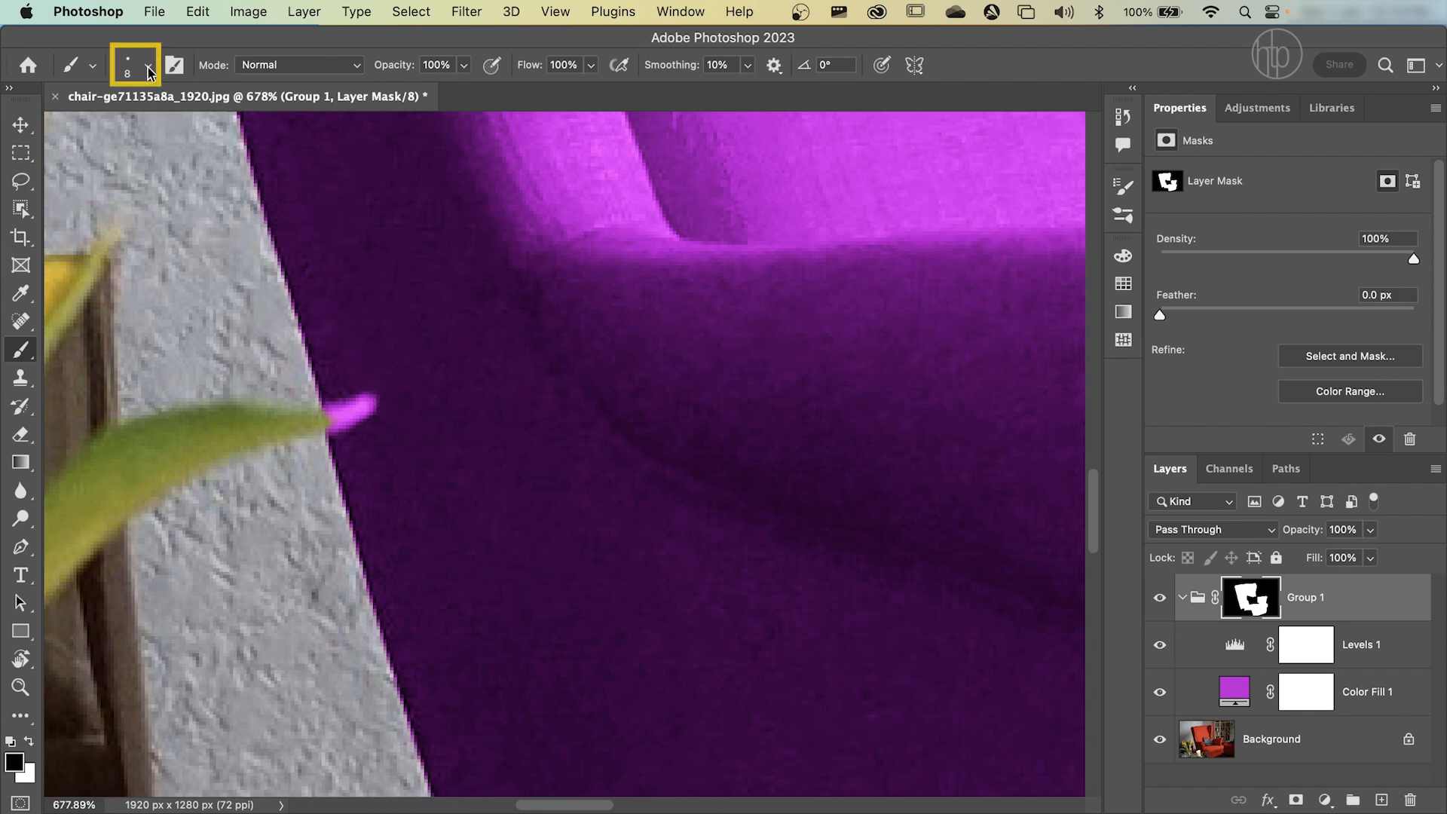
Step: Set the brush to about 16 px size and about 93% hardness for mask touch-up
click(152, 64)
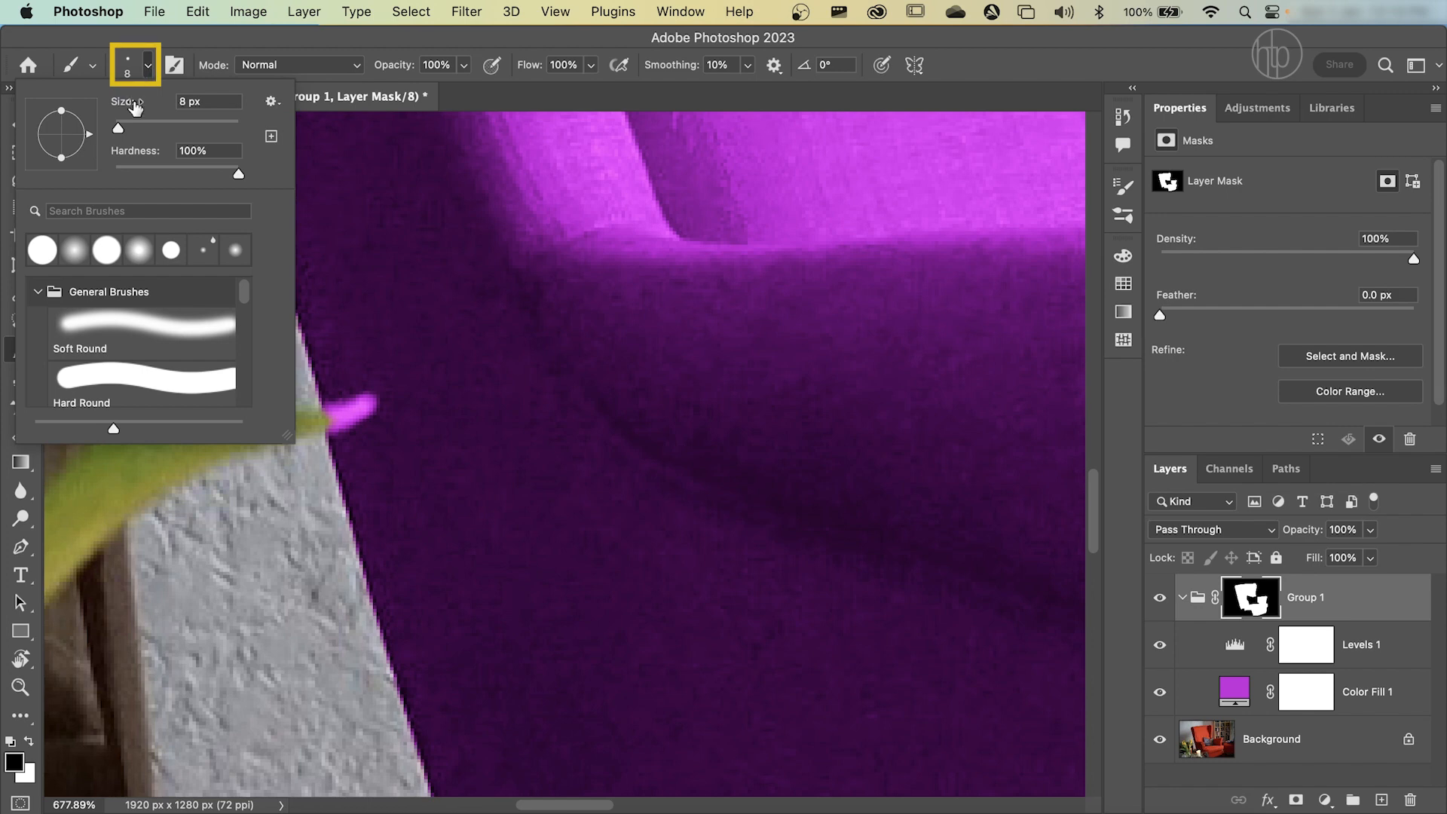
drag(118, 127, 183, 127)
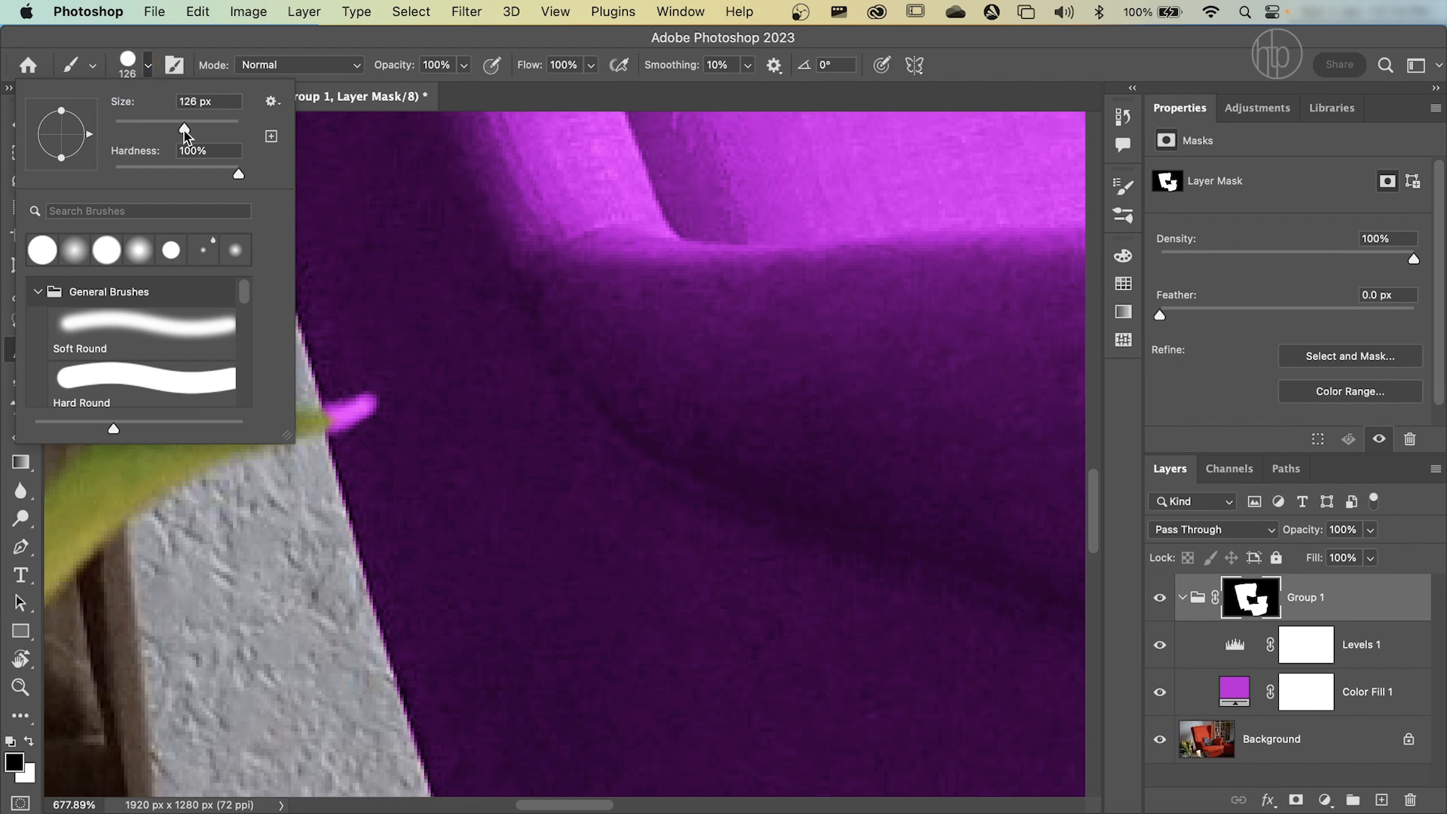
drag(183, 122, 122, 122)
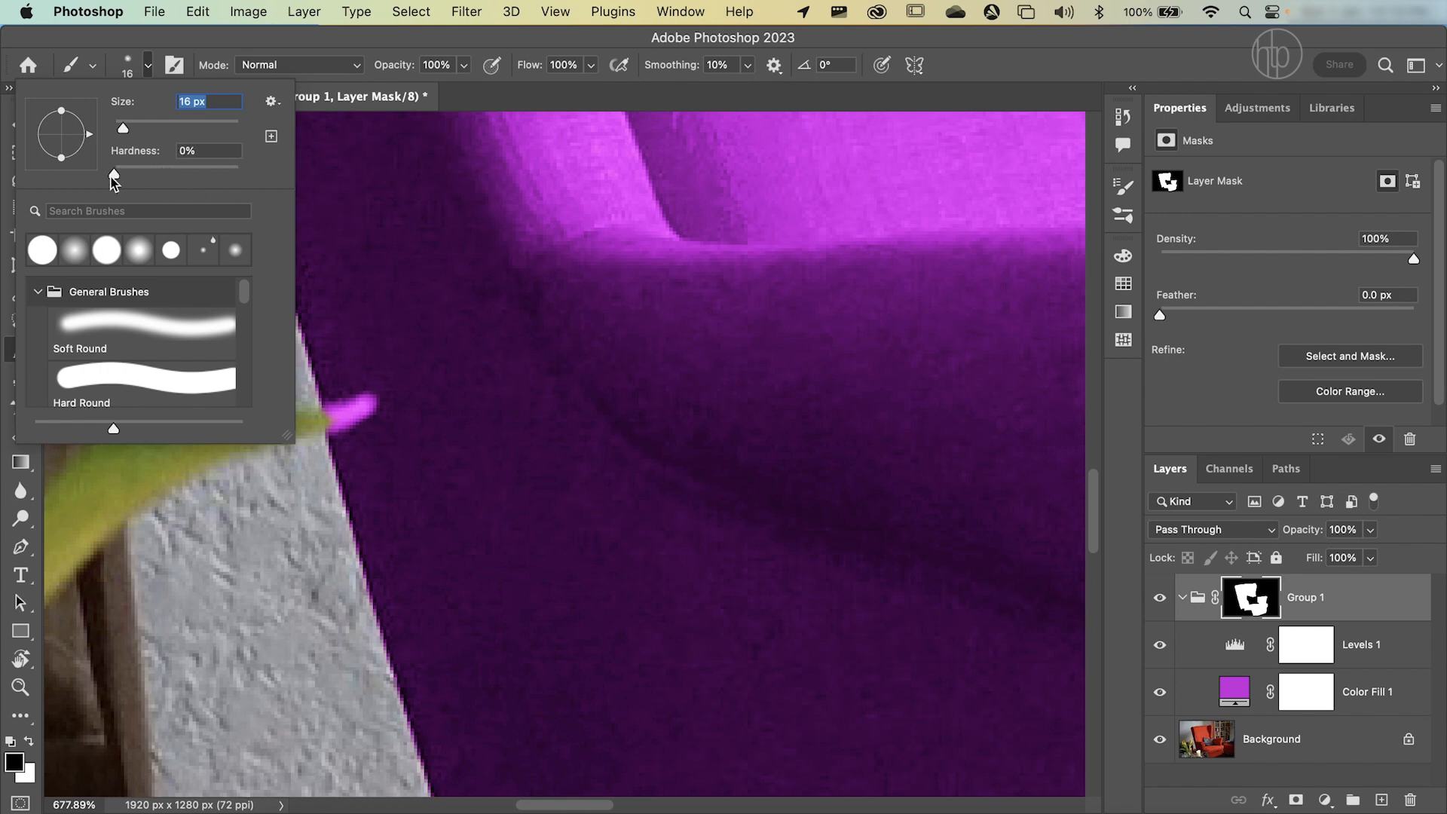
click(208, 151)
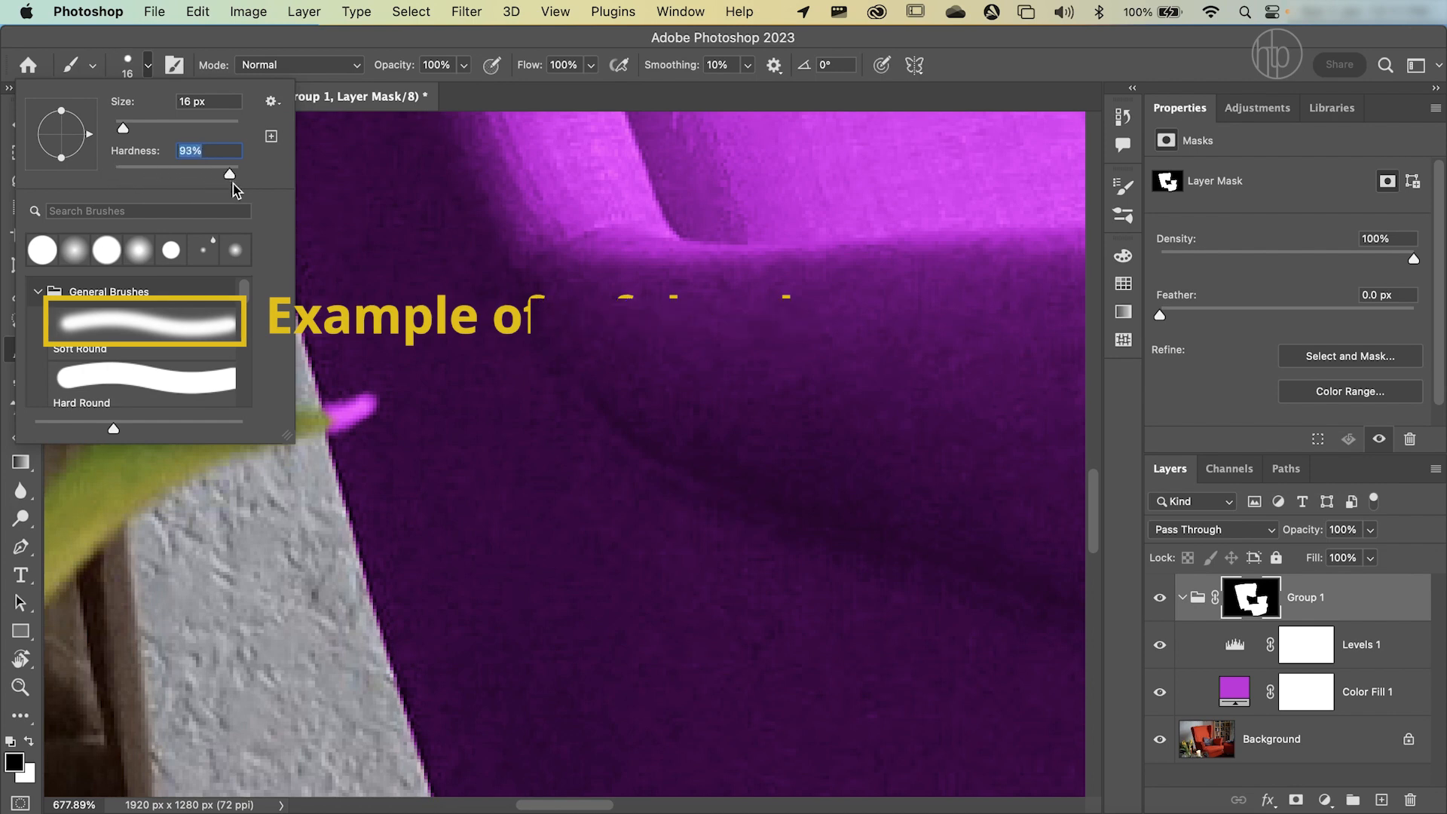
click(144, 377)
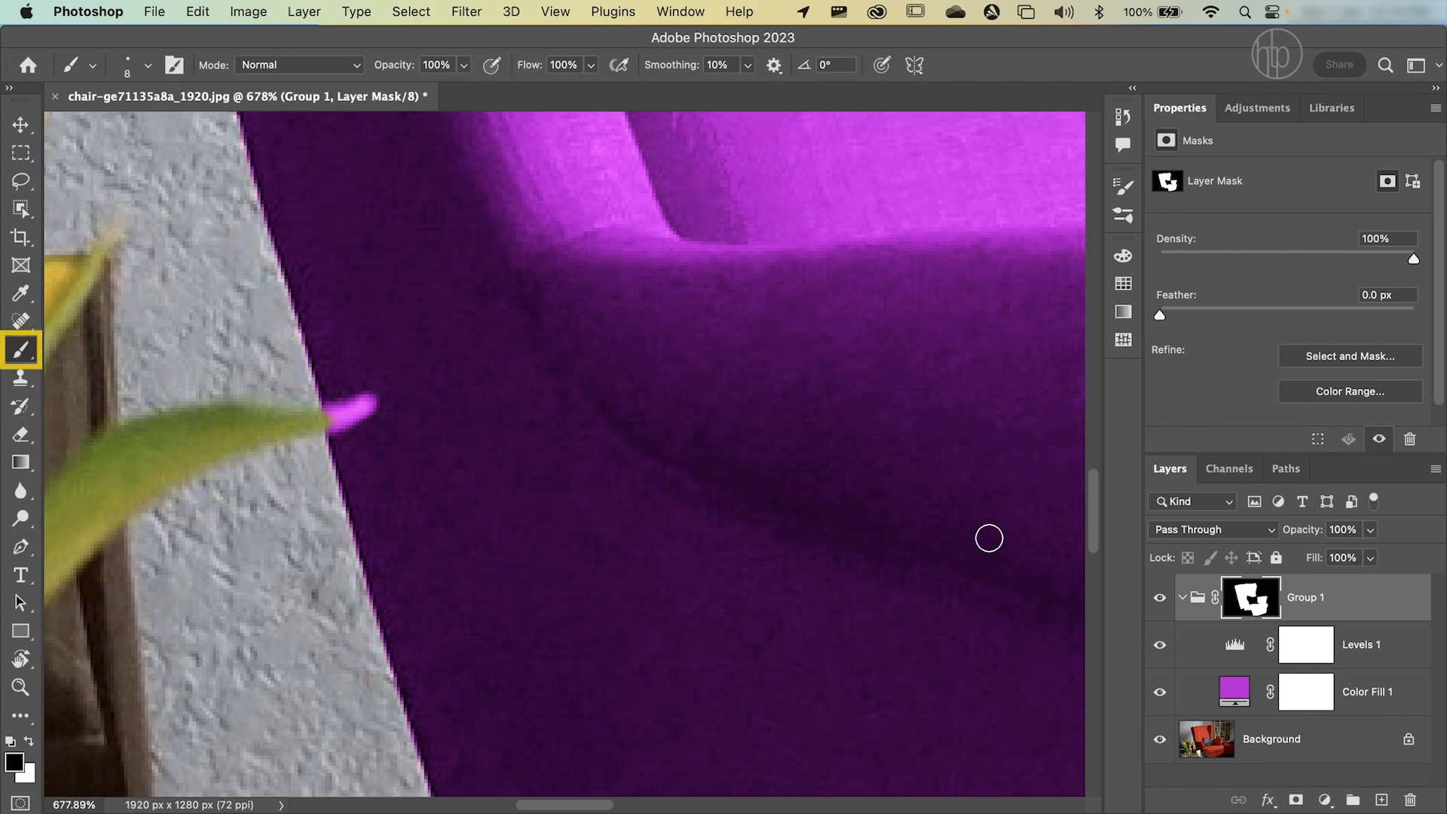
Step: Brush black on the group mask at the leaf tip, revealing the original red above the leaf
click(1249, 597)
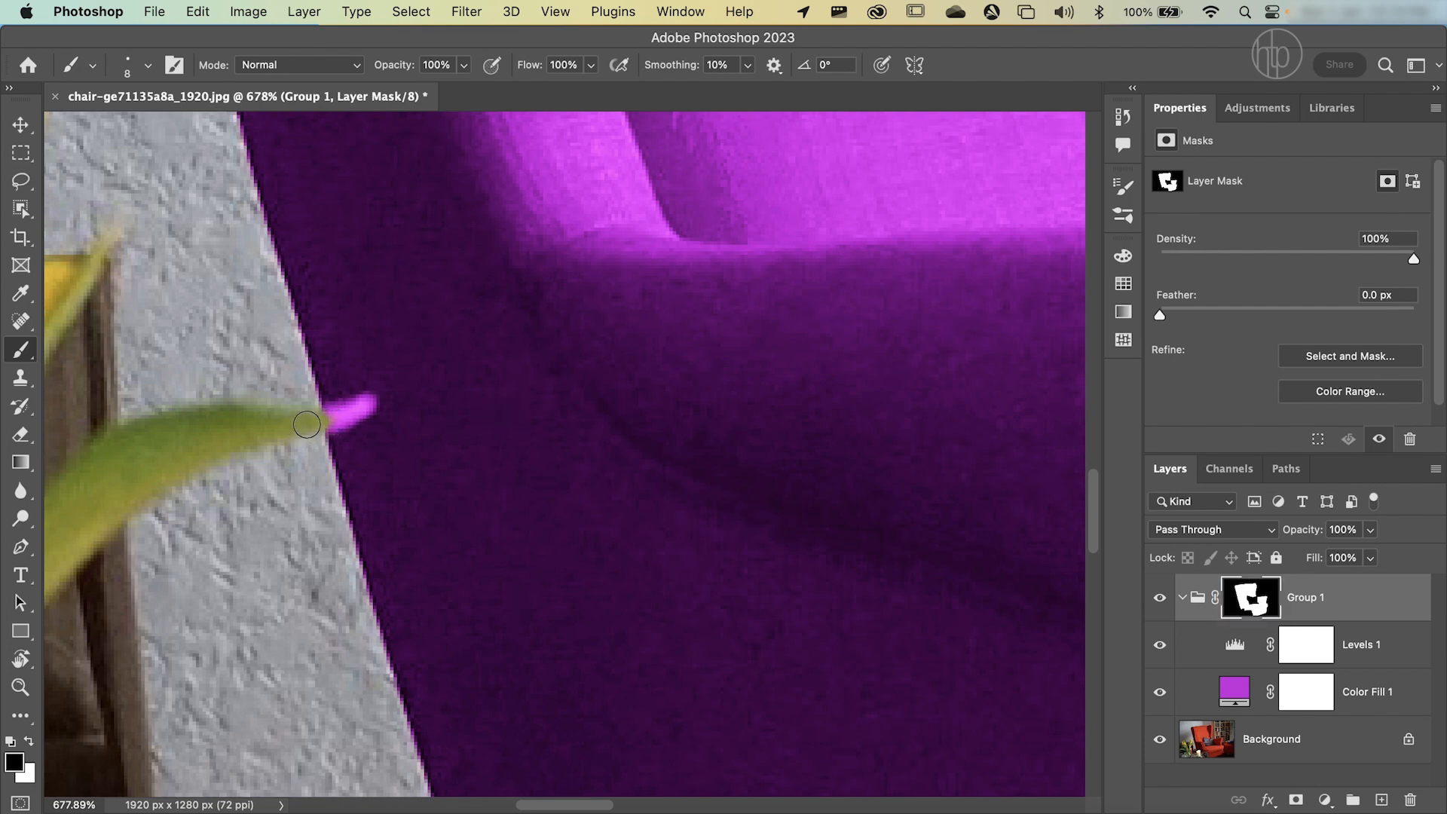
mouse_move(314, 423)
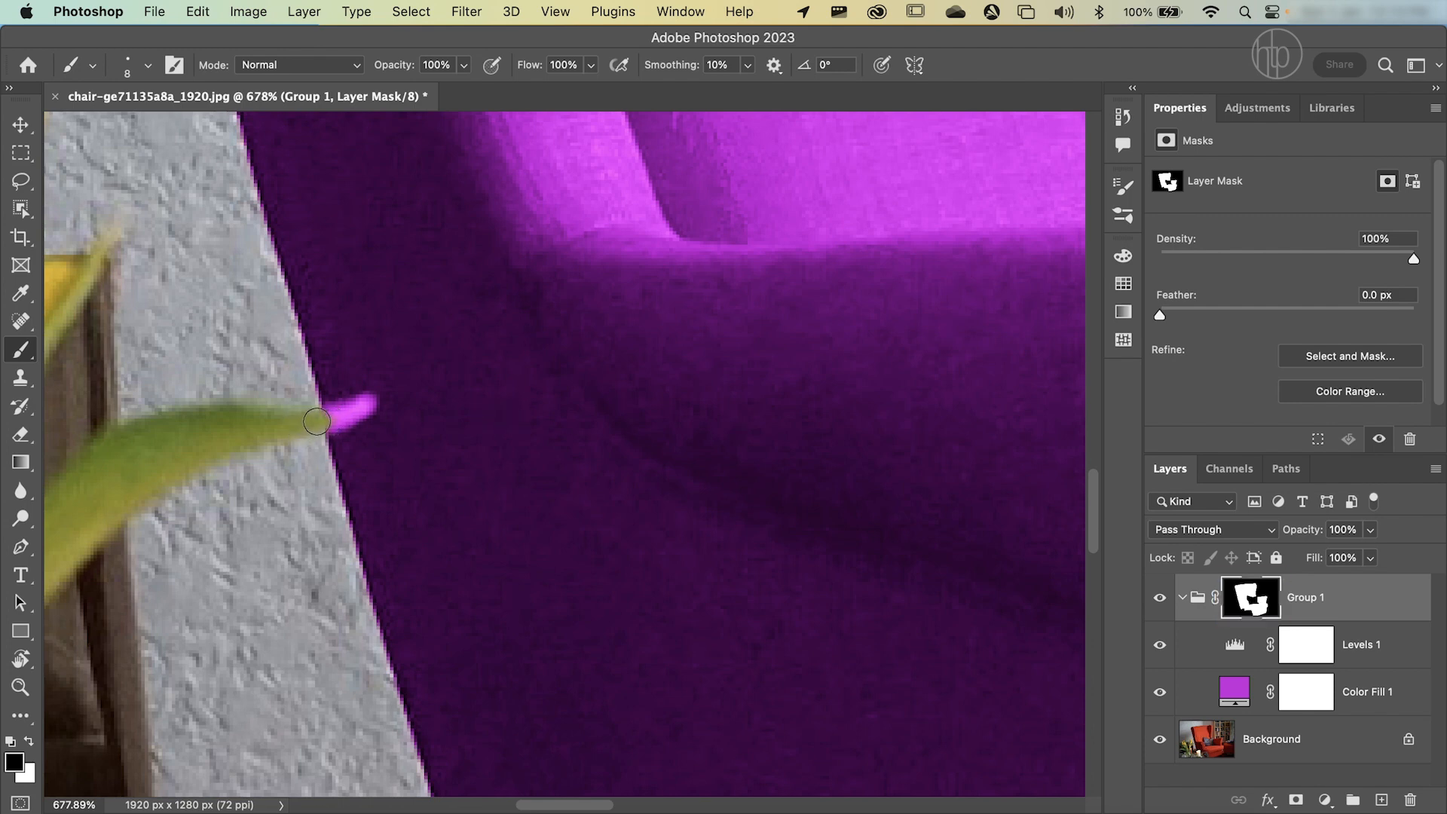
drag(316, 422, 360, 404)
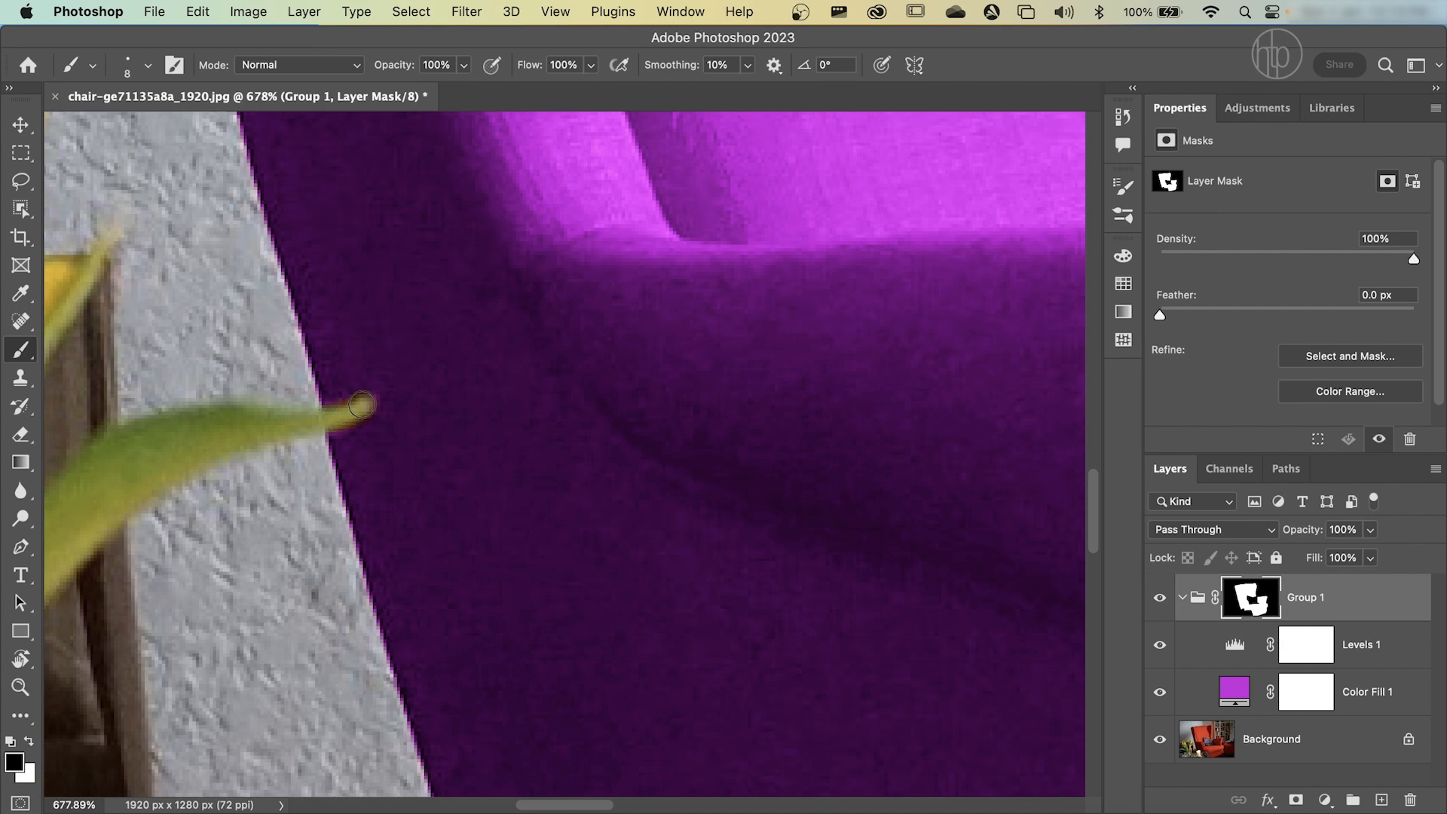
drag(361, 404, 406, 389)
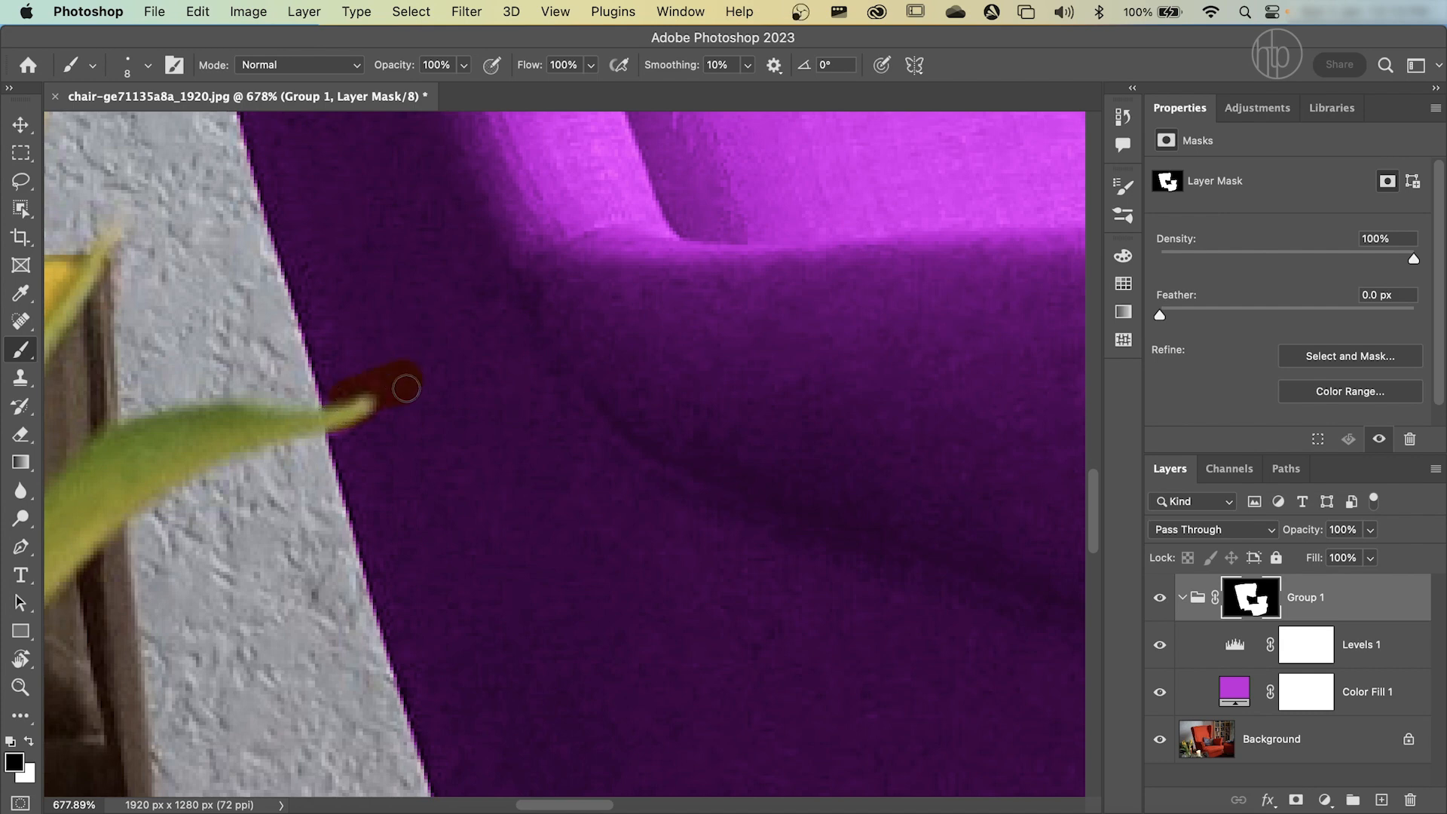
drag(406, 387, 317, 385)
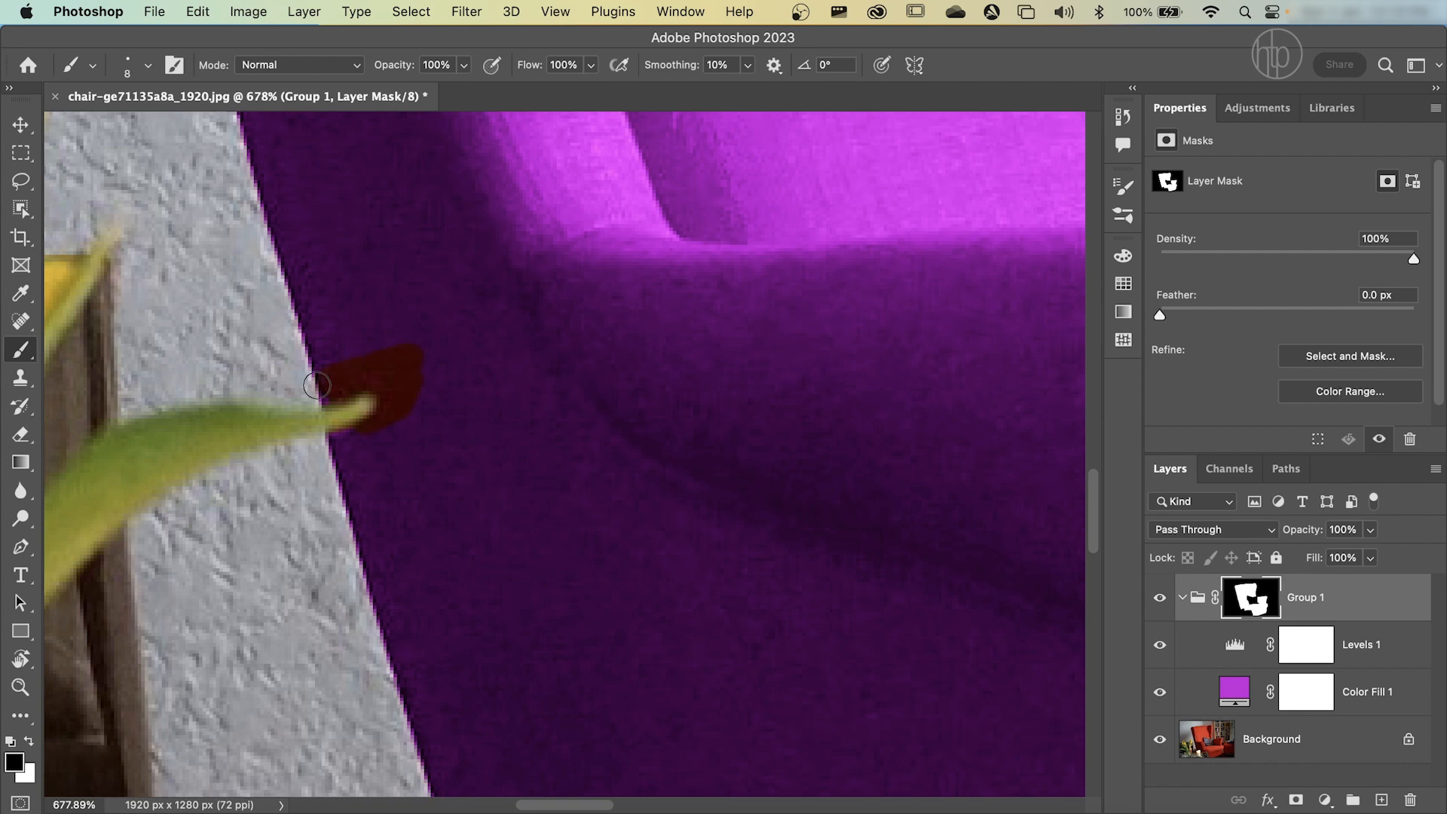
drag(316, 384, 527, 405)
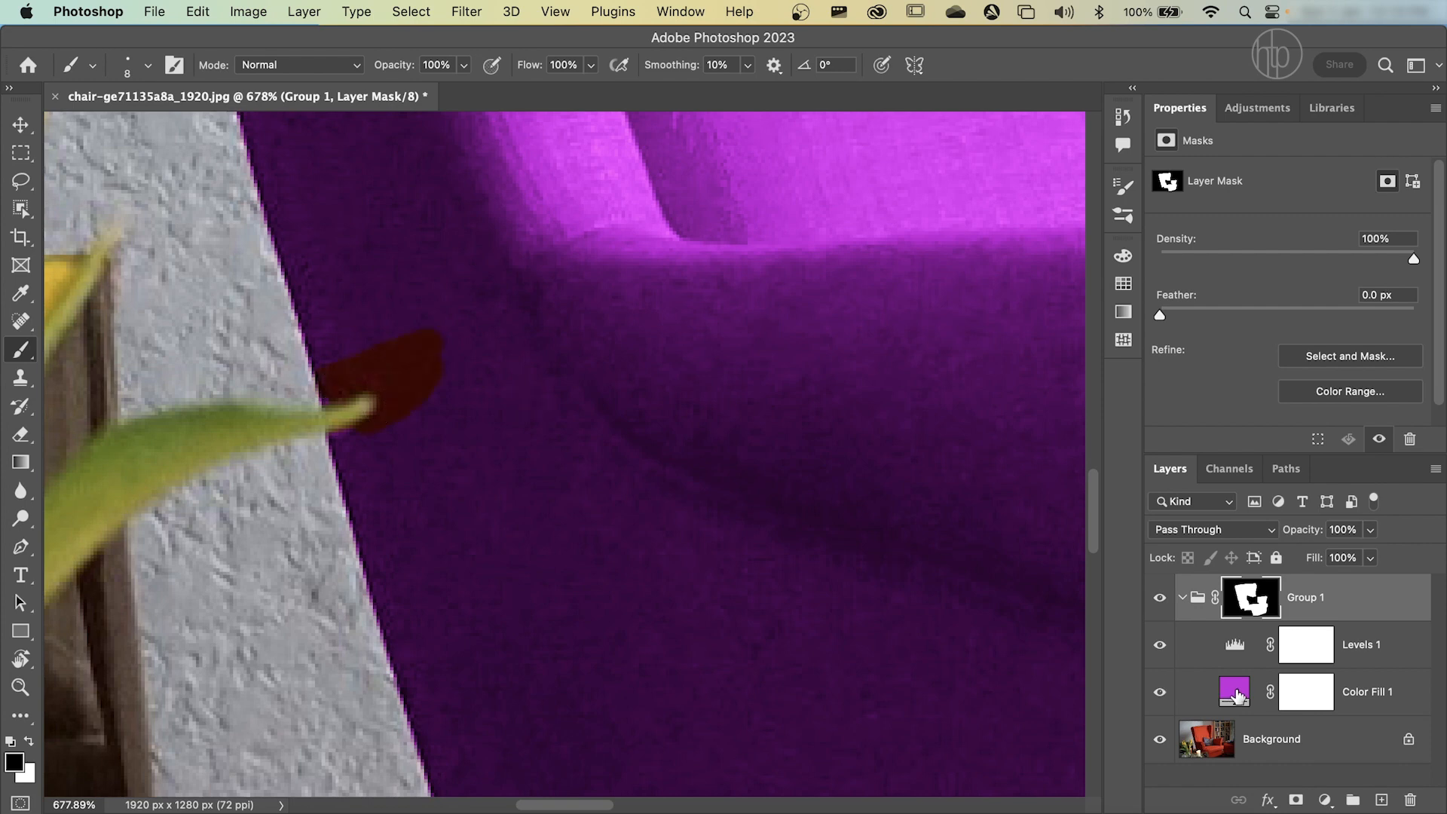
Step: Change Color Fill 1 to teal, then brush white on the mask so teal covers the red patch
double_click(1233, 692)
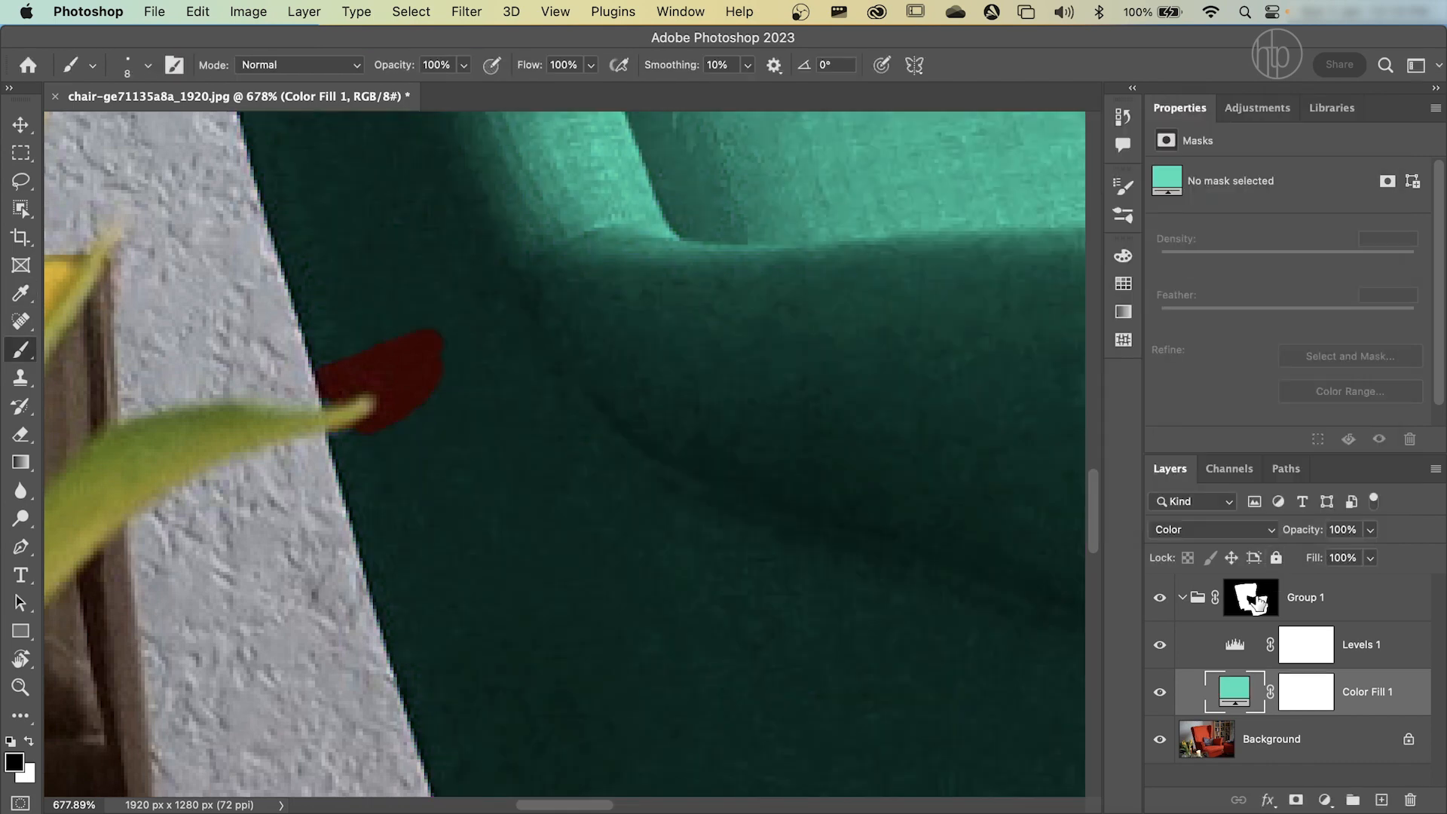
click(1251, 597)
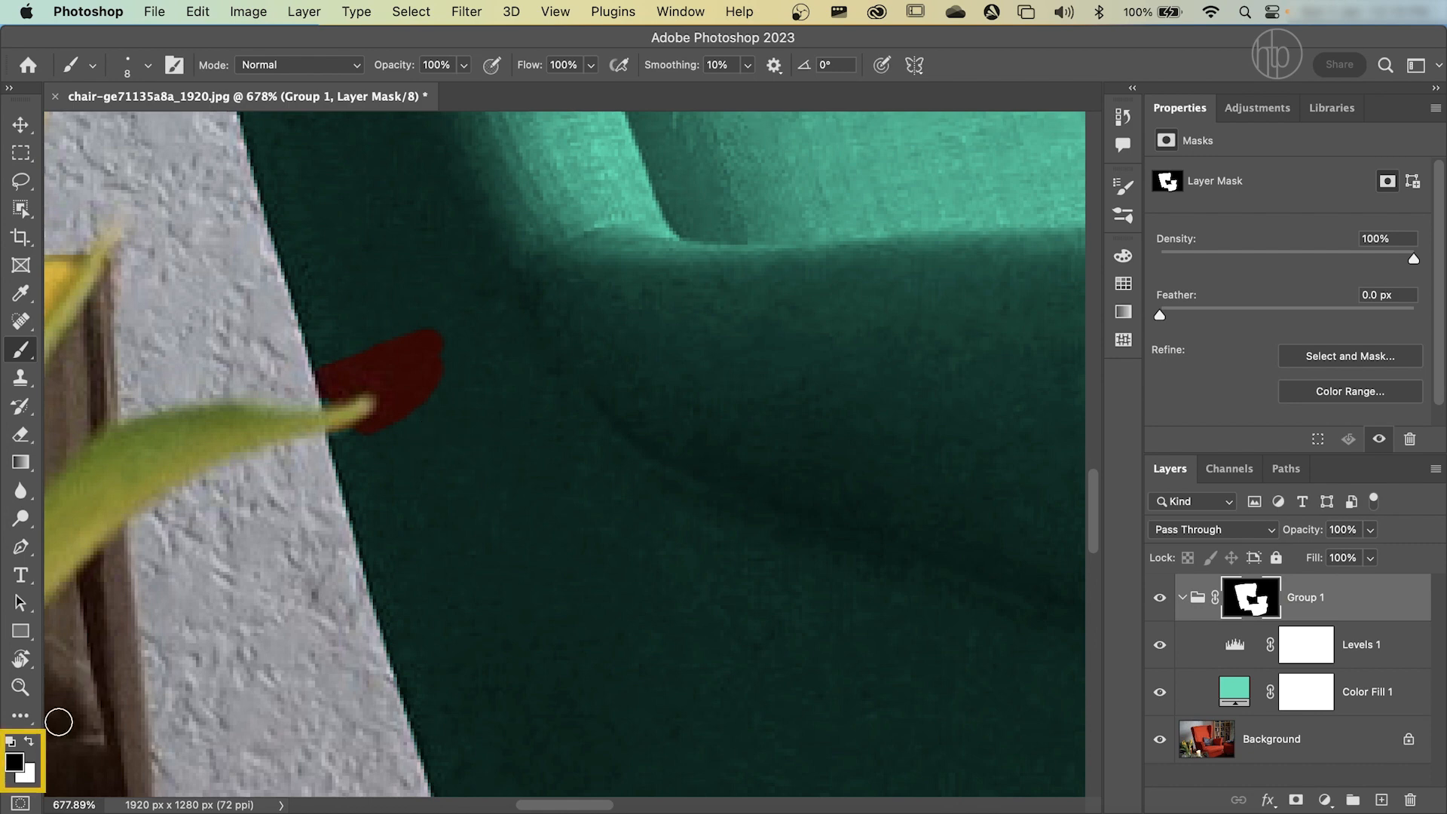
mouse_move(30, 754)
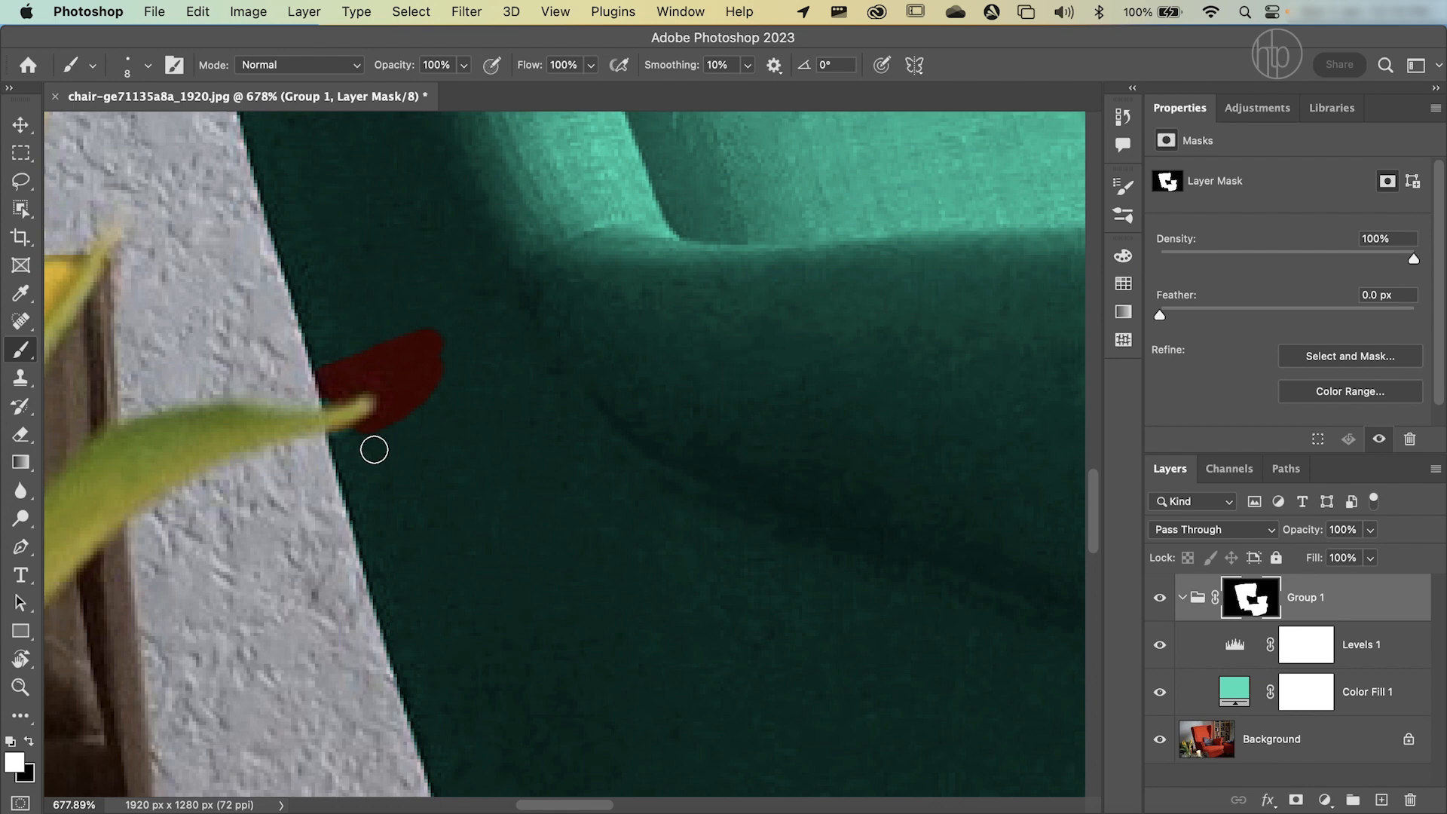
mouse_move(369, 456)
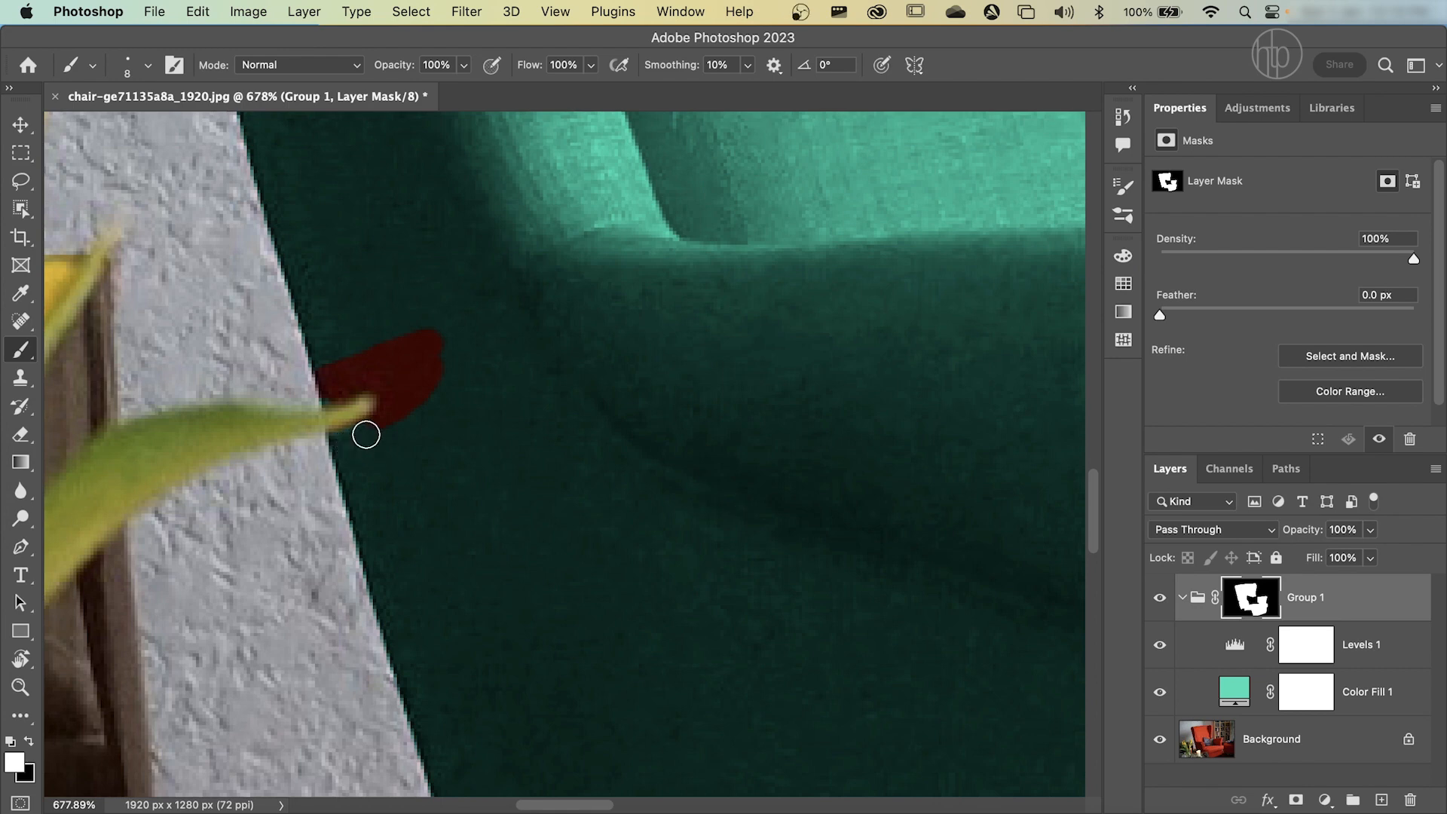
drag(365, 434, 348, 361)
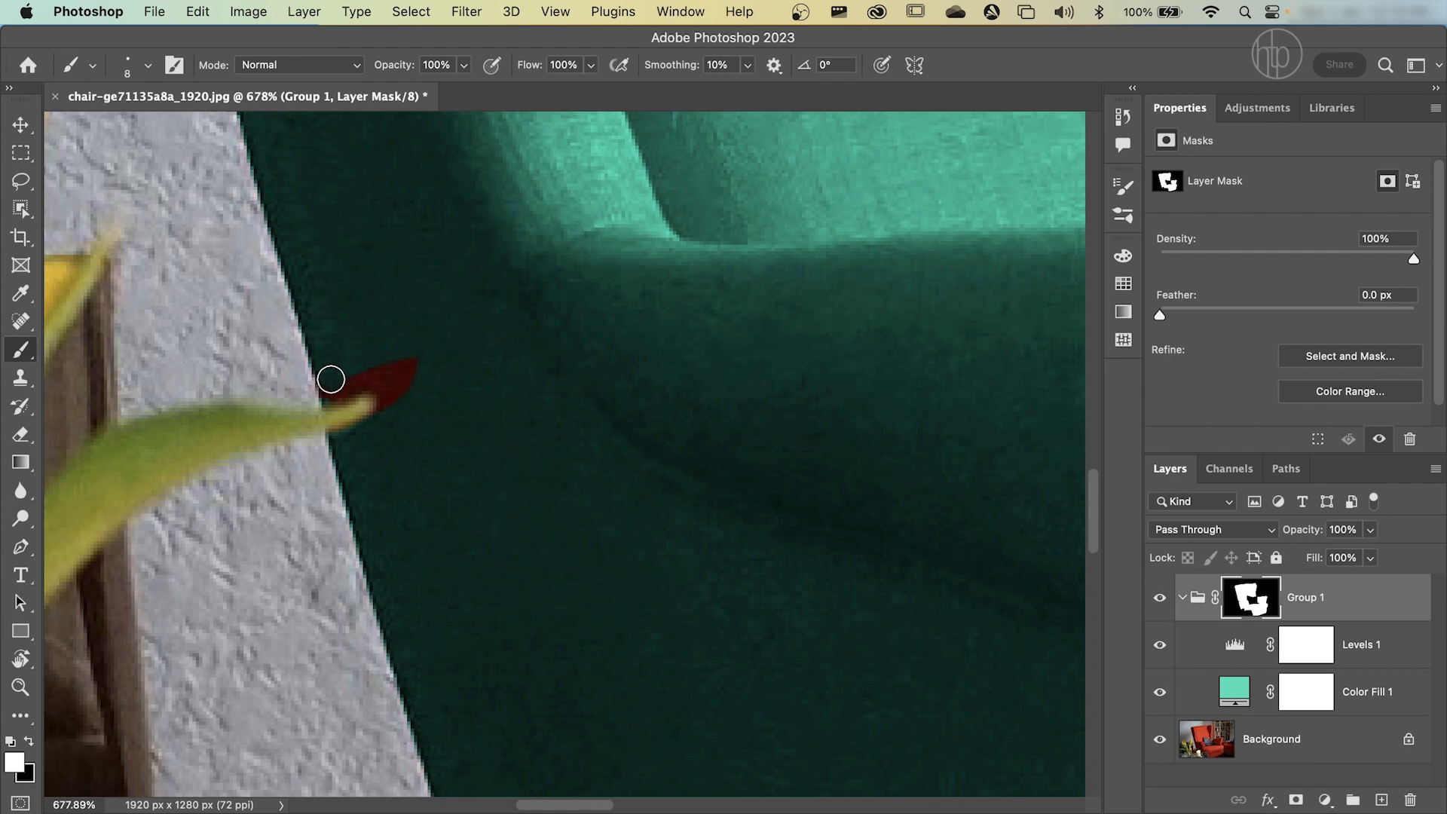
drag(330, 378, 399, 366)
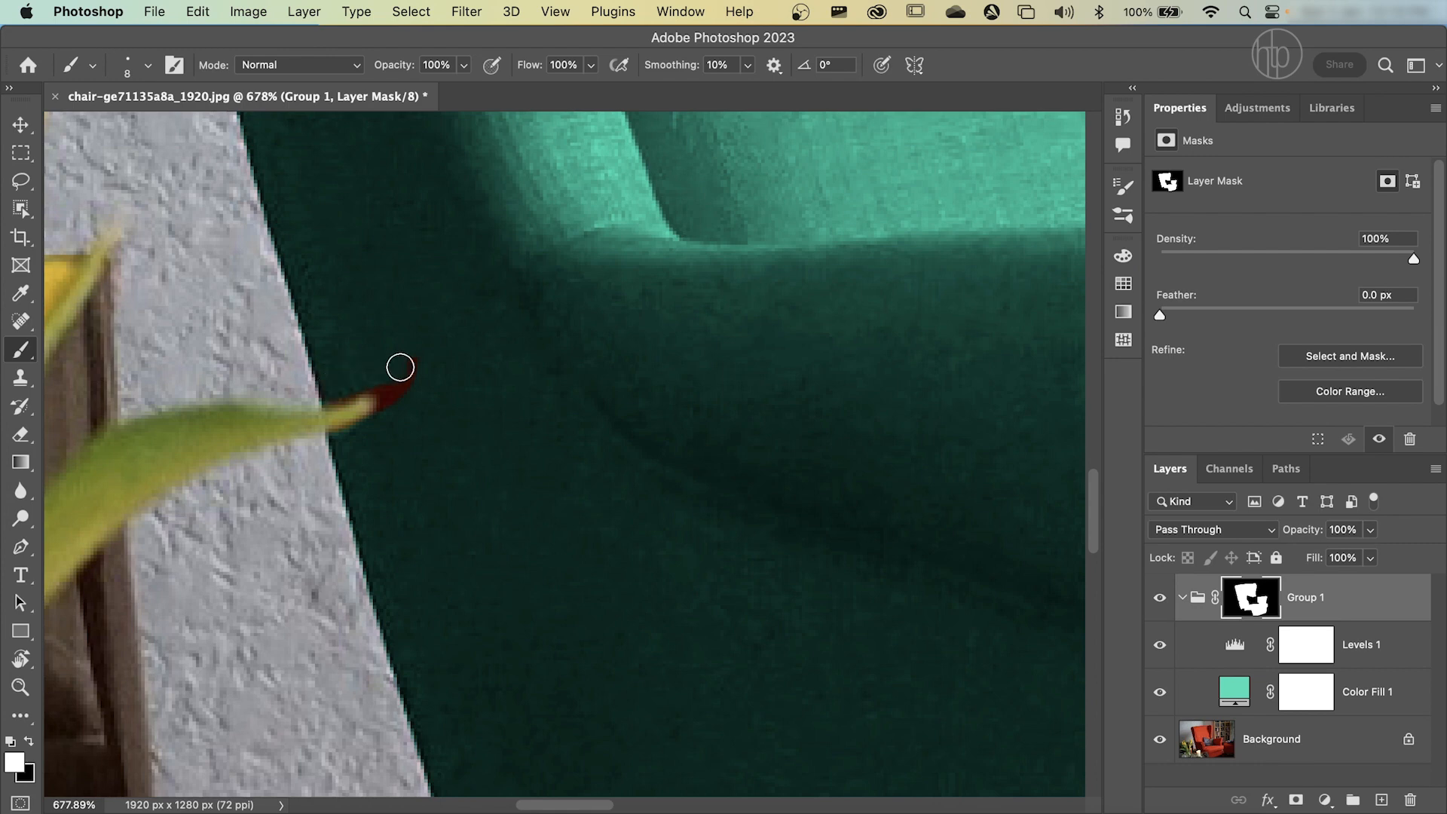
drag(398, 366, 389, 409)
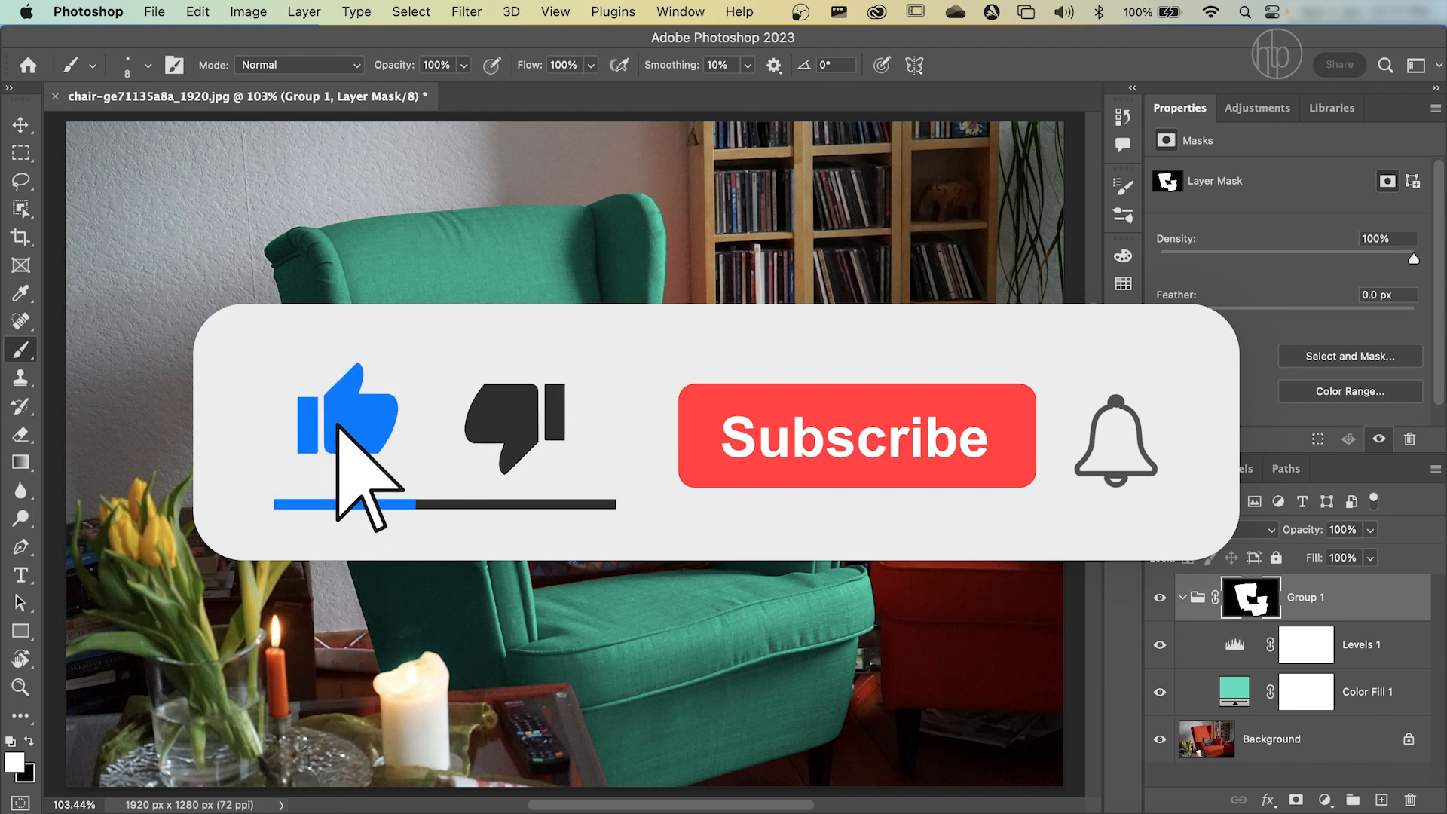
Step: Fit the whole room photo on screen to review the teal armchair
click(1115, 440)
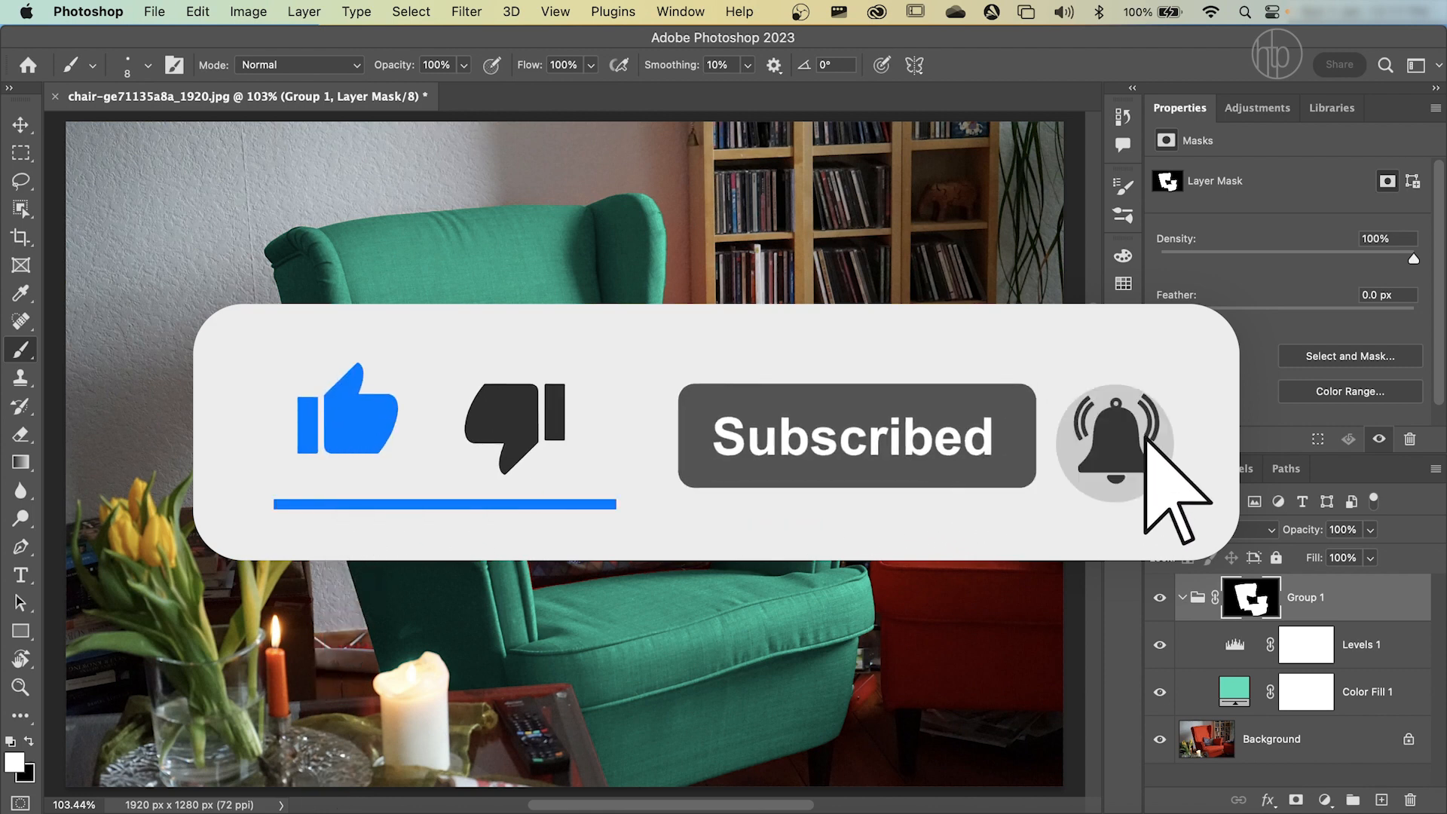